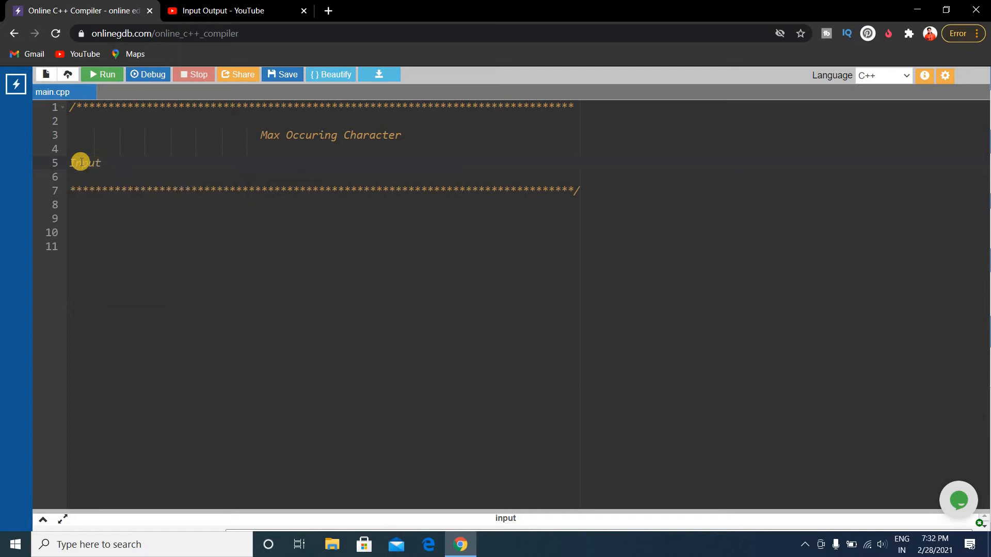
Add the first example to the header comment: 'Input : abcdd' and 'Output: d'
type(": a")
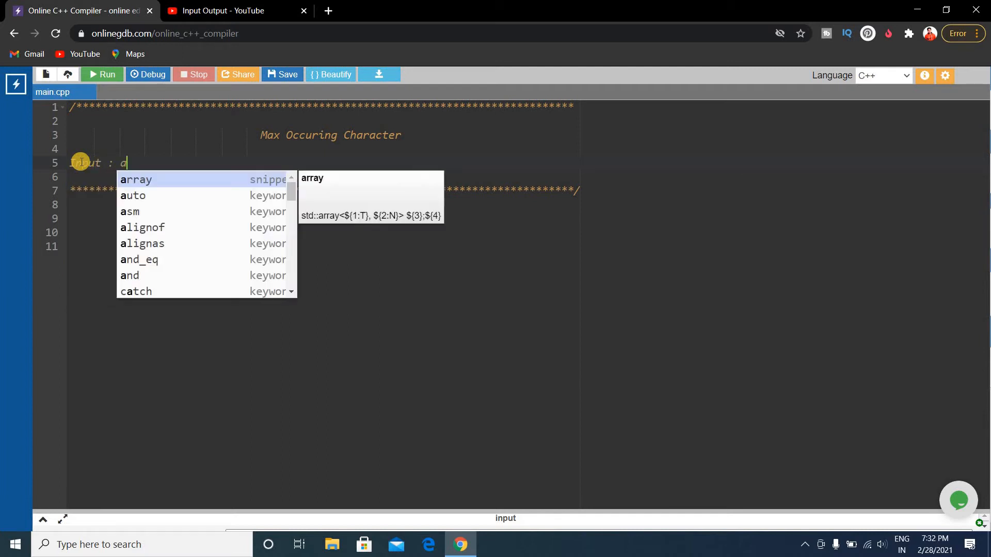
type("bcdd")
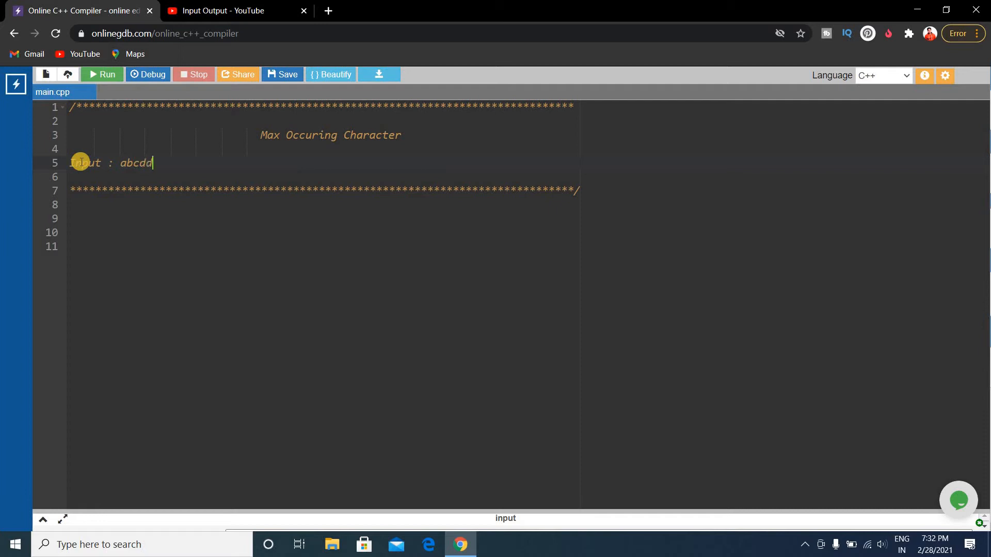
key("enter")
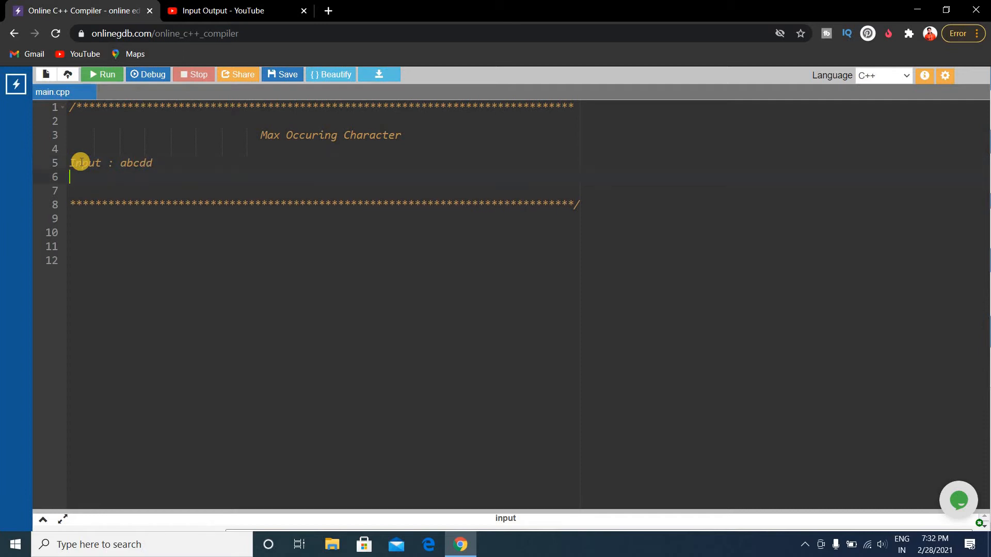
type("Ou")
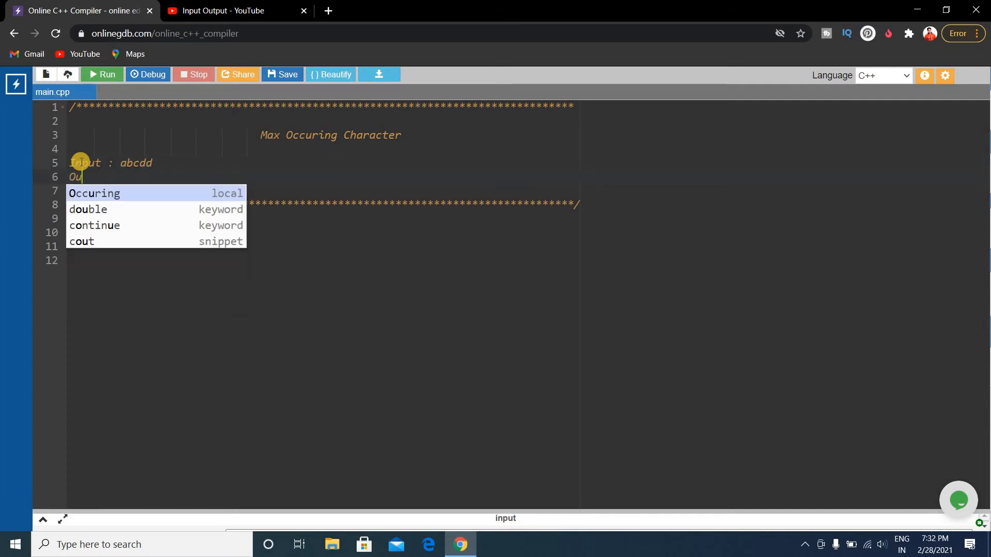
type("tput:")
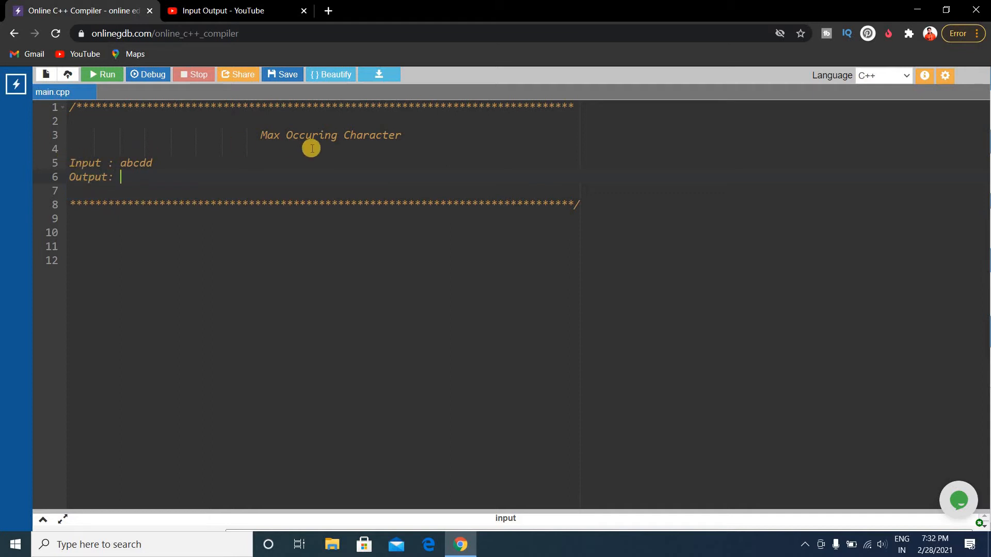
mouse_move(120, 169)
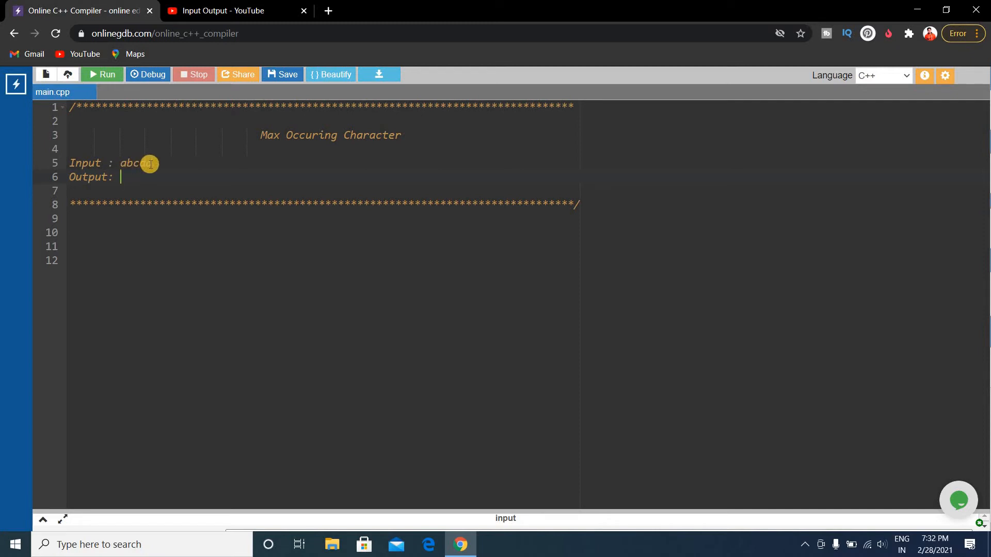
type("dd")
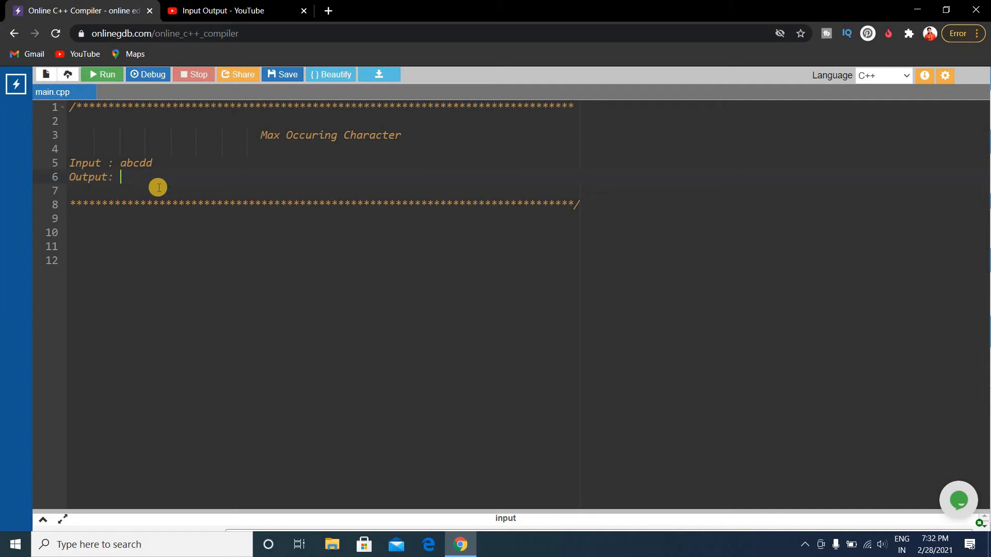
type("d")
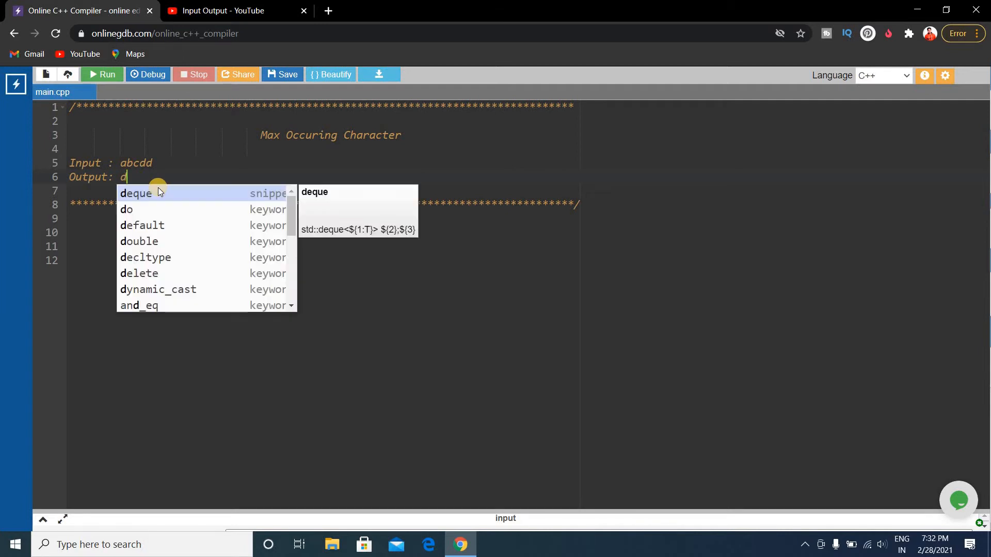
left_click(135, 193)
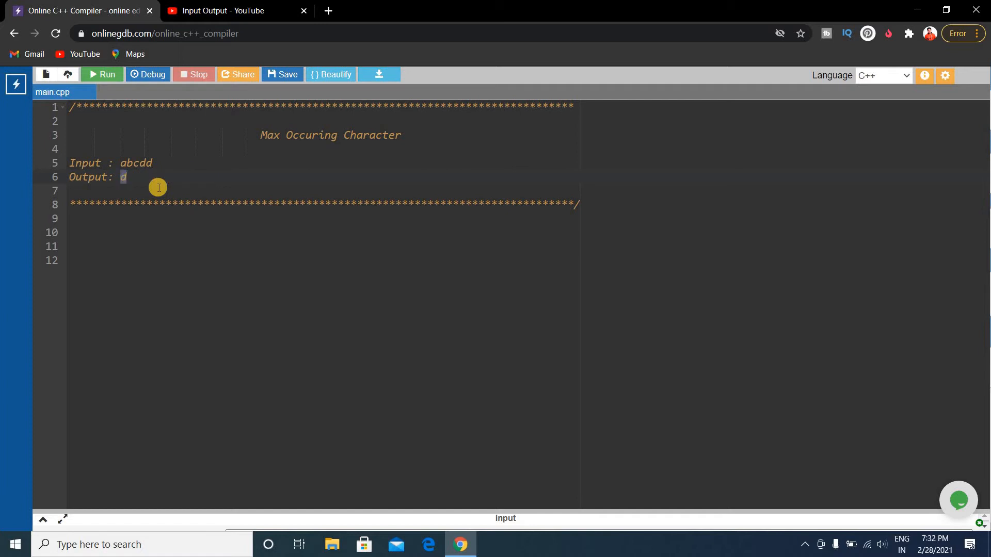
After a blank line, add the second example: 'Input : abcd' and 'Output : 0'
key("enter")
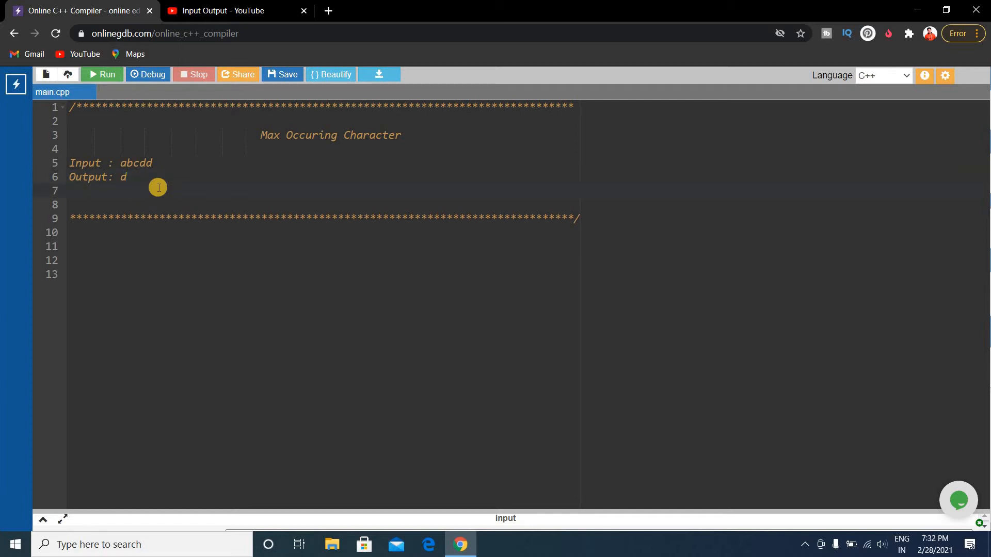
type("Ipu")
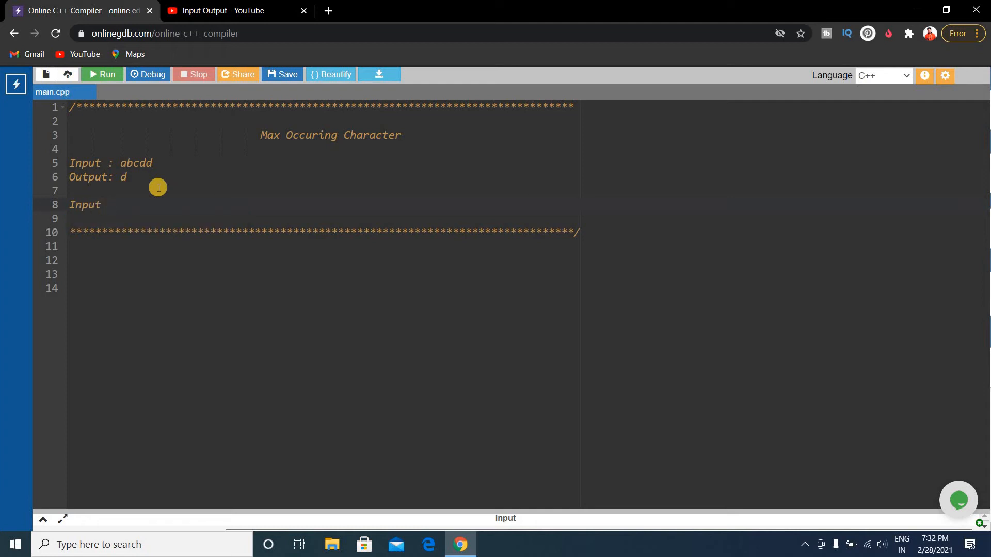
type(": abcdd")
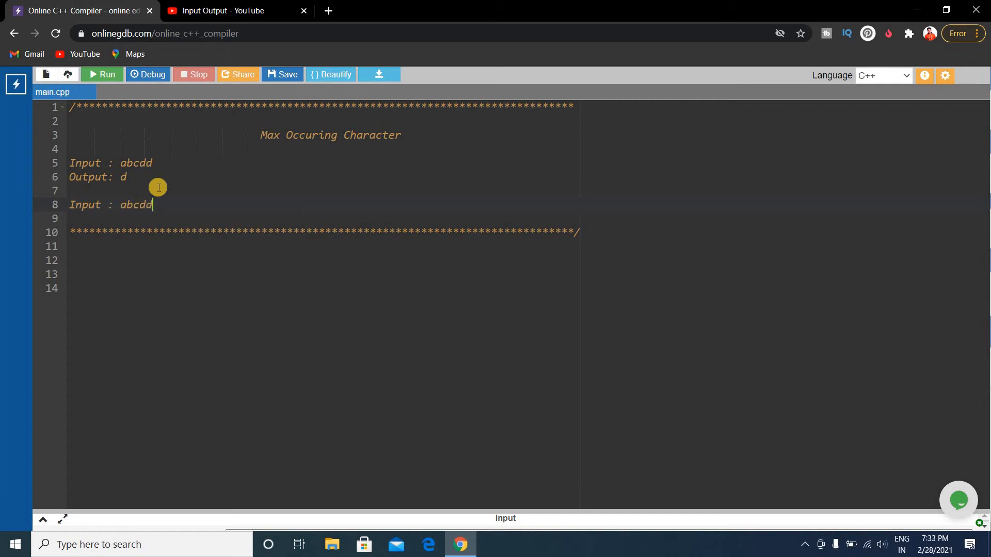
key("Enter")
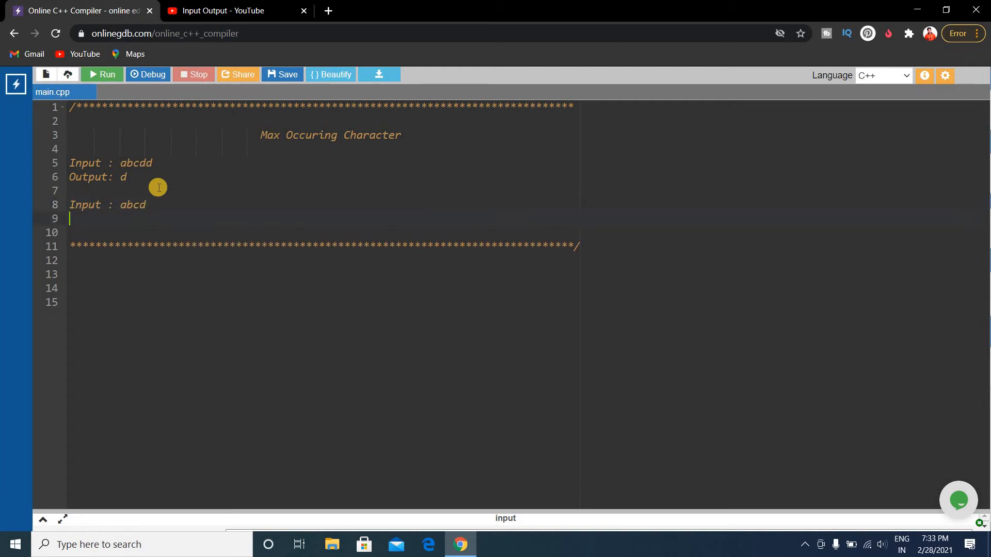
type("Ou")
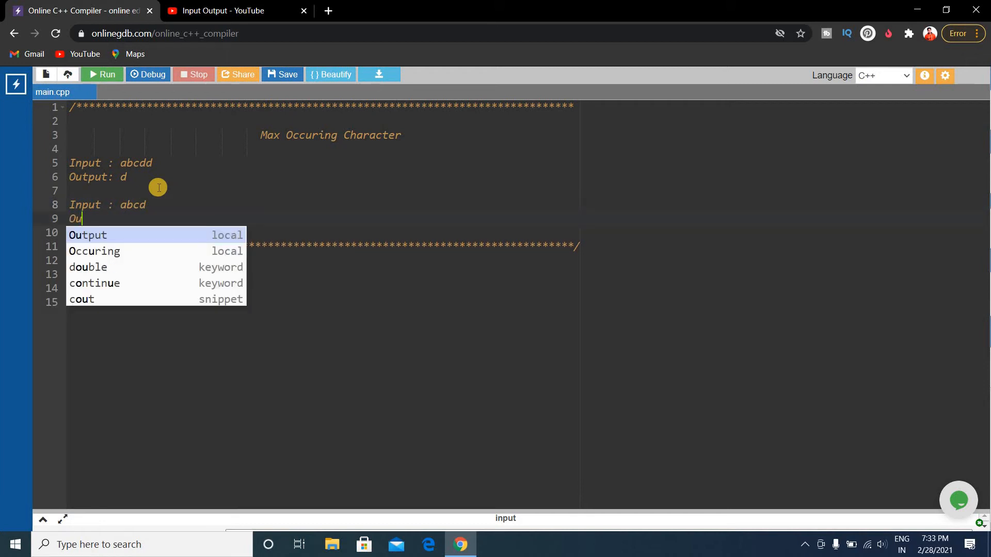
type("tput :")
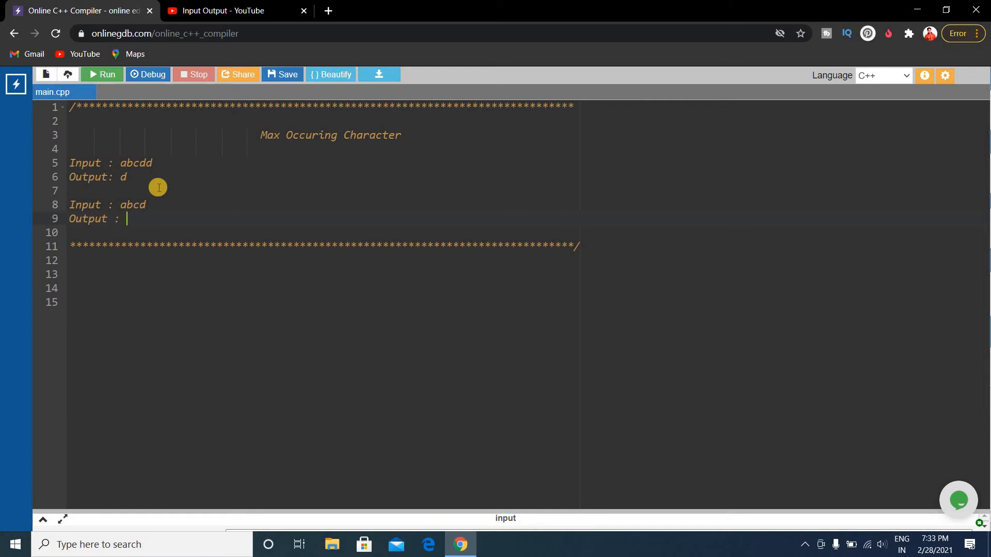
type("0")
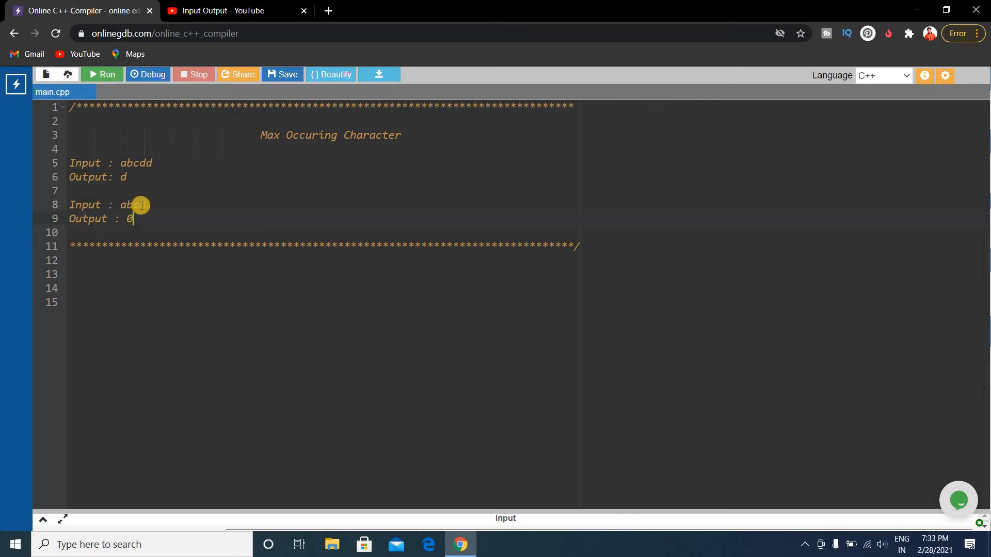
type("cd")
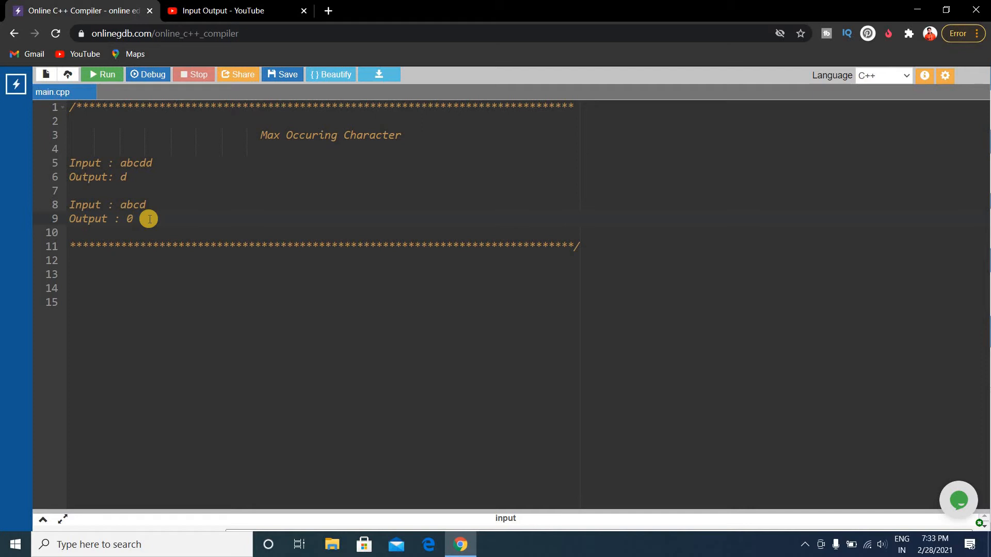
mouse_move(128, 253)
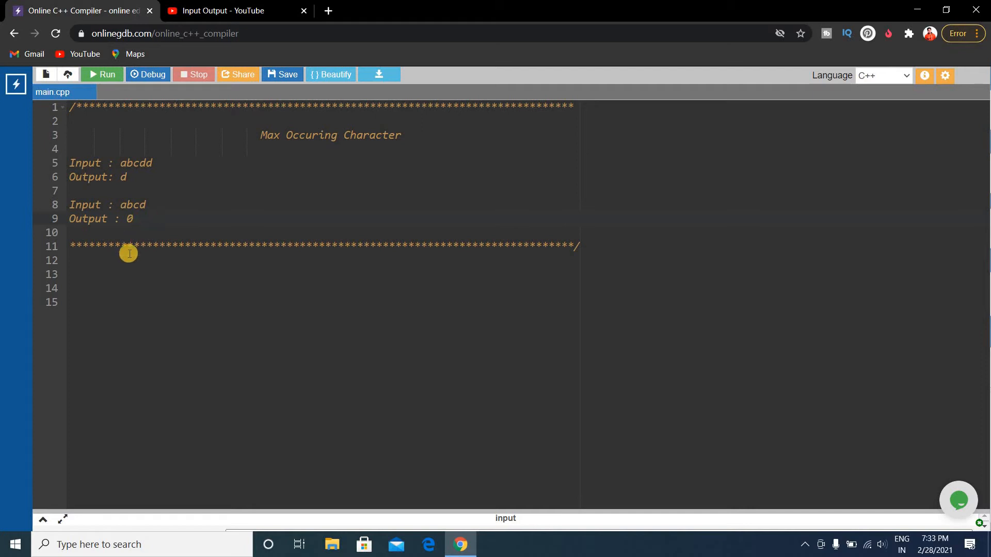
mouse_move(250, 284)
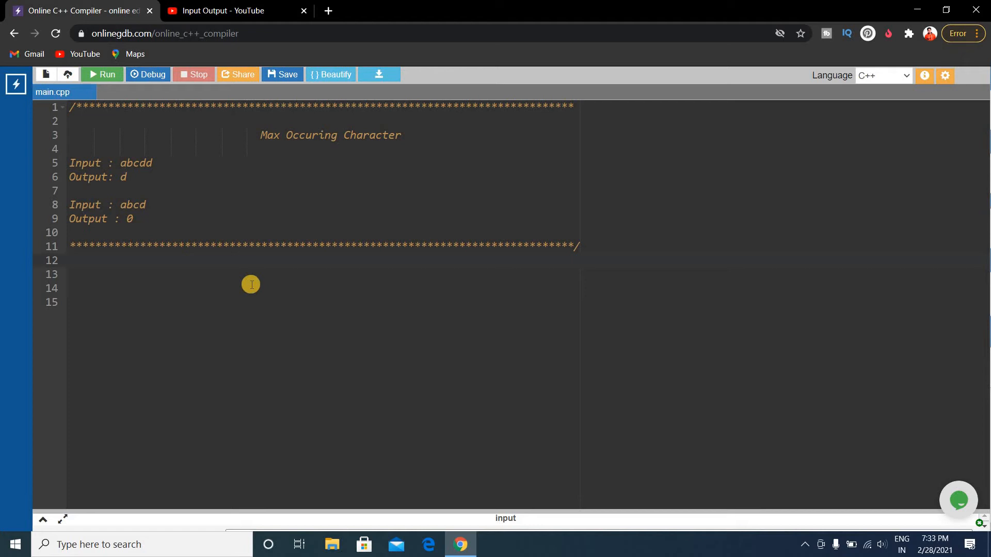
Add #include<bits/stdc++.h> and 'using namespace std' below the comment
type("#")
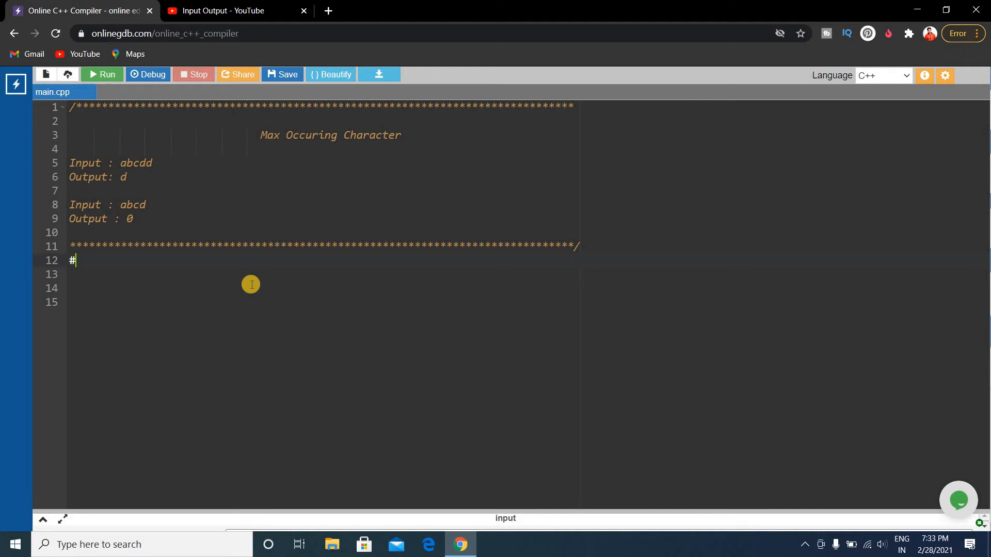
type("in")
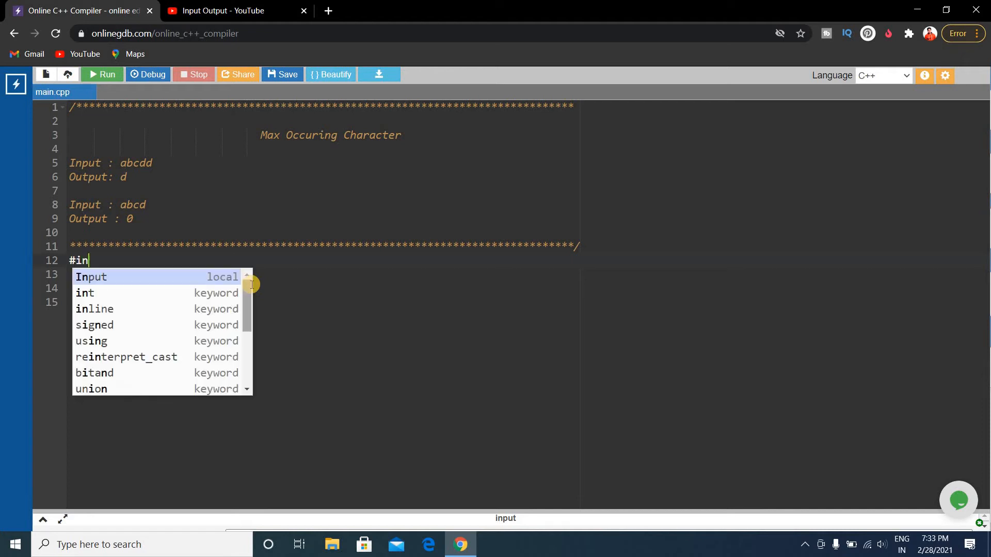
type("clude<")
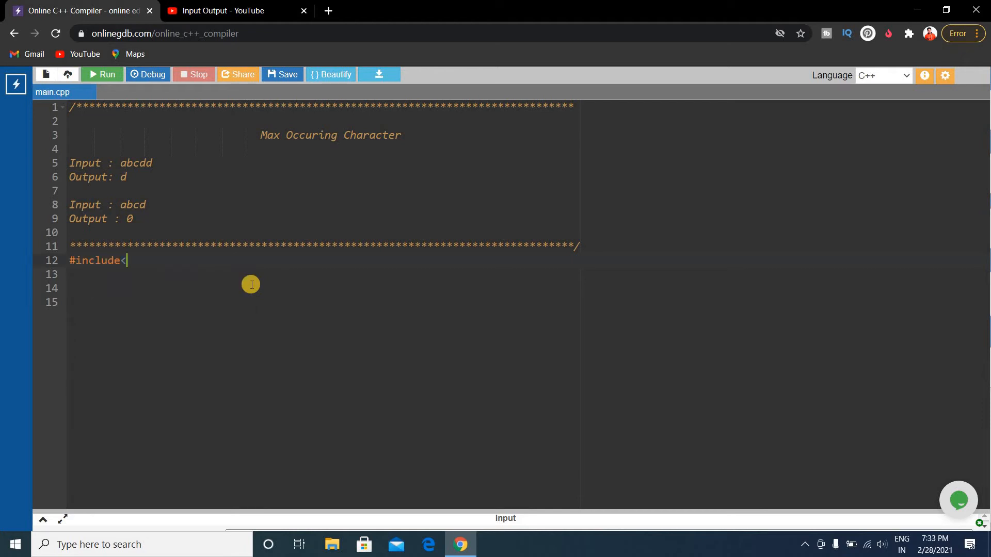
type("bit>")
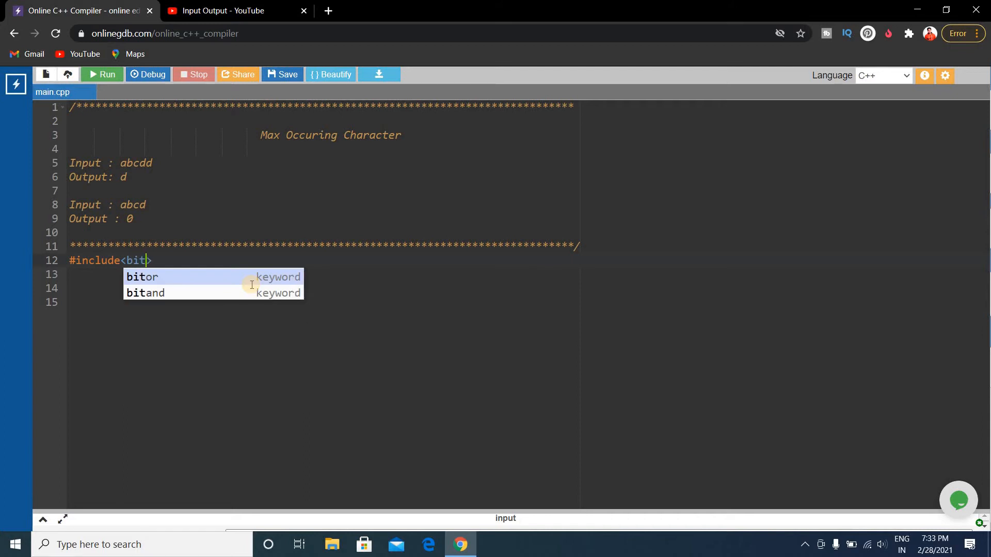
type("s")
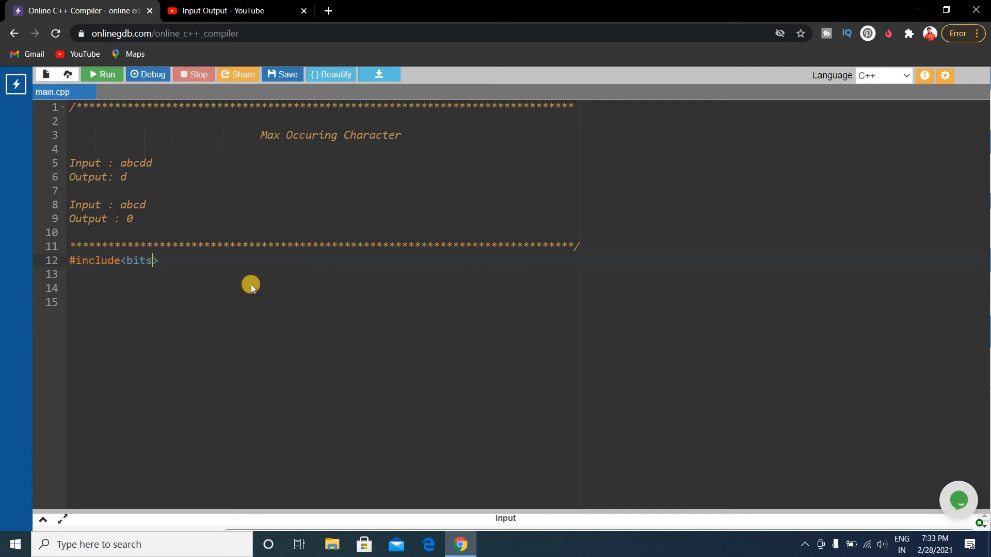
type("/stdc++.")
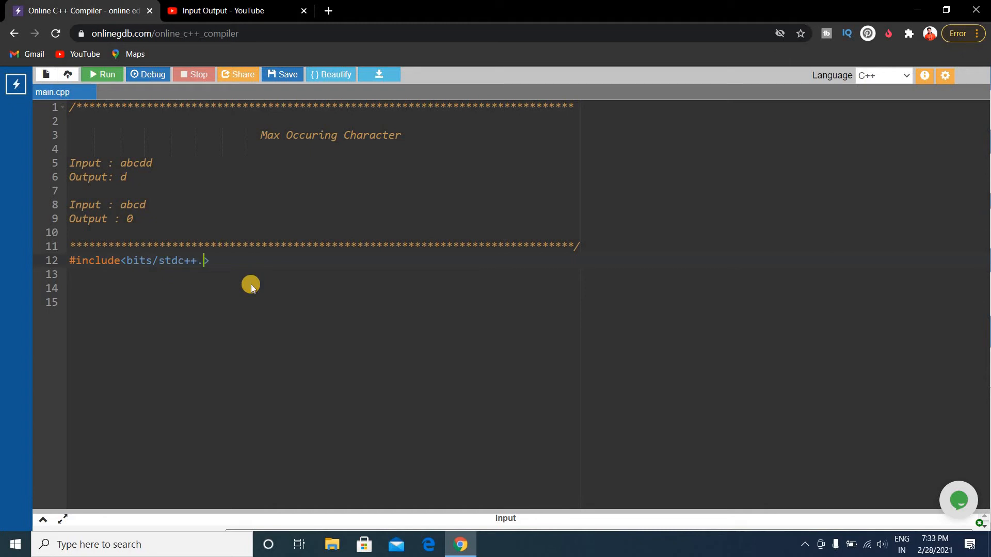
type("h>")
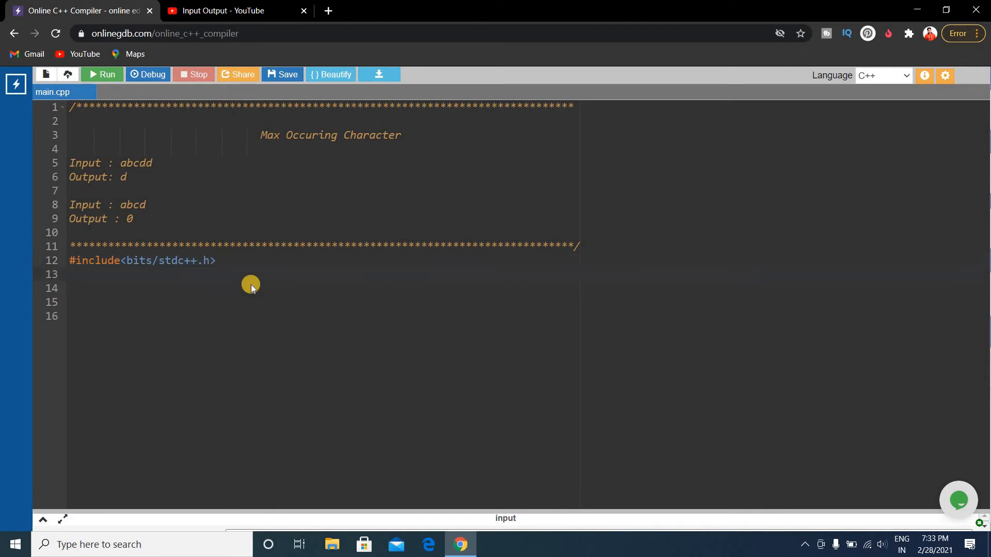
type("using")
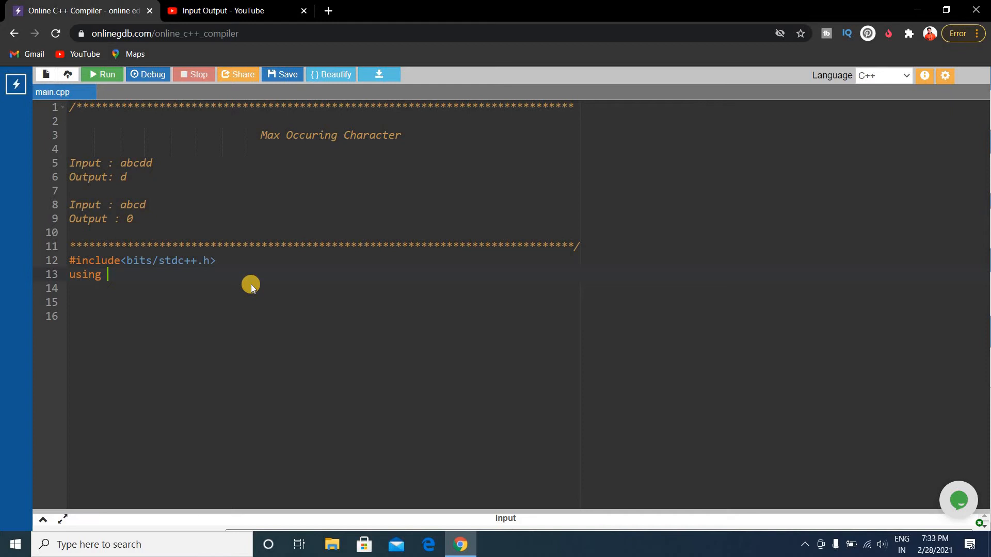
type("namespace std;")
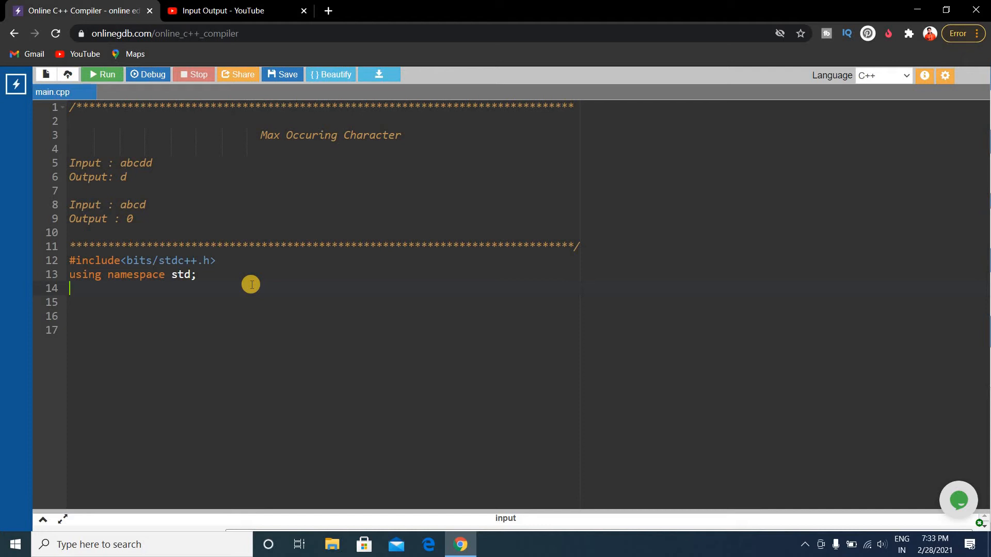
Begin int main() and declare string s="abcdd" inside it
type("int m")
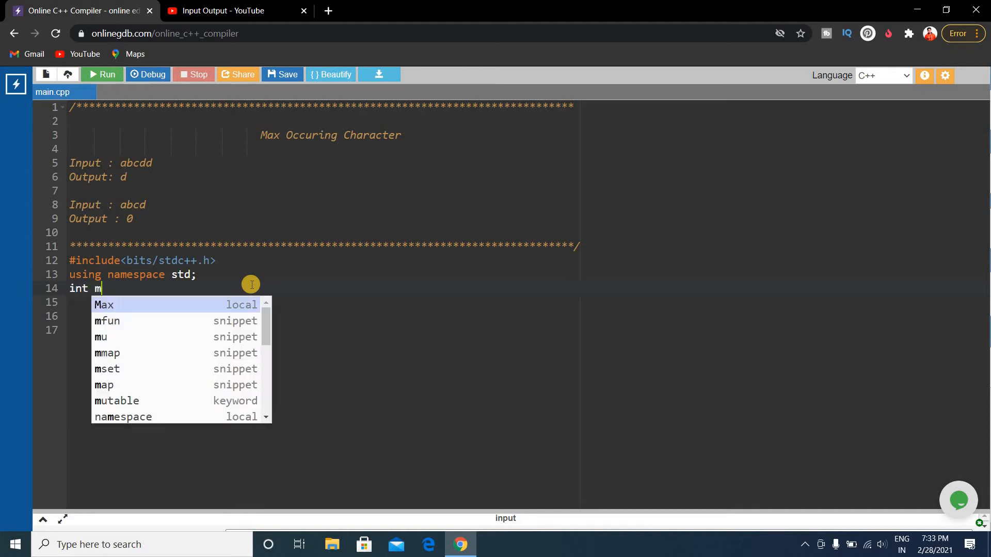
type("ain()")
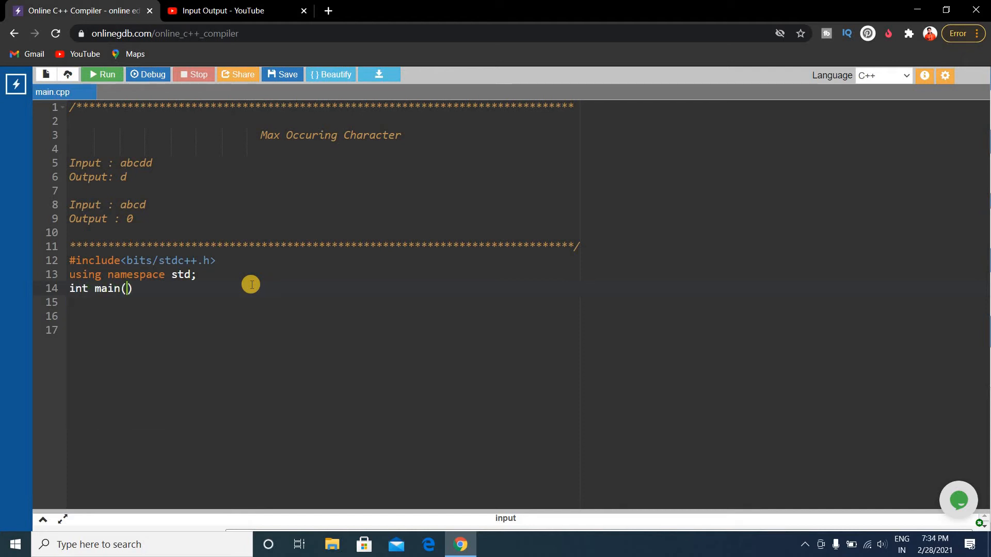
type("{")
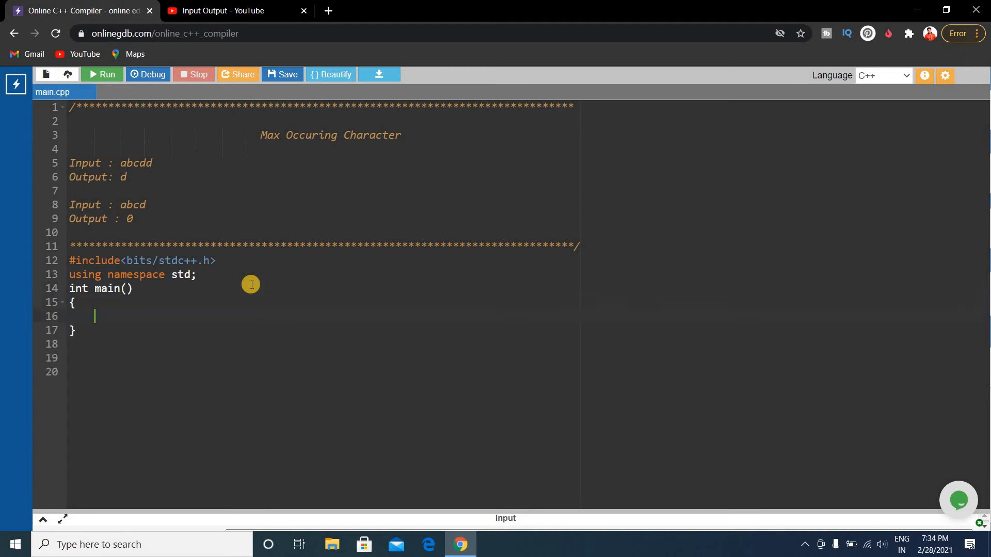
type("string")
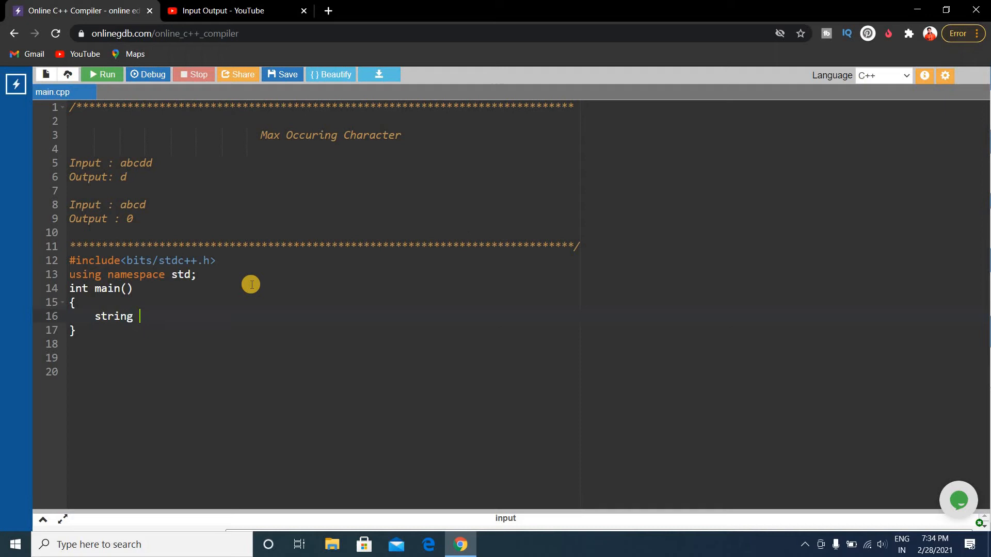
type("s=\"a")
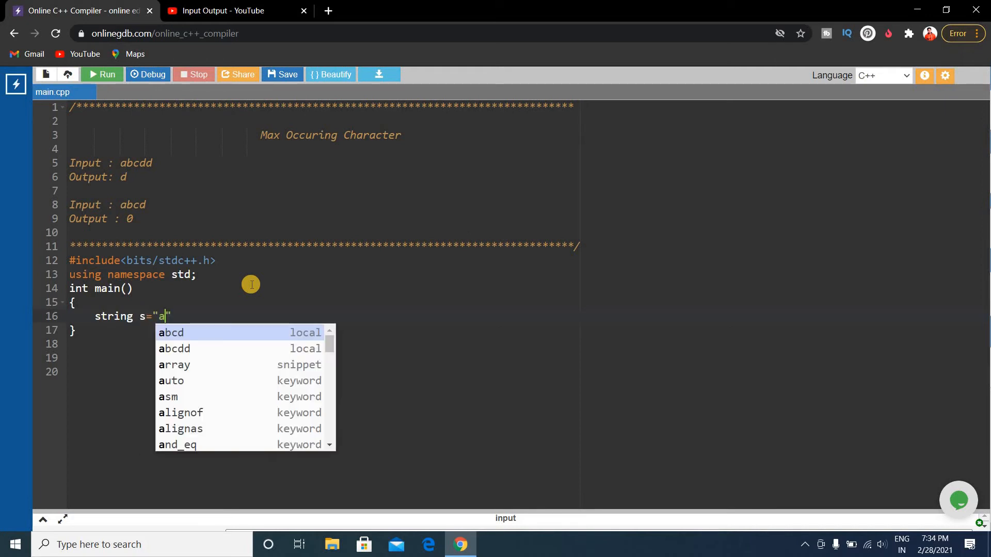
type("bcdd")
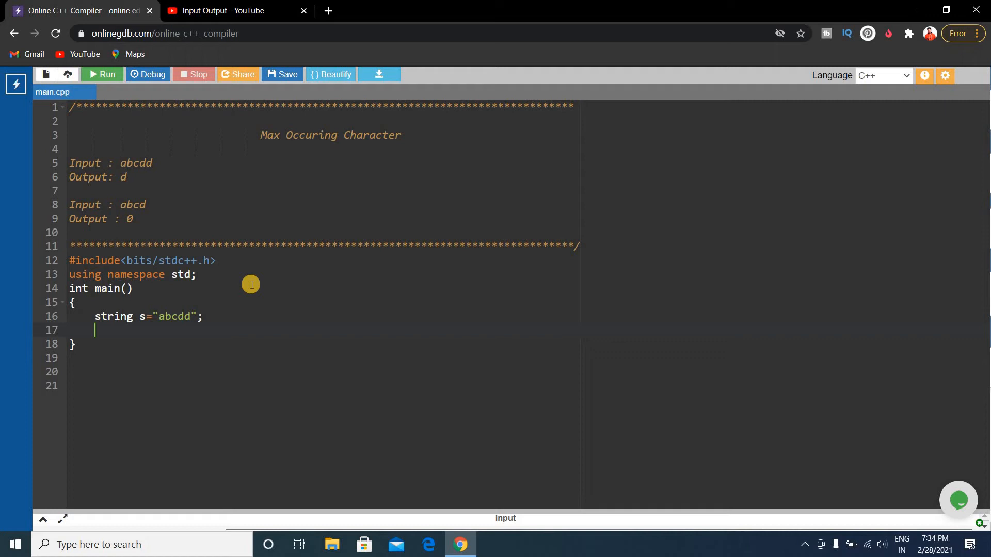
Call MaxOcc(s); inside main
type("M")
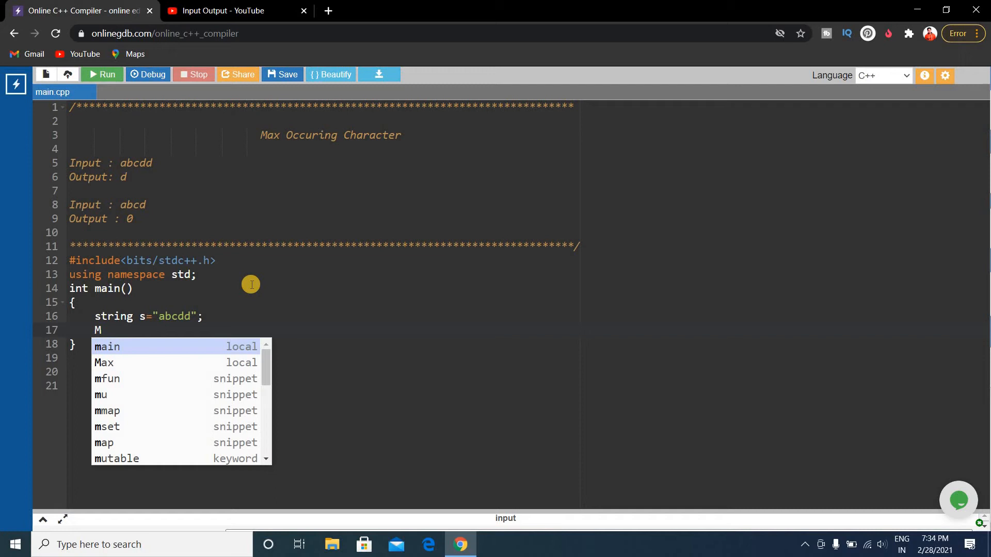
type("ax")
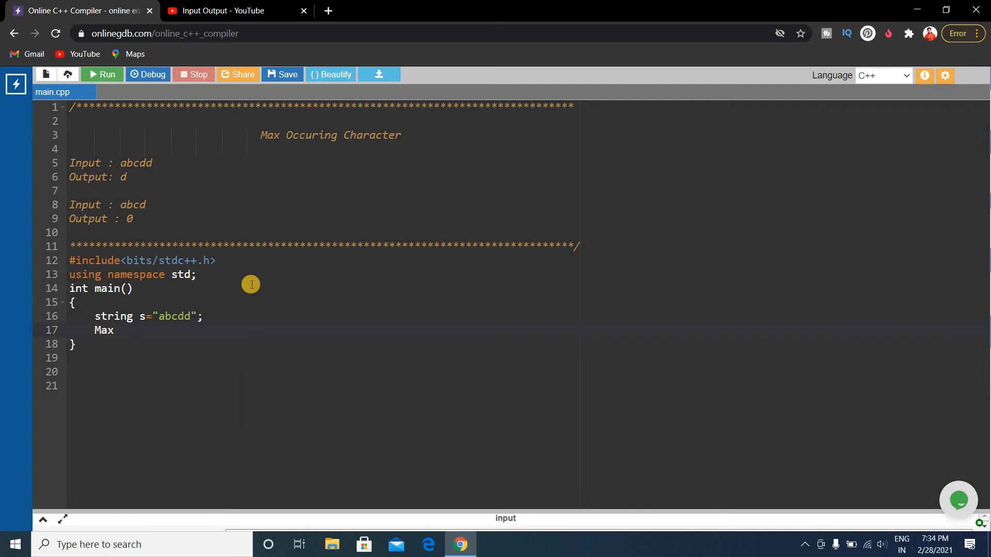
type("Occ")
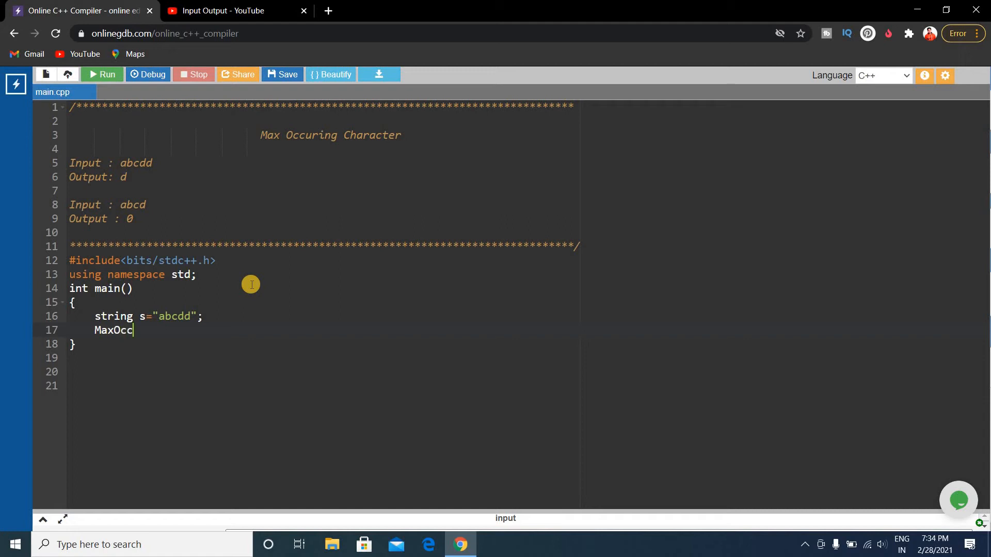
type("()")
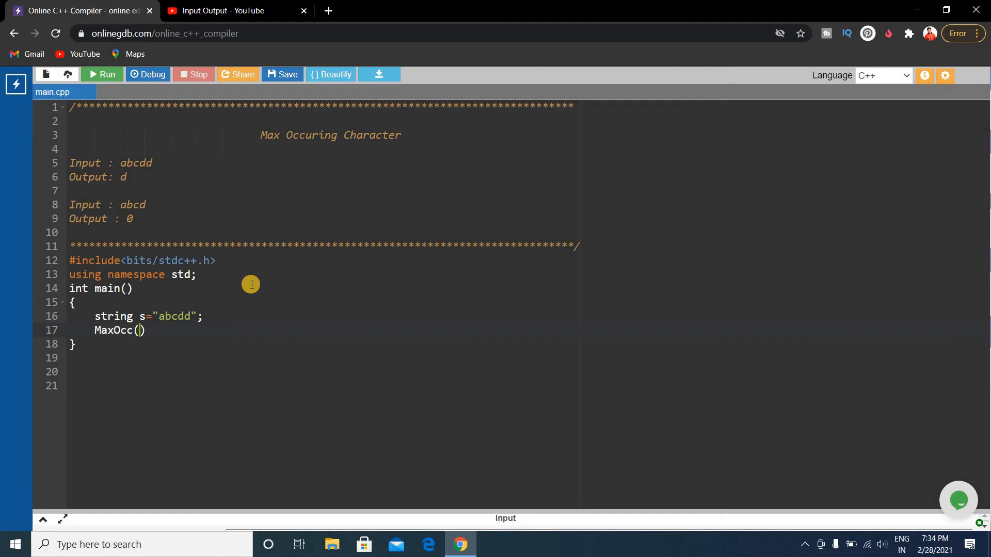
type("s")
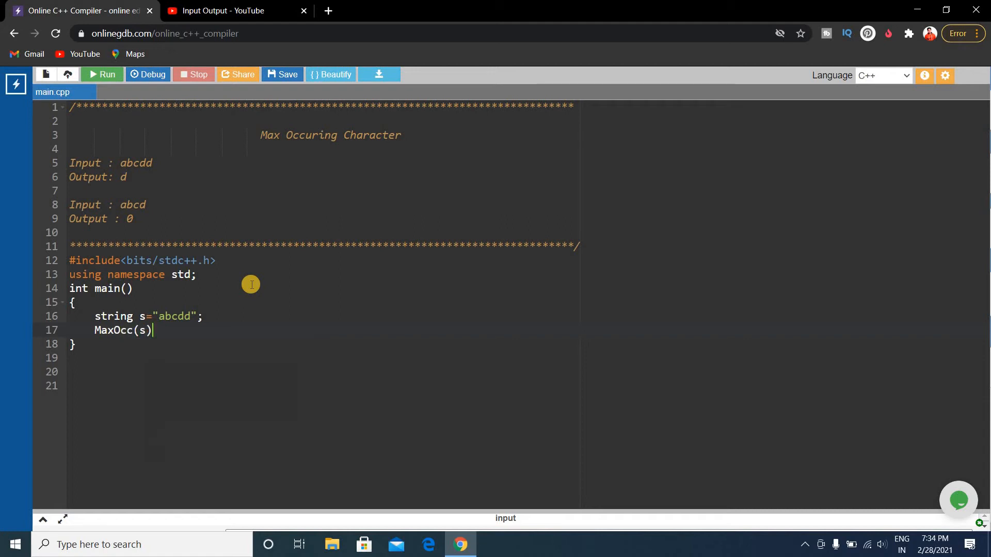
type(";")
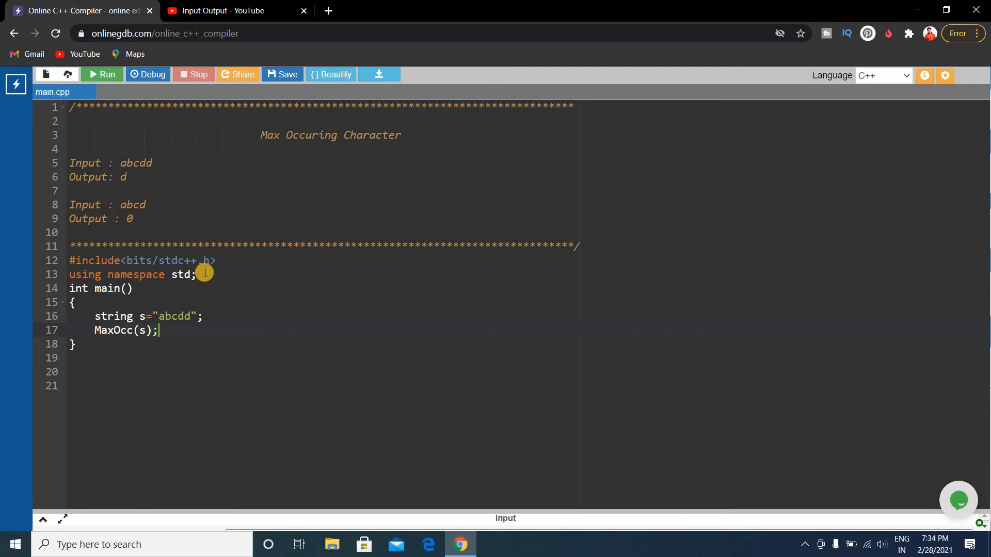
Add an empty char MaxOcc(string s) function above main
key("Enter")
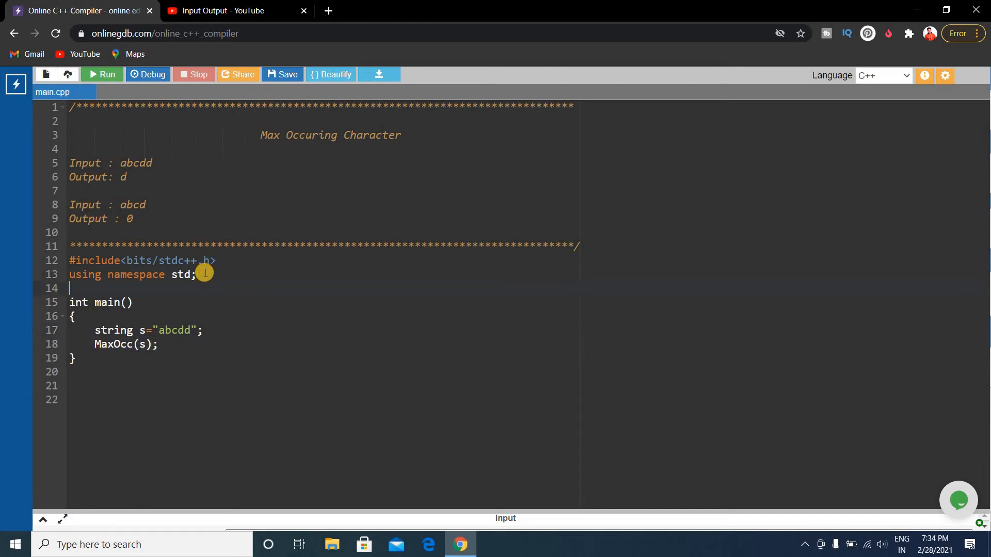
type("char")
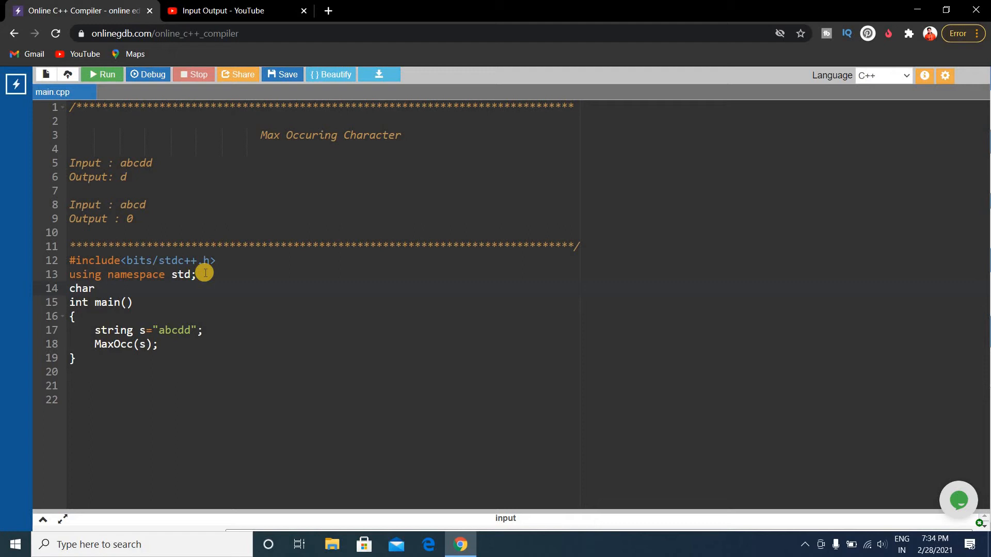
type("MaxOcc(")
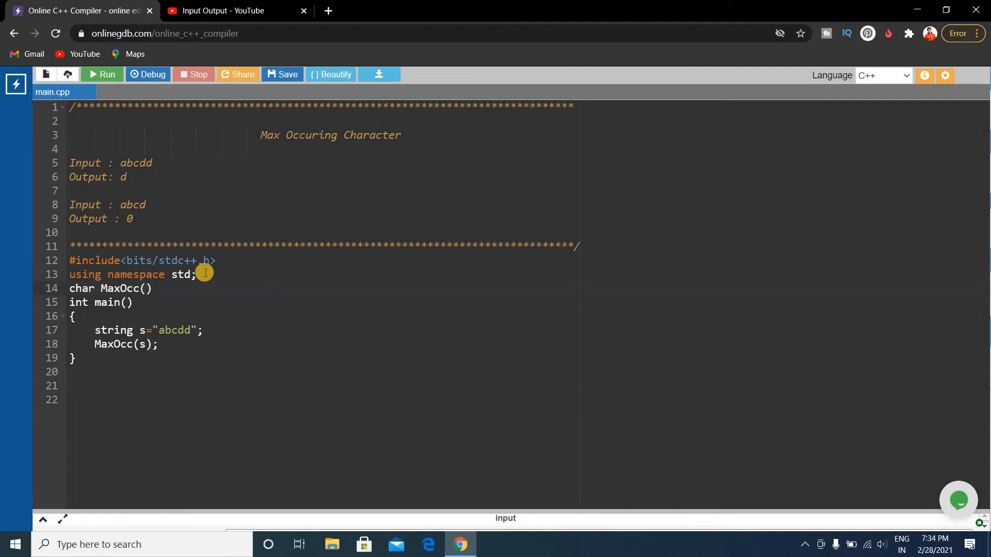
type("strin")
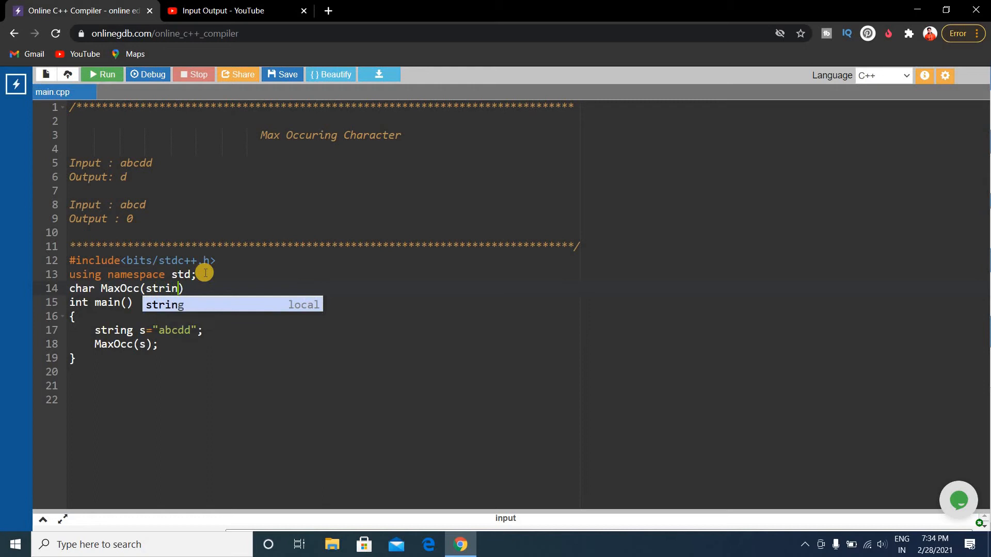
key("Escape")
type("g s")
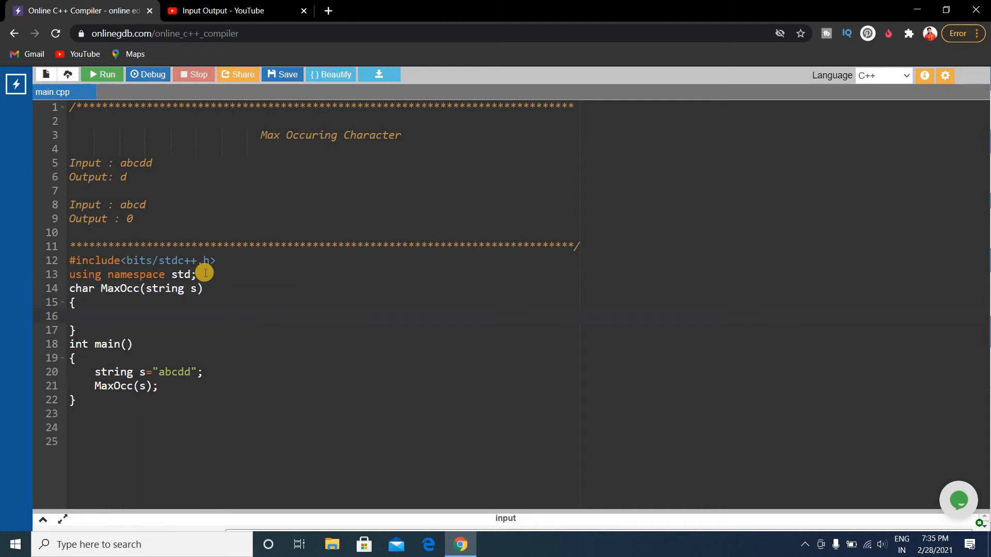
Declare int count[256]={0}; as the first line of MaxOcc
type("int")
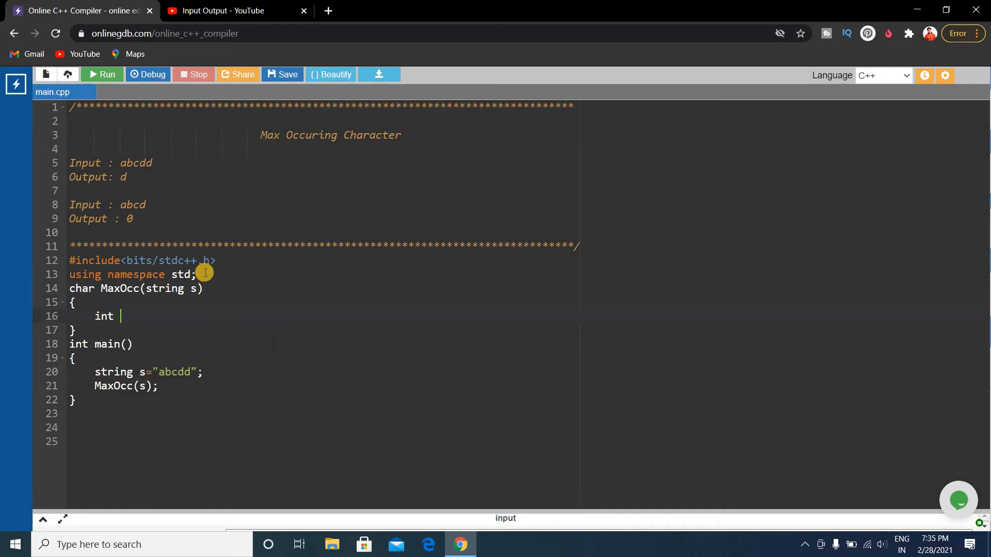
type("c")
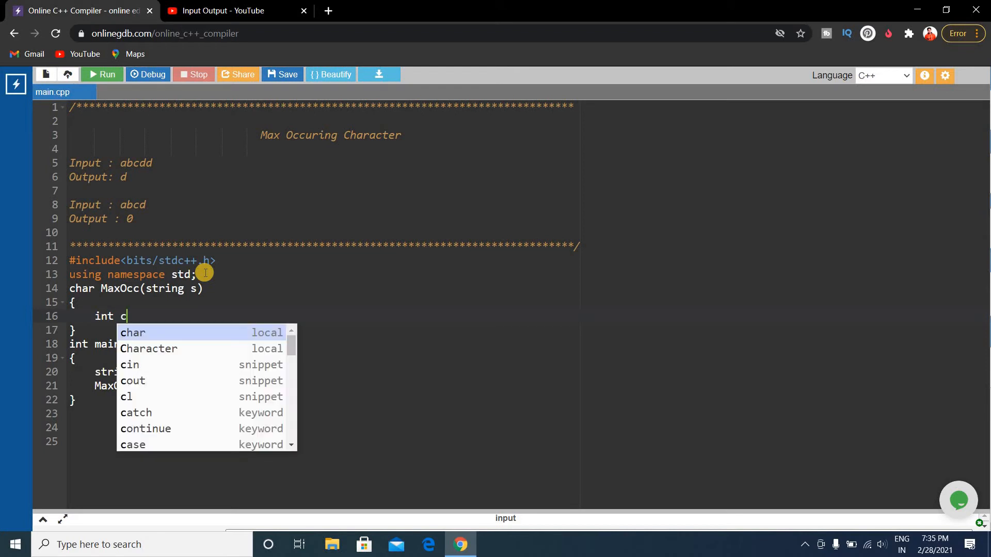
type("ou")
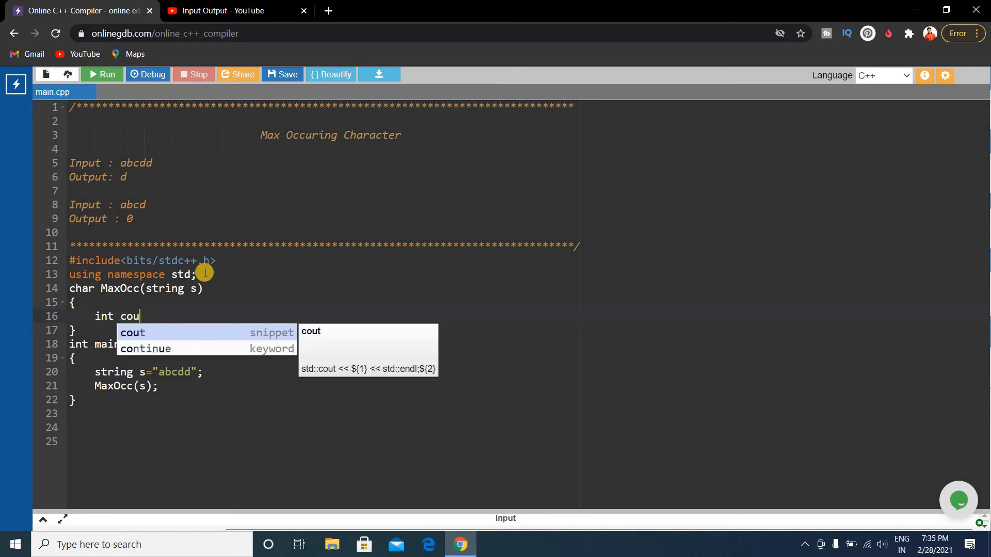
type("nt")
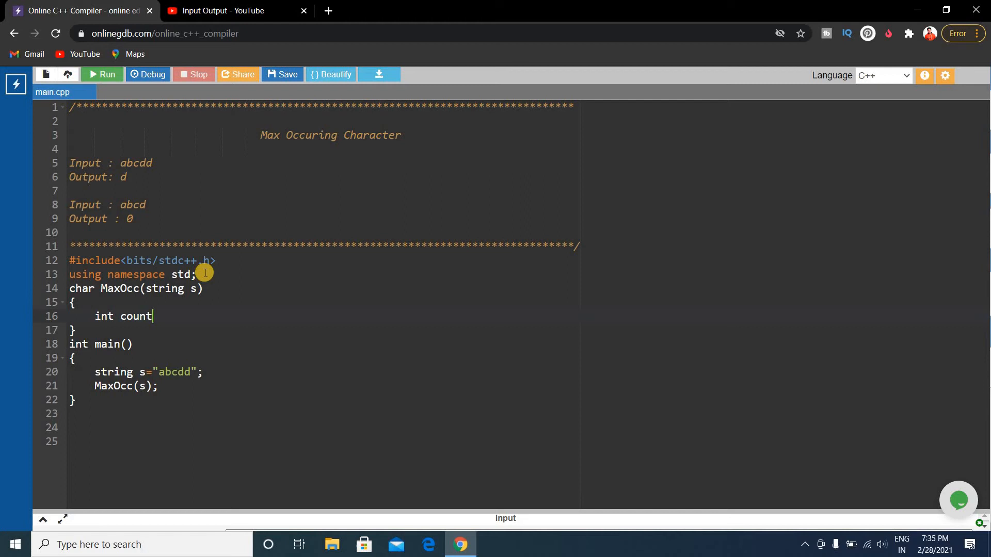
type("[]")
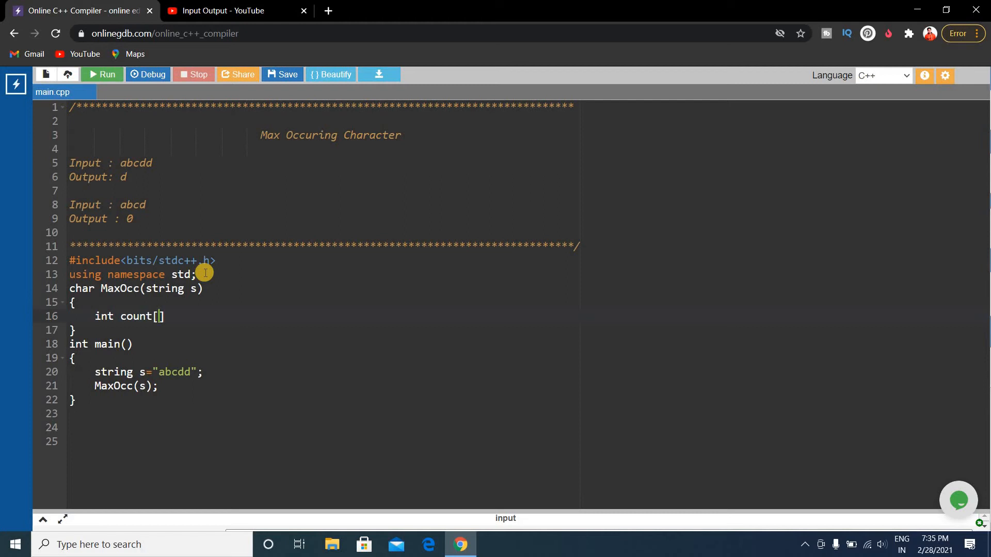
type("256")
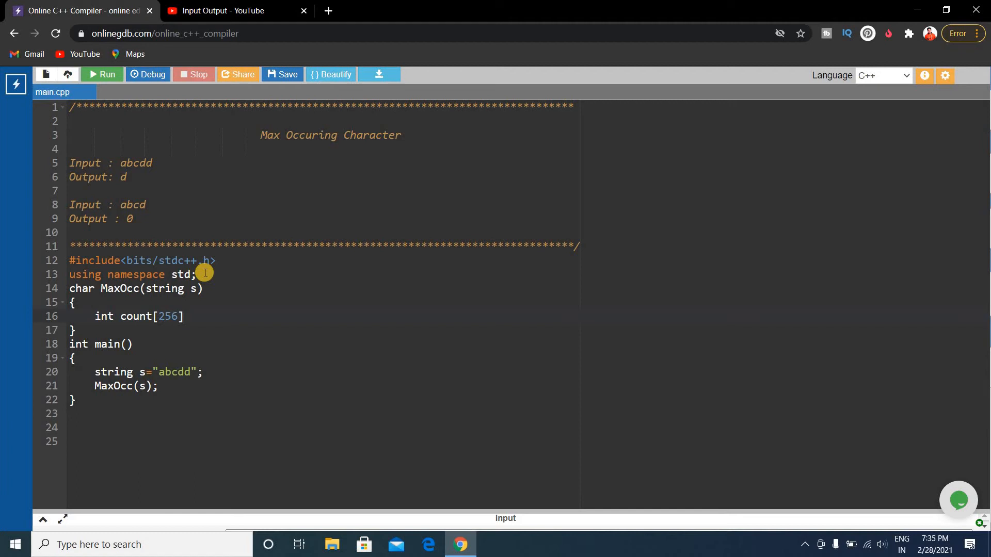
type("=")
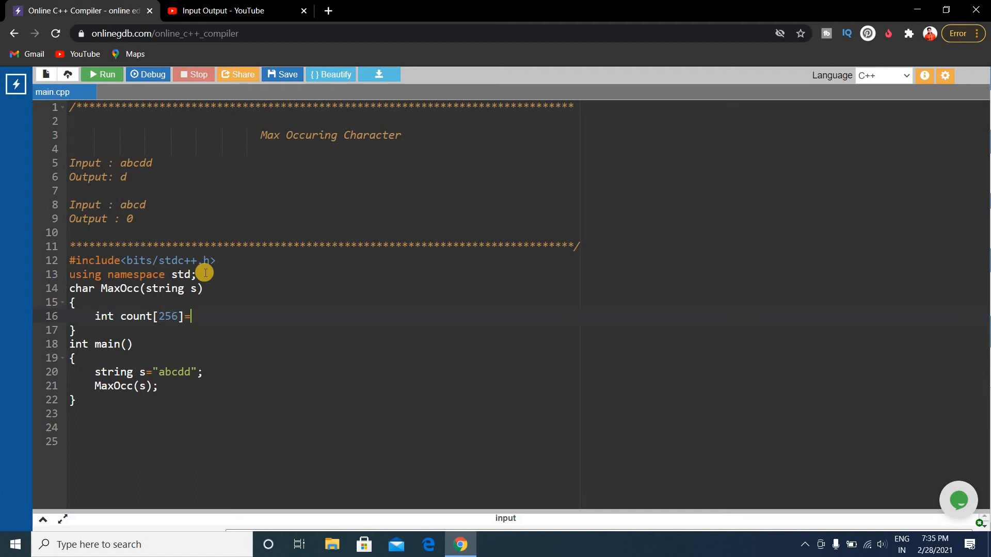
type("{")
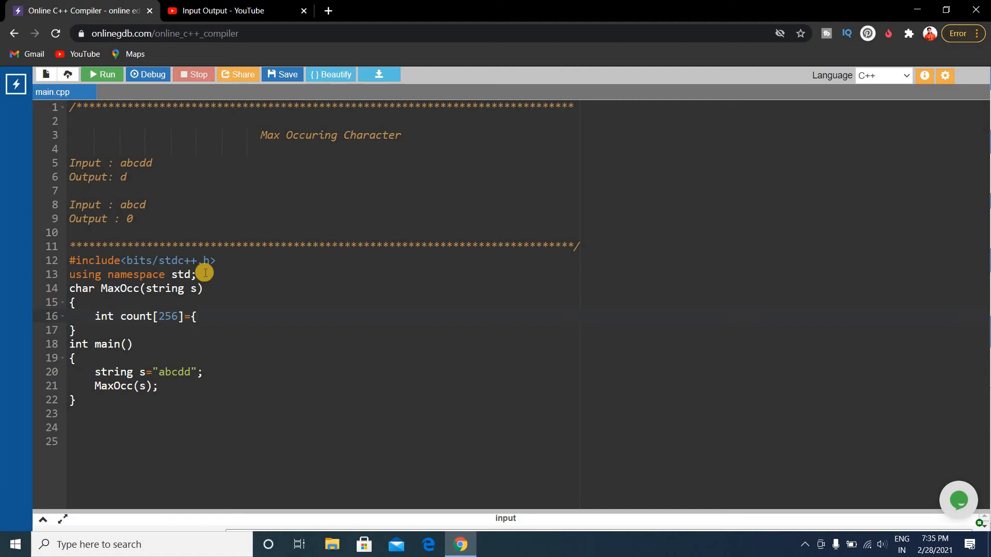
type("}")
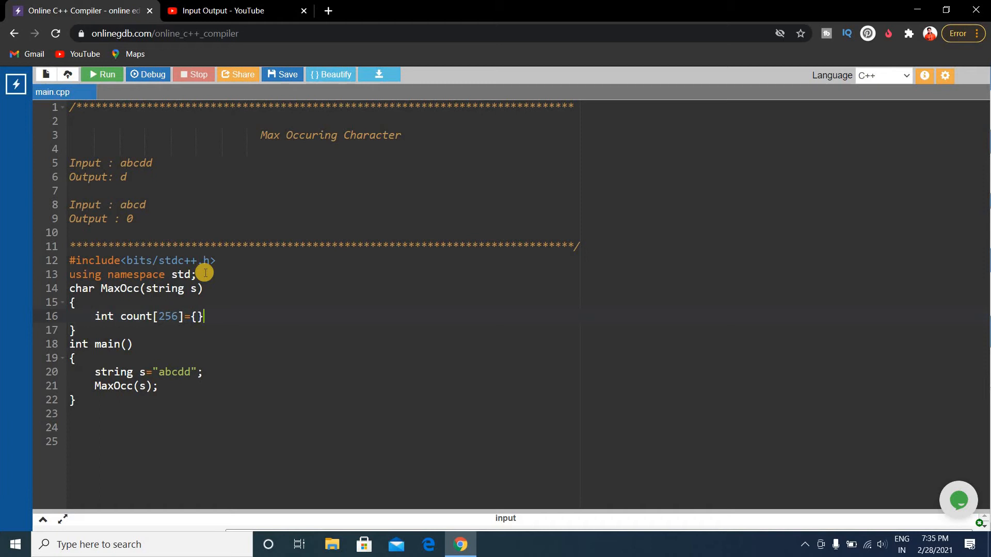
type("0")
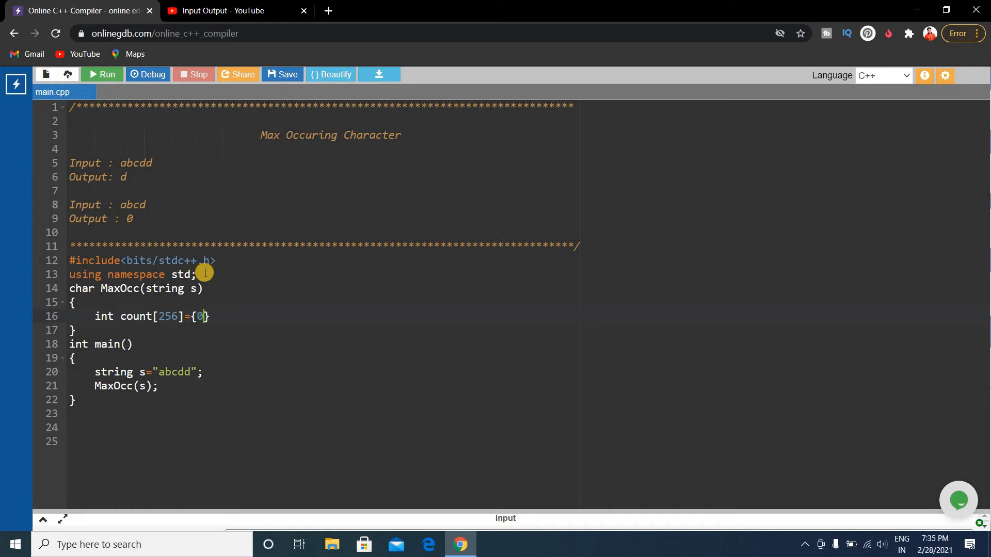
type(";")
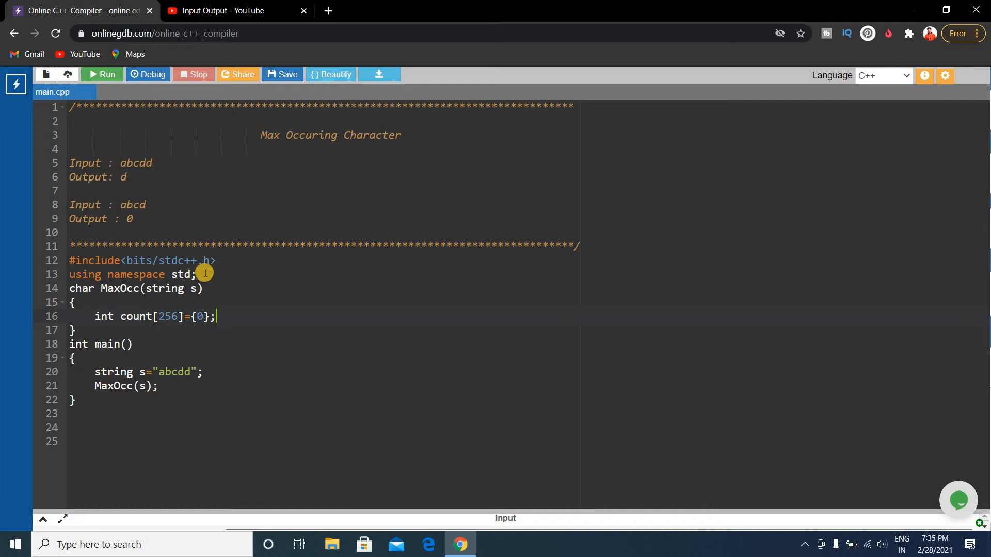
mouse_move(177, 316)
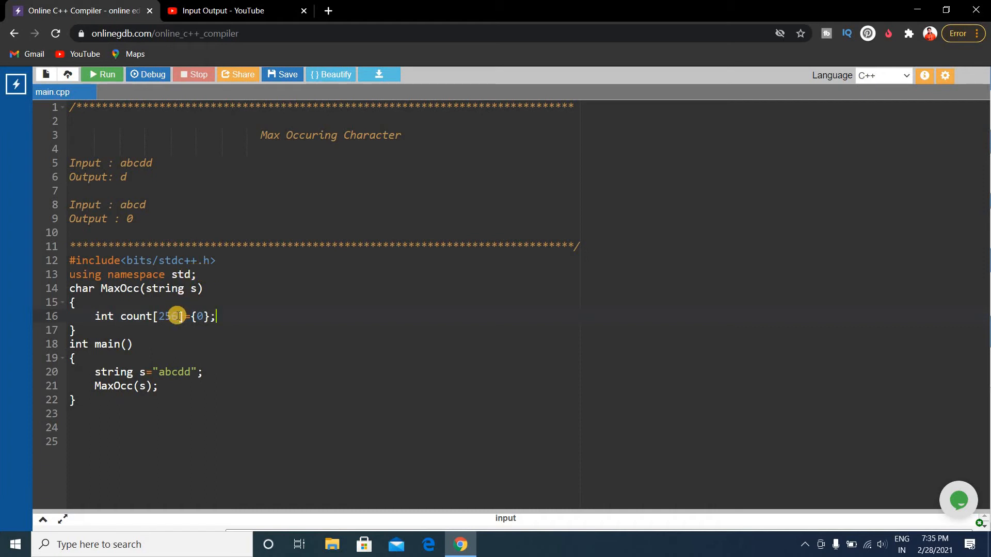
Replace the array size 256 with ASCII_SIZE in the count declaration
key("Backspace")
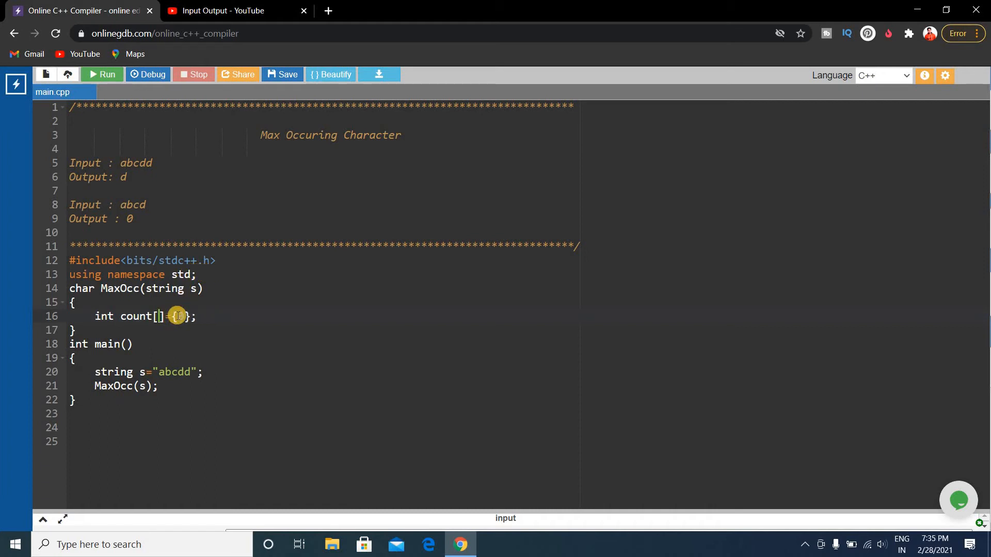
type("A")
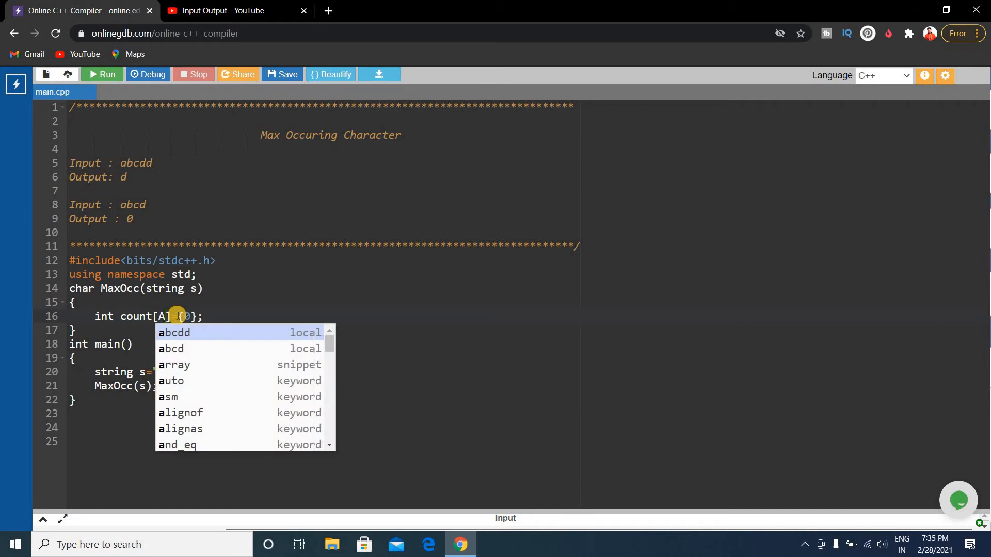
type("SCII_")
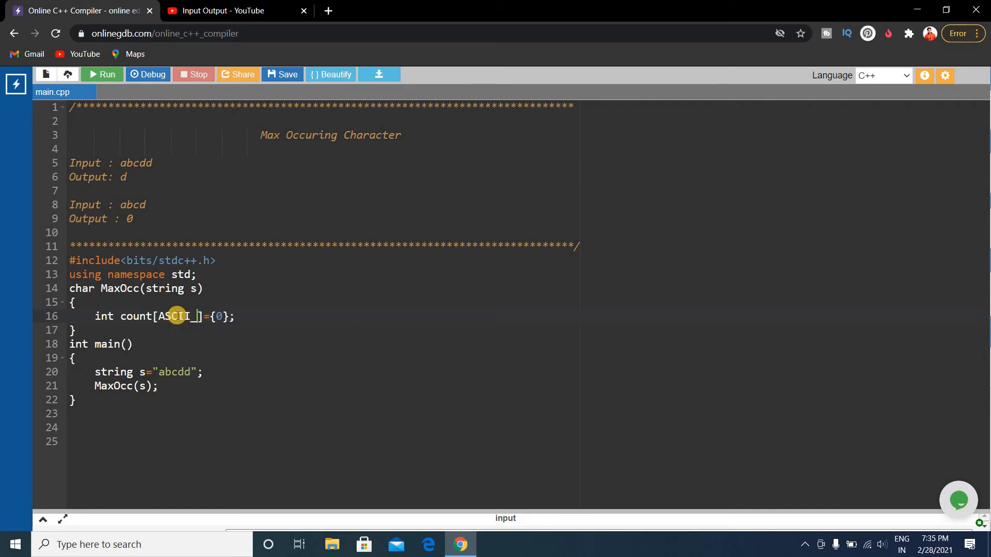
type("SIZ")
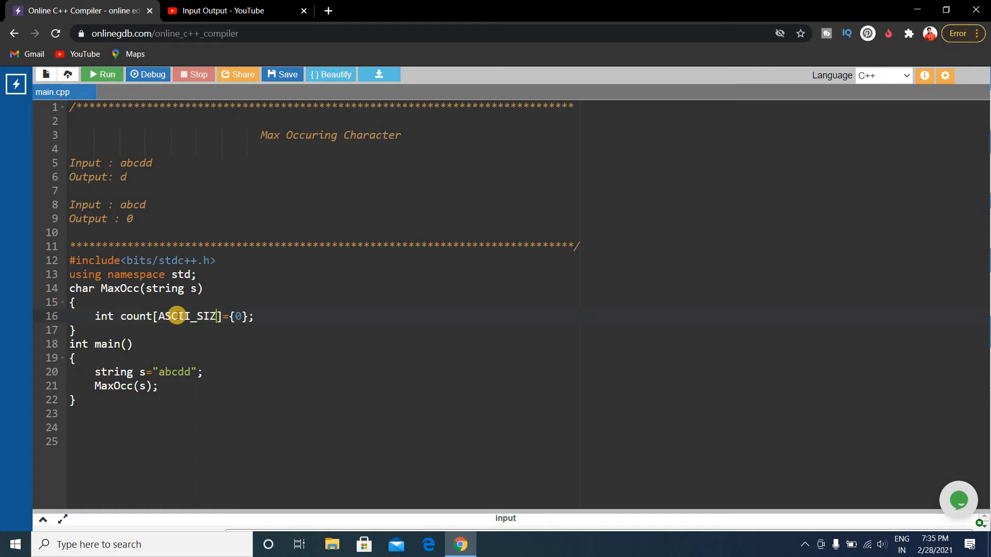
mouse_move(225, 260)
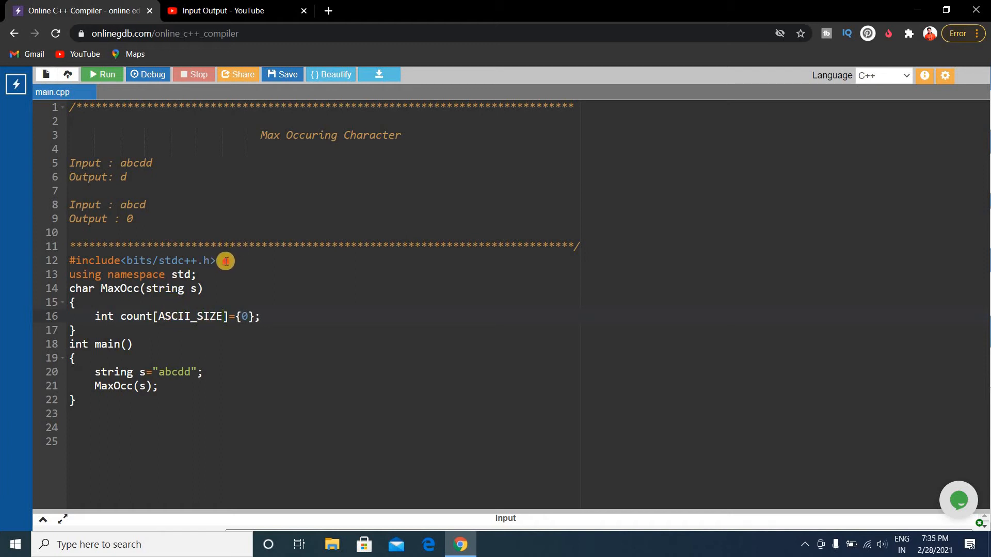
Add #define ASCII_SIZE 256 below the include line
key("Enter")
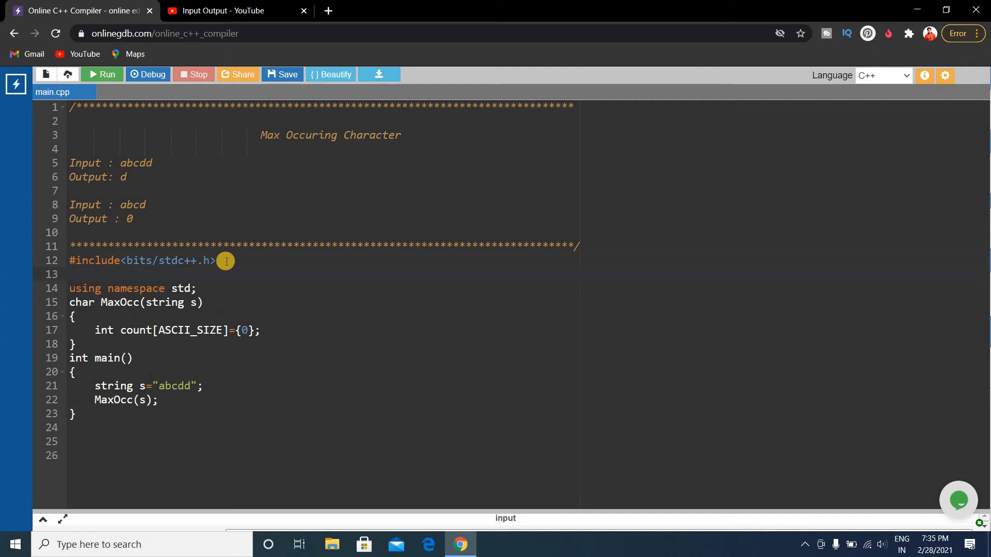
type("#defi")
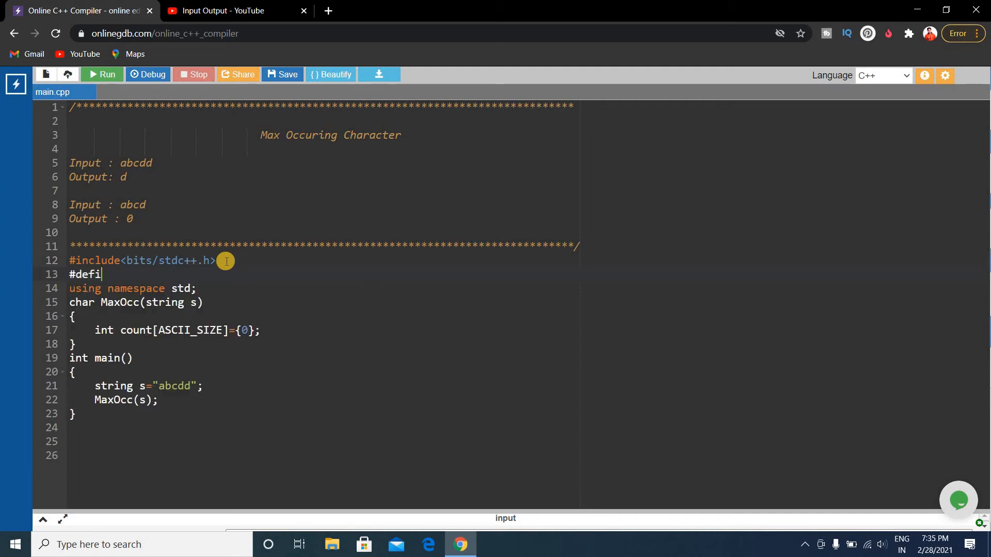
type("ne ASCII_SIZE")
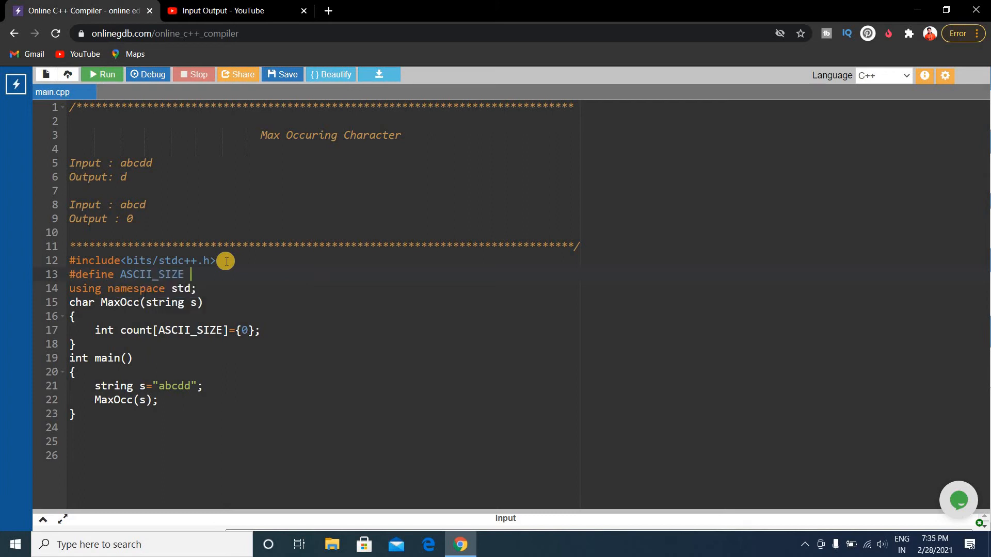
type("256")
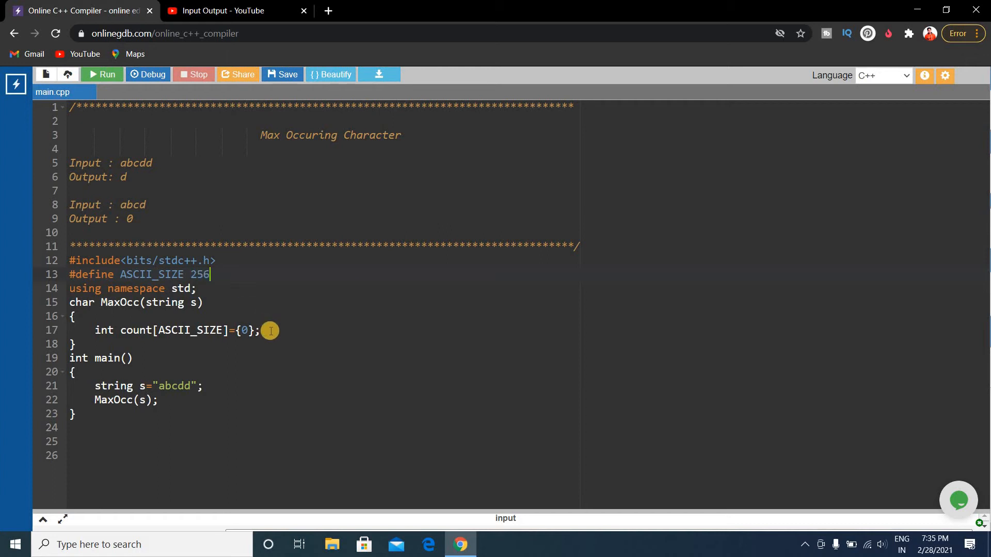
mouse_move(281, 330)
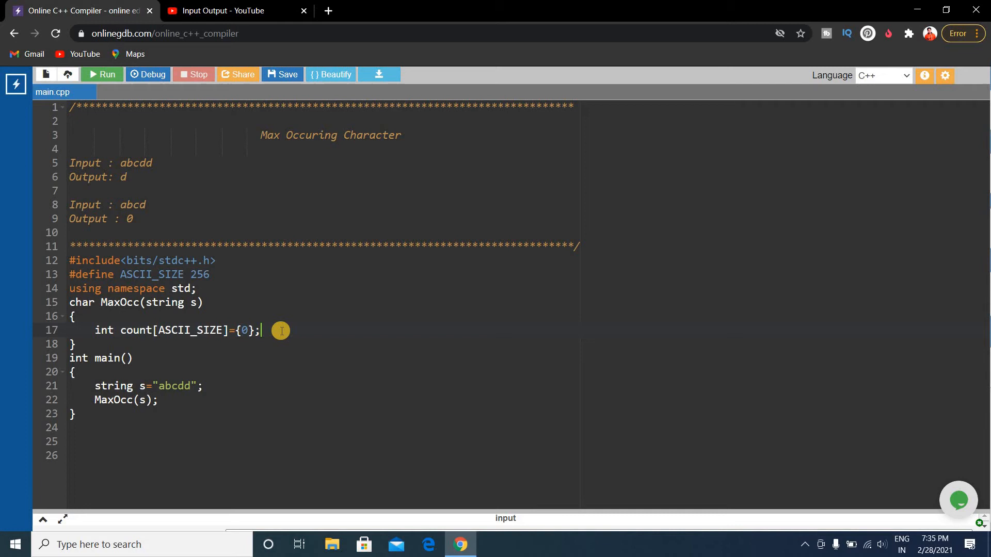
type("int")
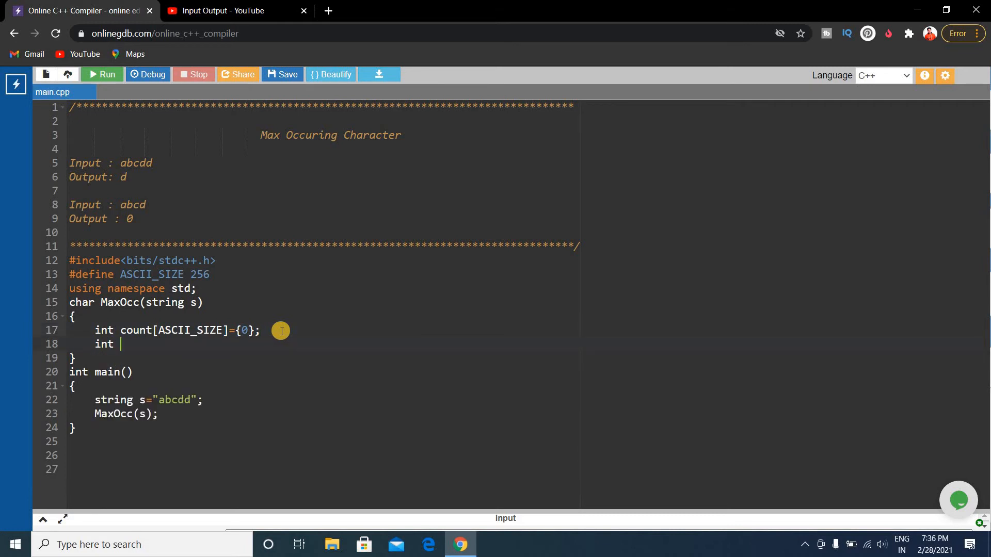
Declare int len=s.size();, int max=1; and char res='0'; in MaxOcc
type("len")
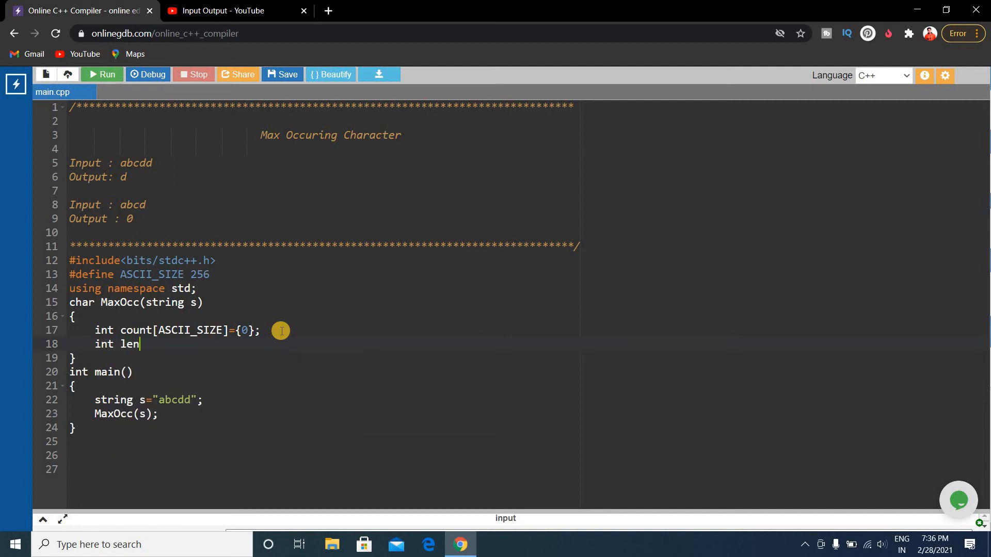
type("=")
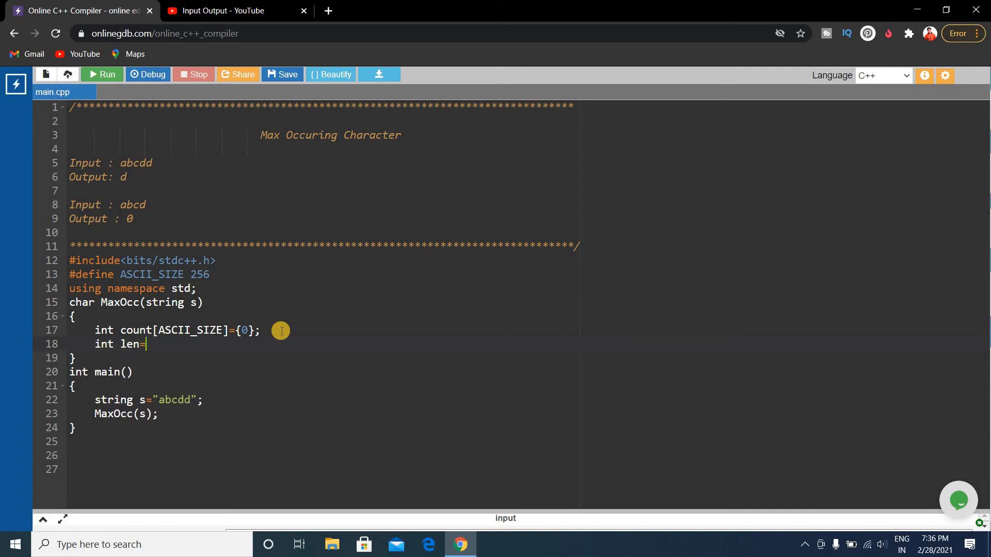
type("s.")
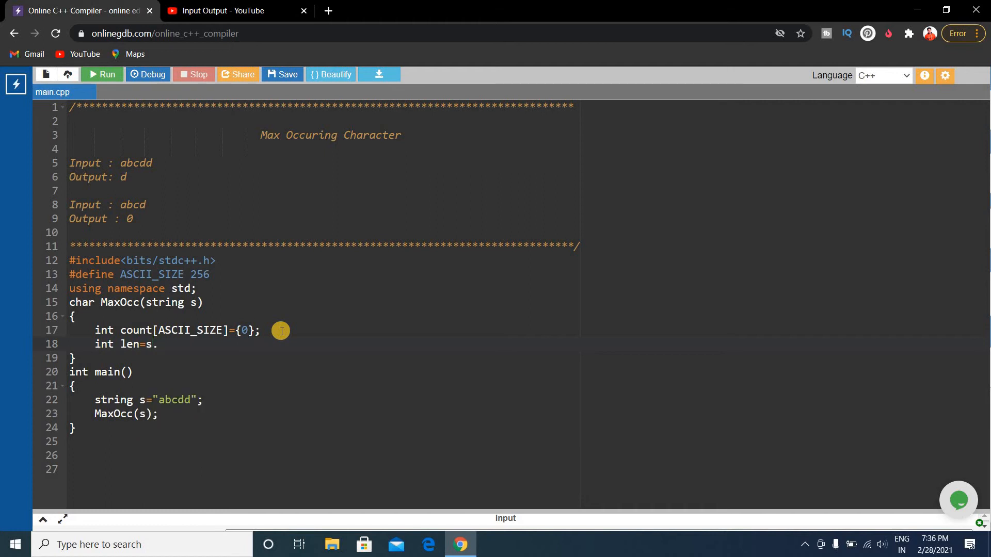
type("size();")
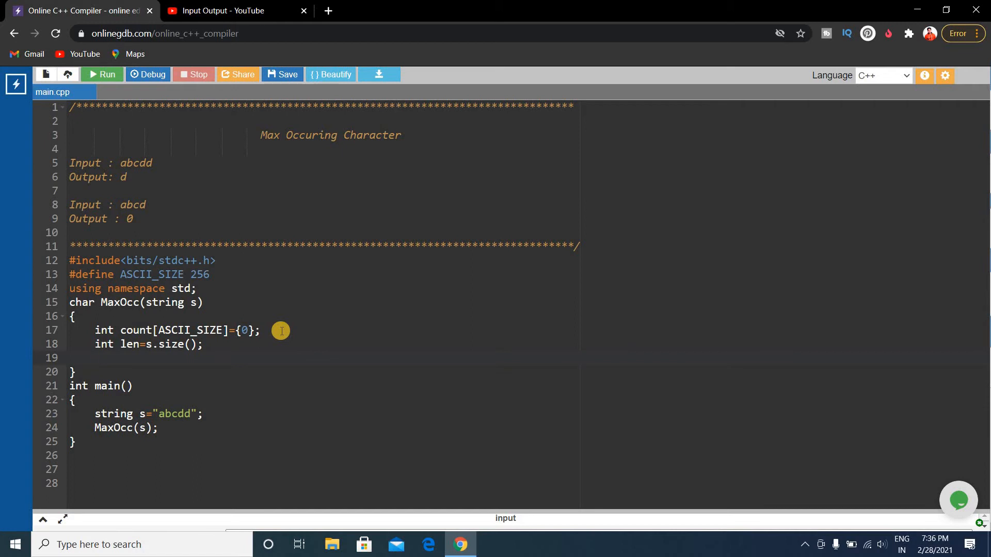
type("int")
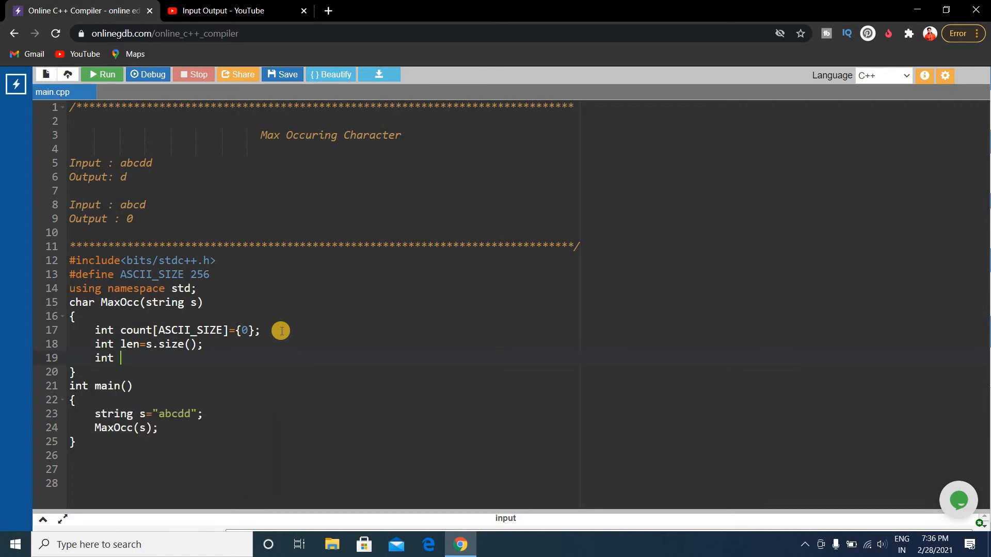
type("max")
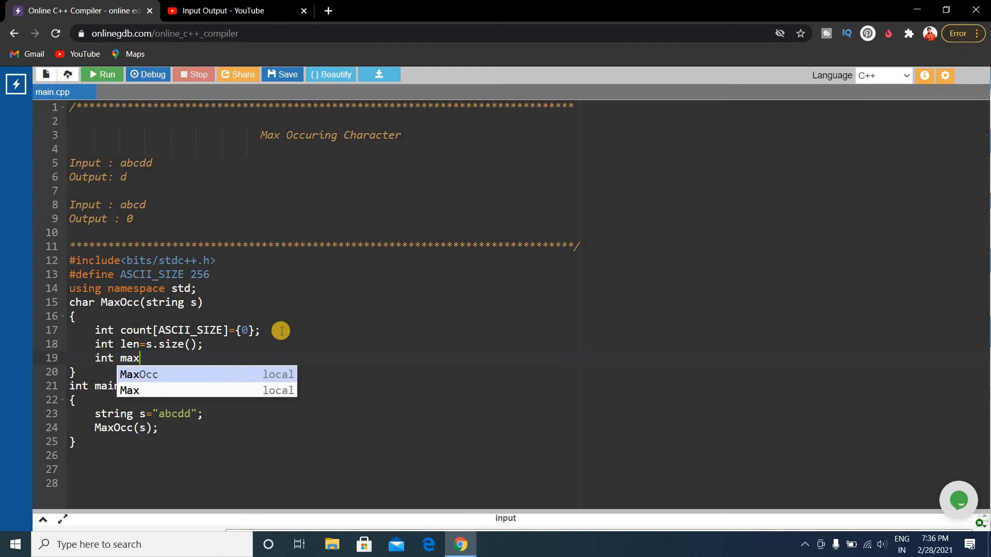
type("=1;")
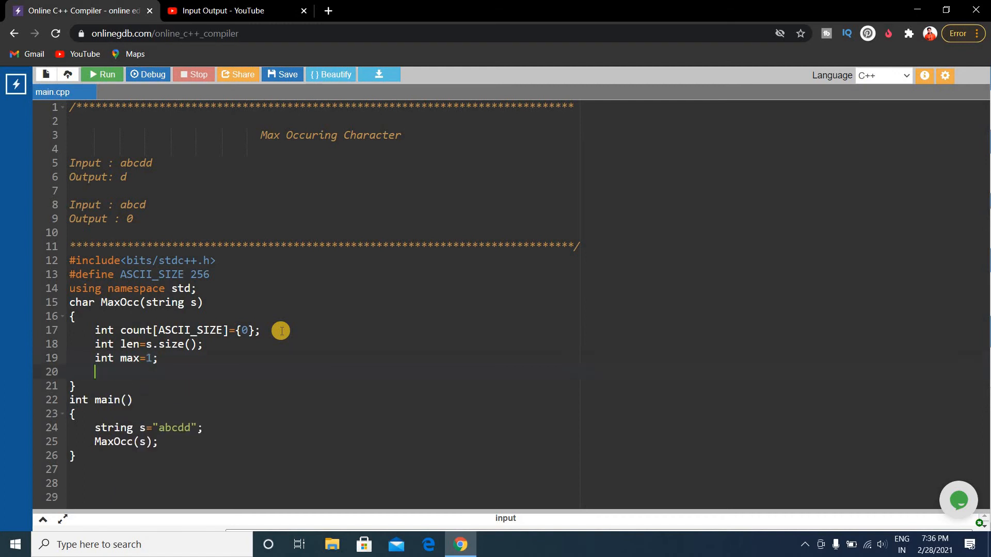
type("char")
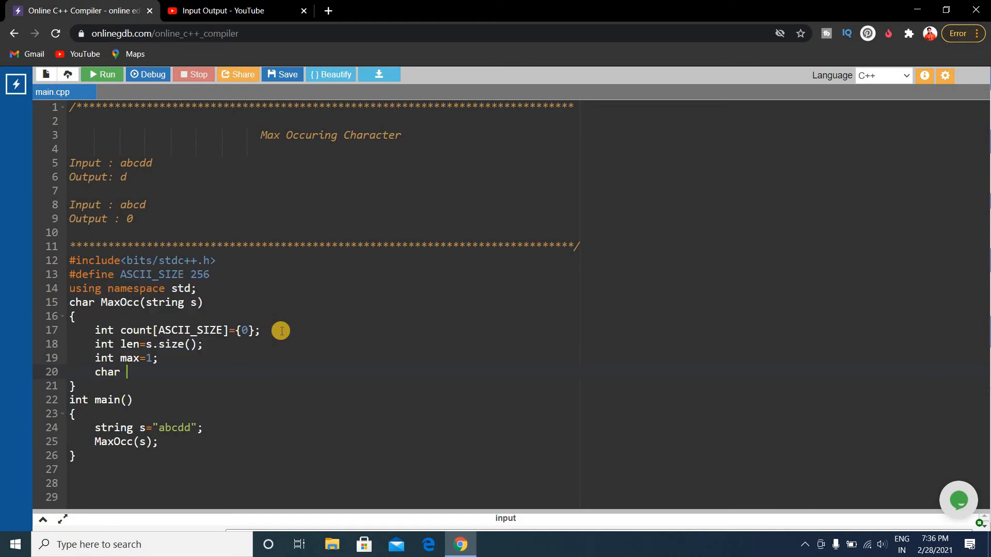
type("res=")
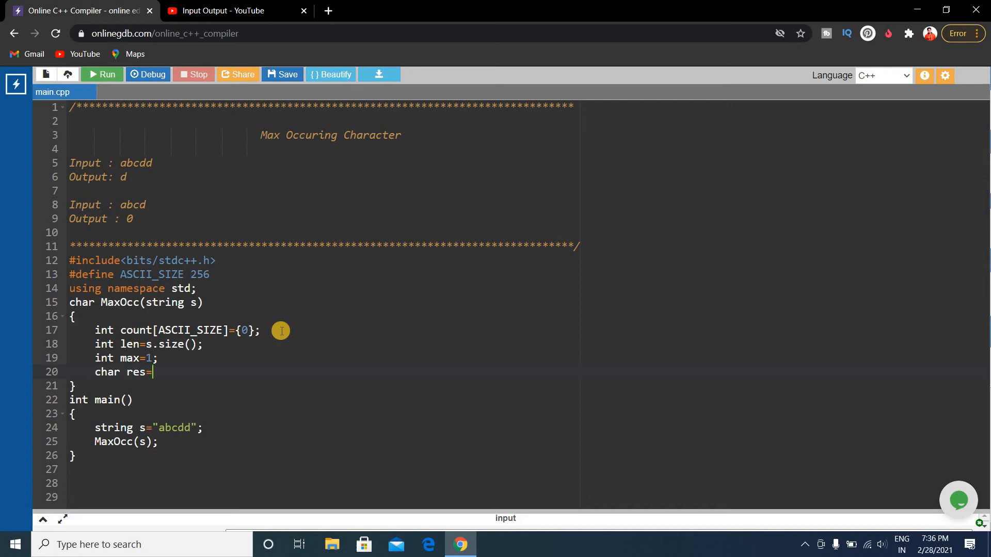
type("''")
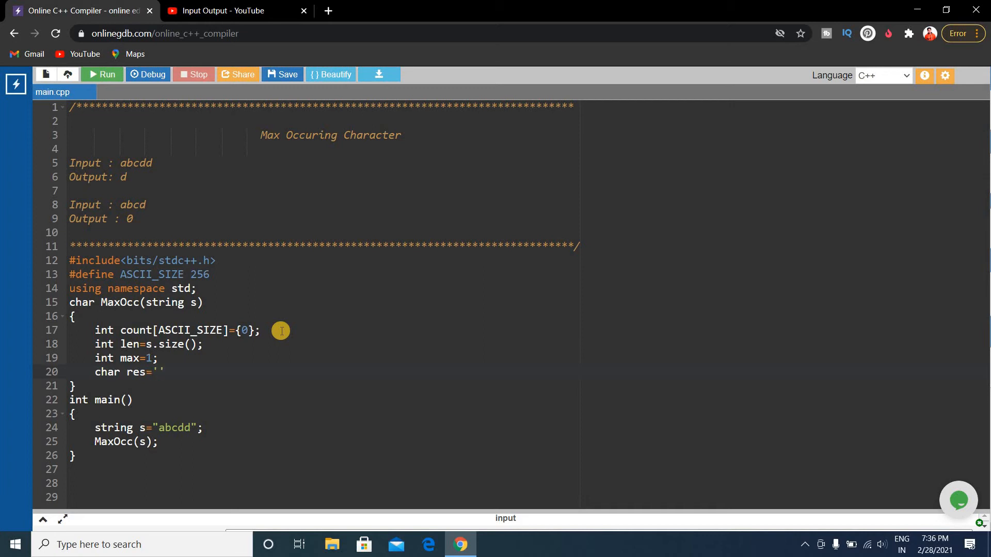
type("0")
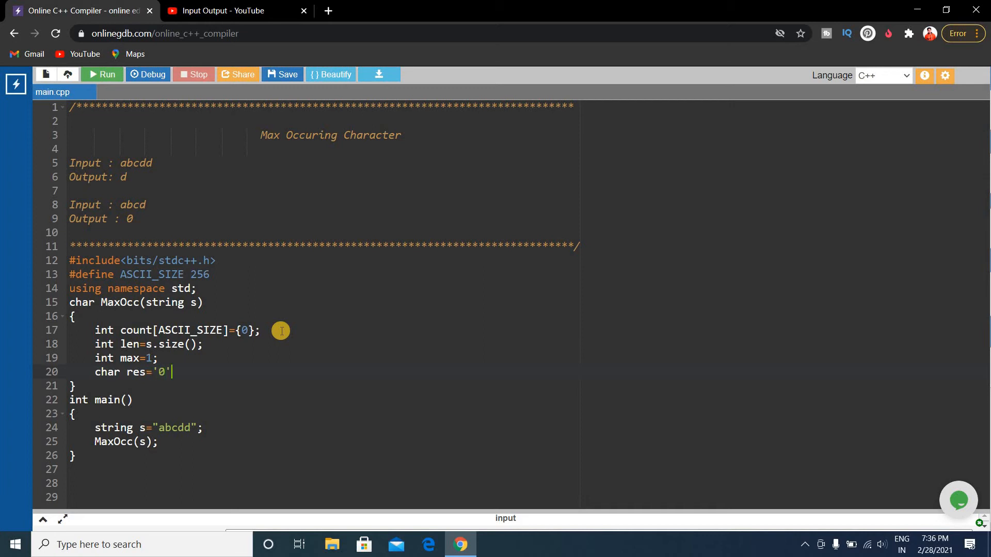
type(";")
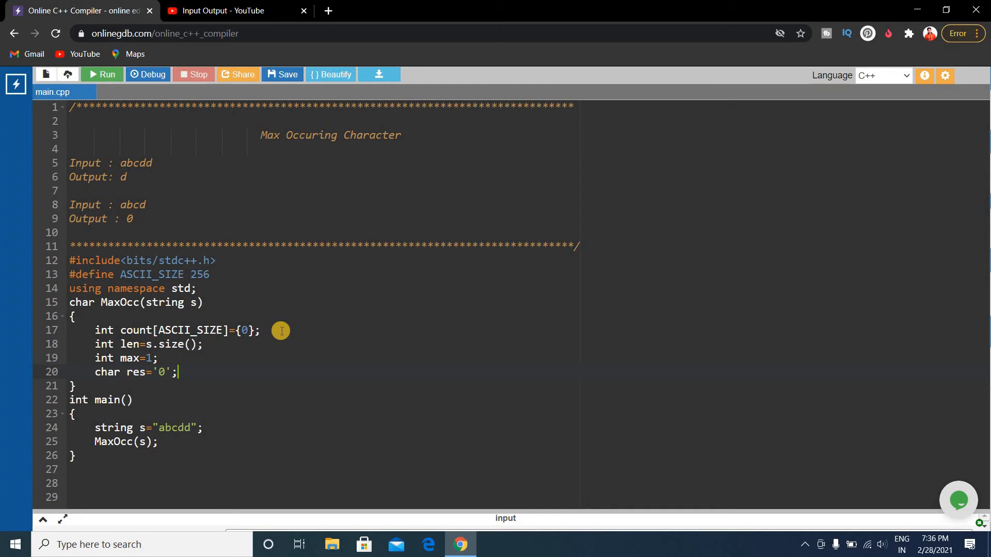
mouse_move(347, 337)
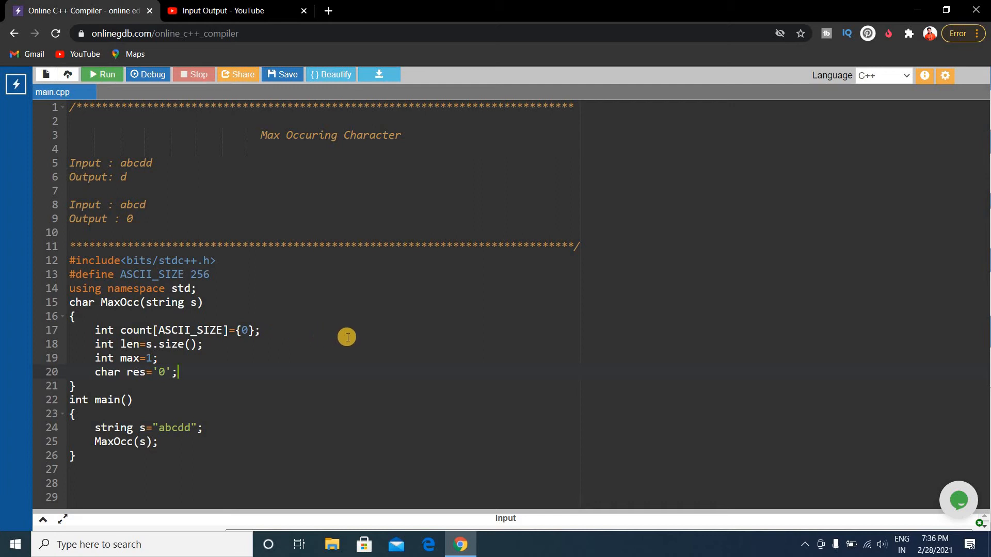
mouse_move(157, 371)
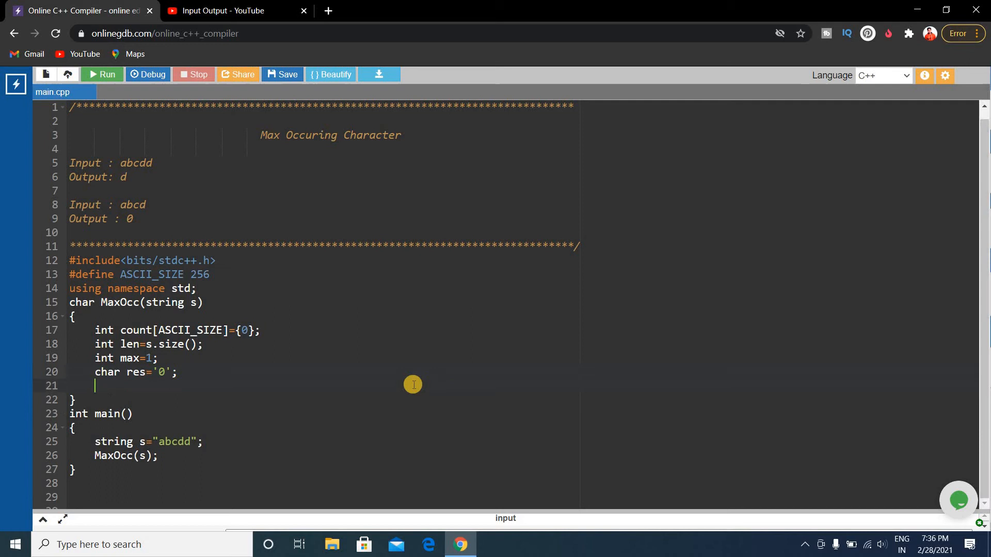
Write the loop header for(int i=0;i<len;i++) in MaxOcc
type("for")
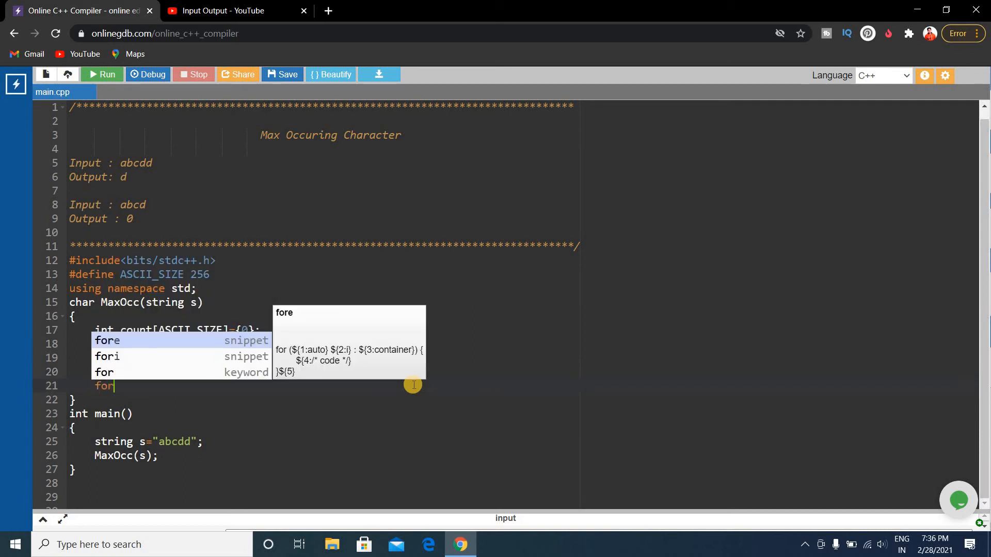
type("(i")
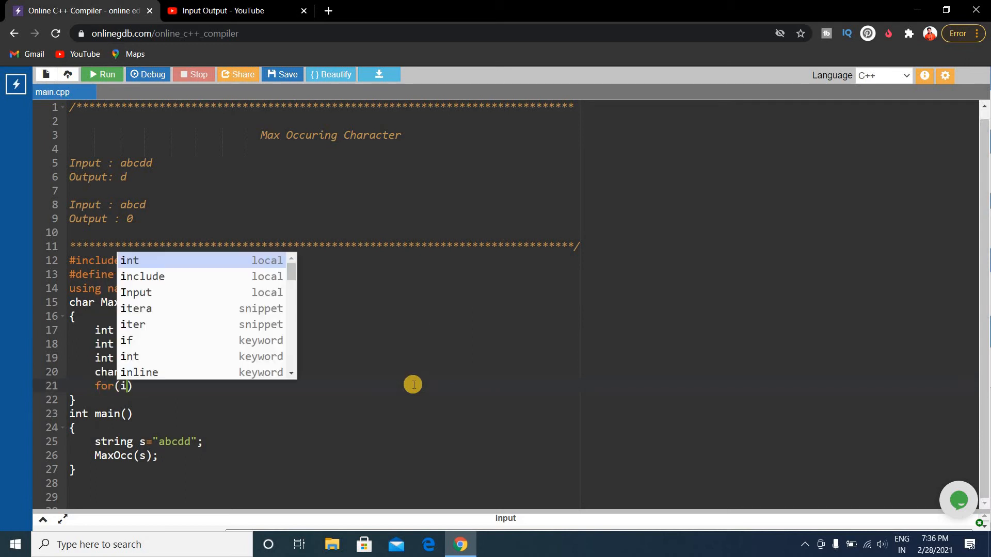
type("nt i=0")
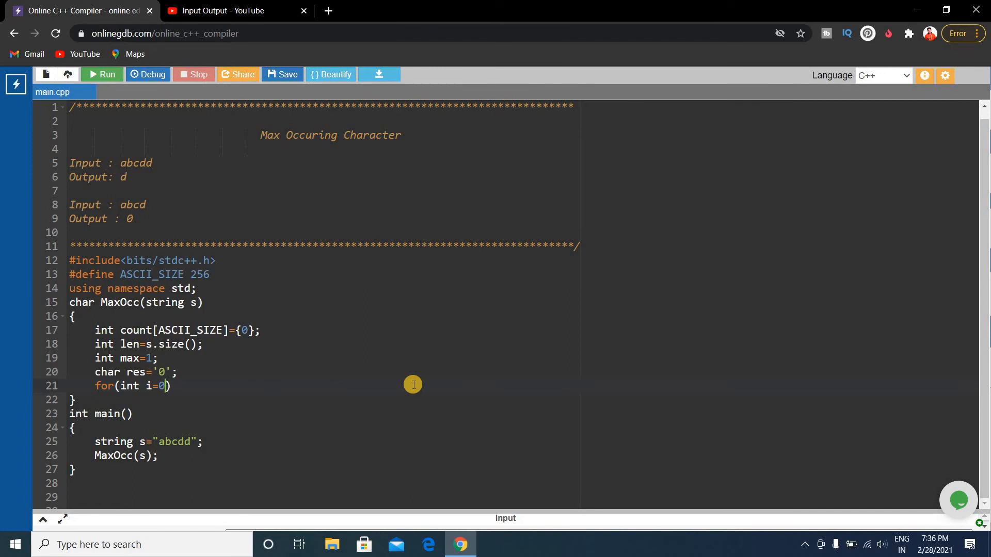
type("i<")
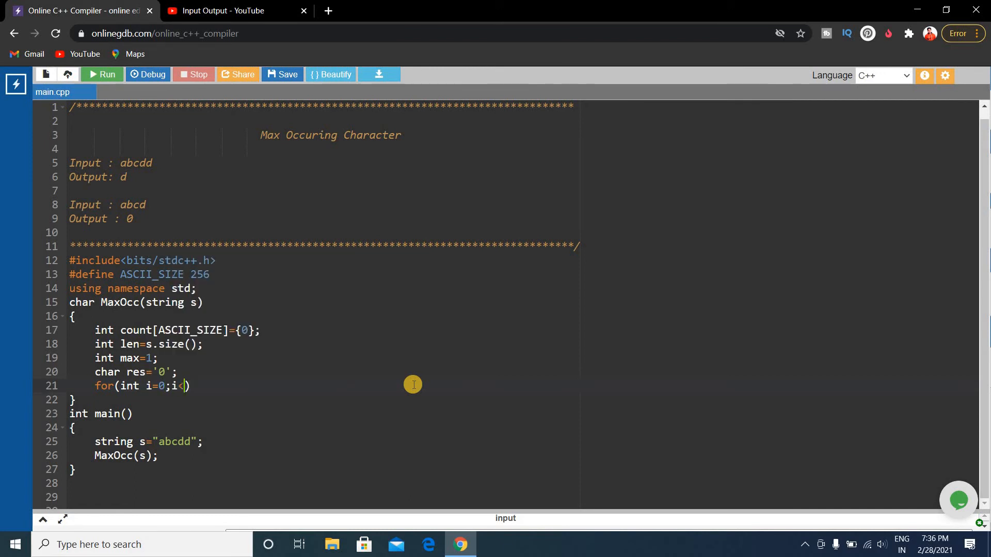
type("len;")
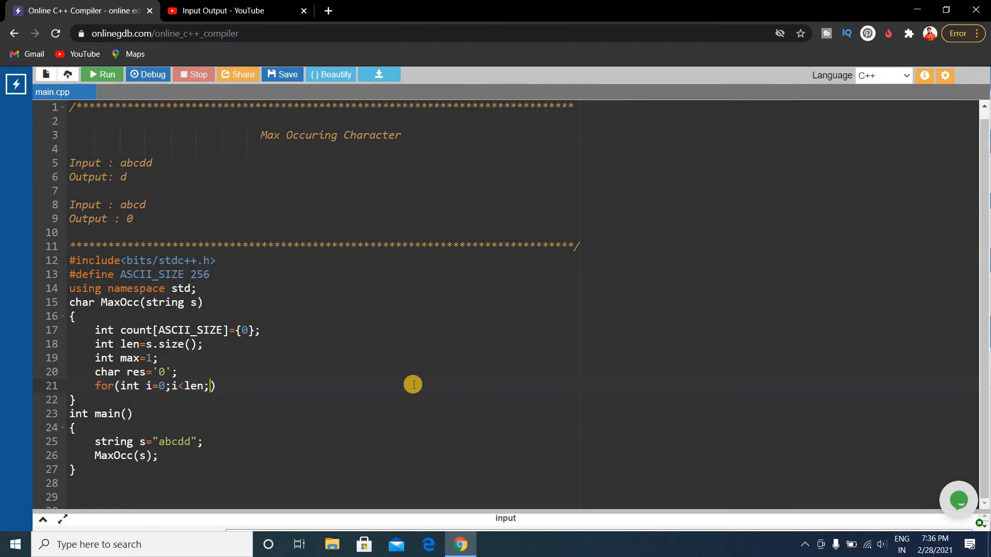
mouse_move(114, 169)
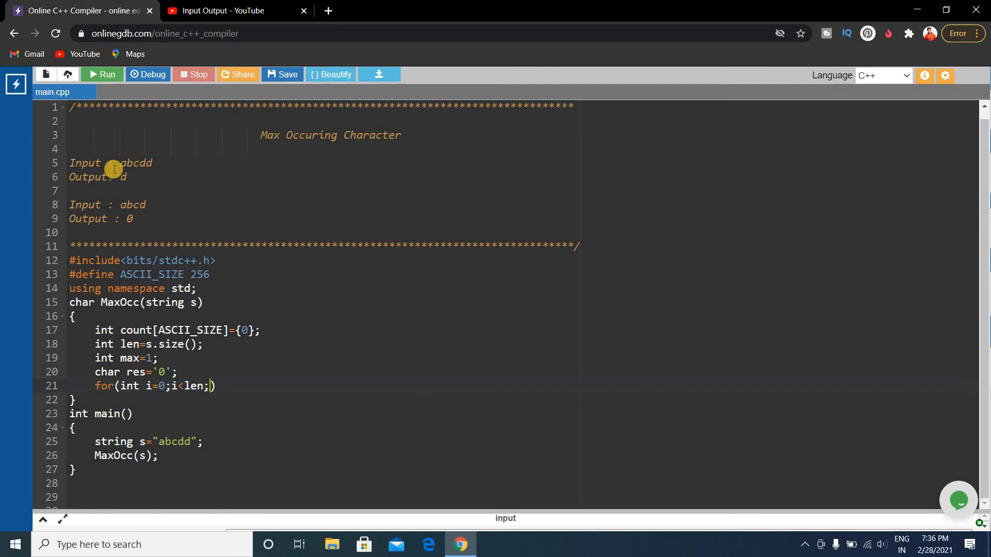
mouse_move(172, 385)
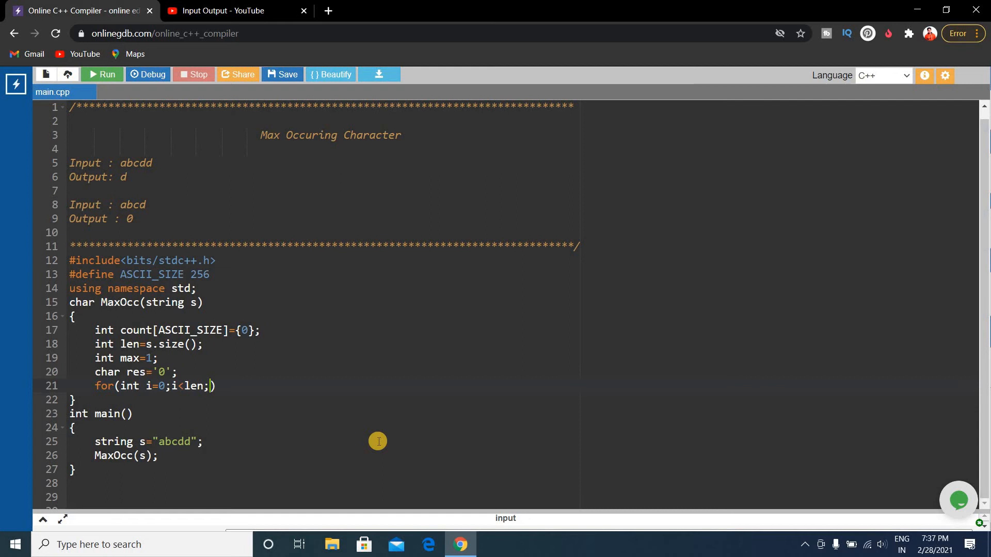
type("i++")
type("{")
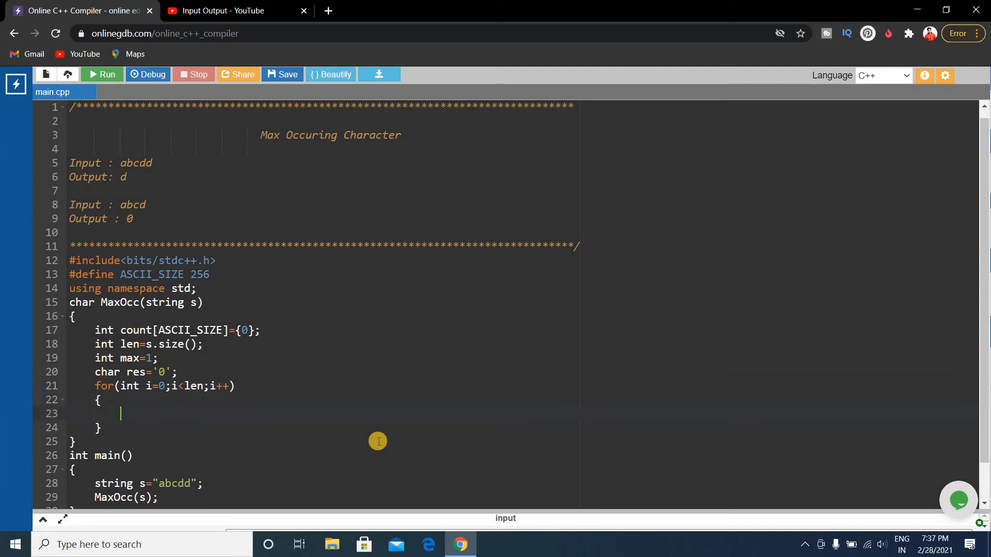
Make the loop body increment count[s[i]]
type("cout")
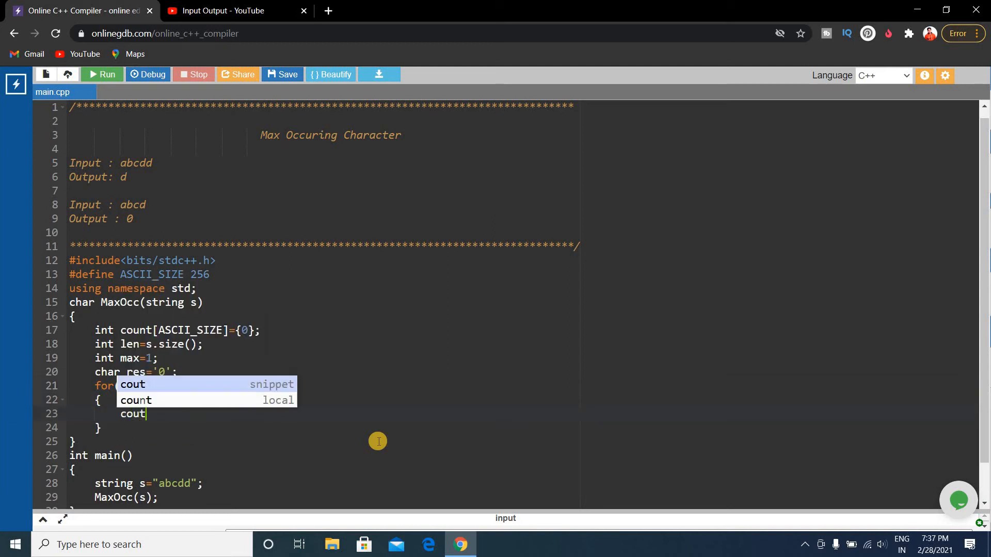
key("Backspace")
type("n")
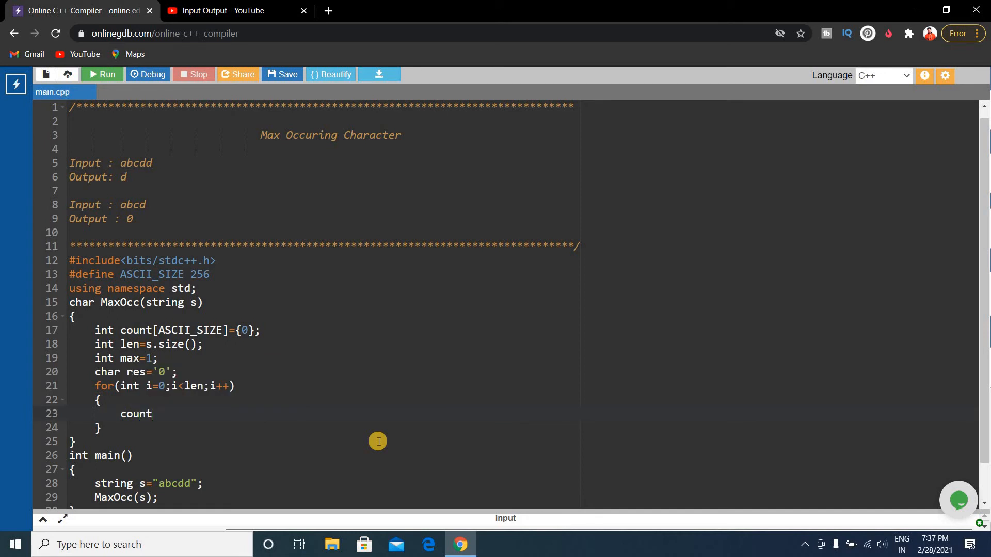
type("[s[]]")
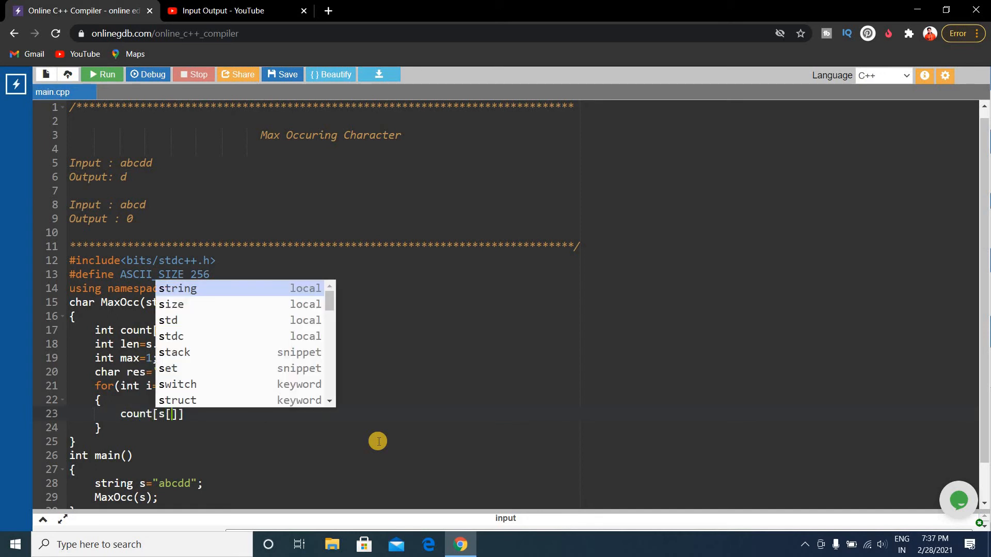
type("i")
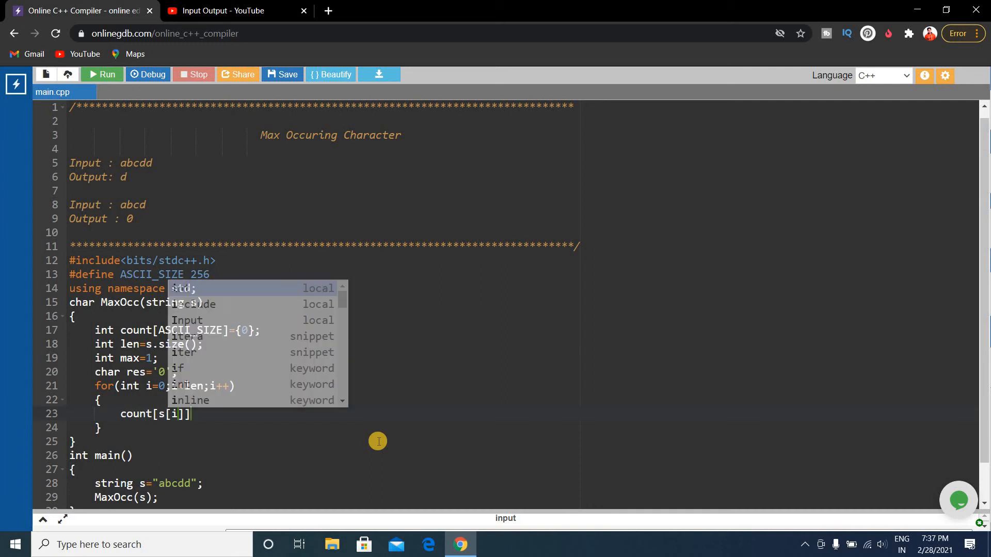
type("++")
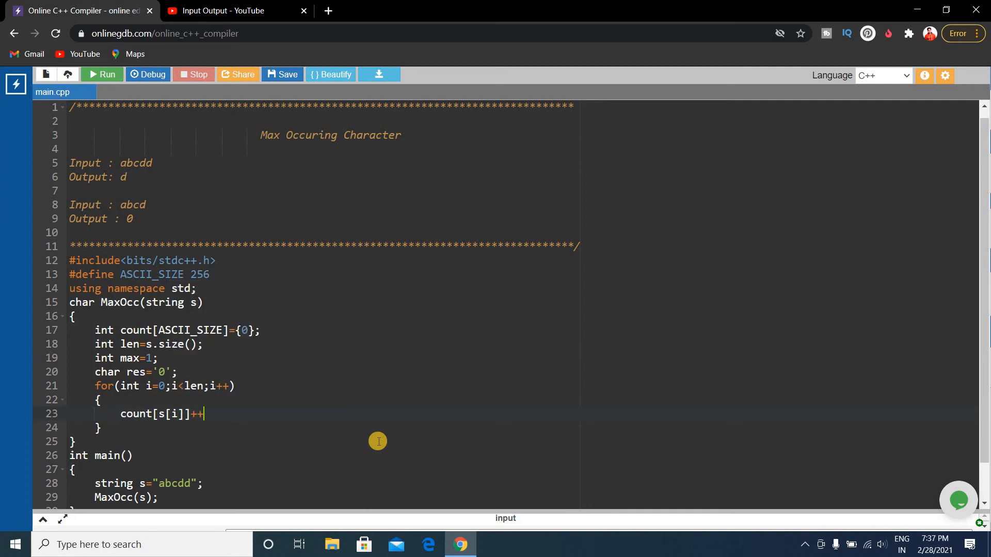
type(";")
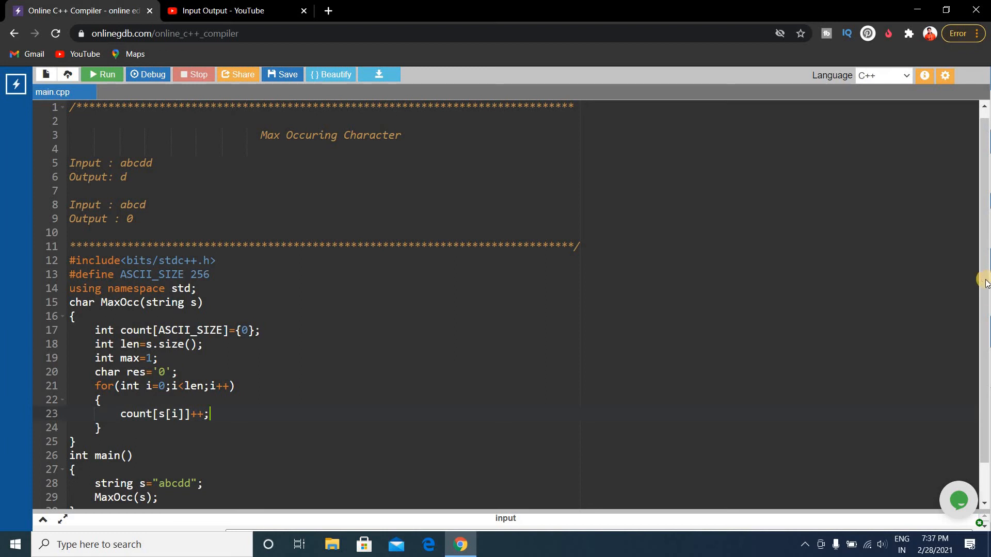
scroll("down", 3)
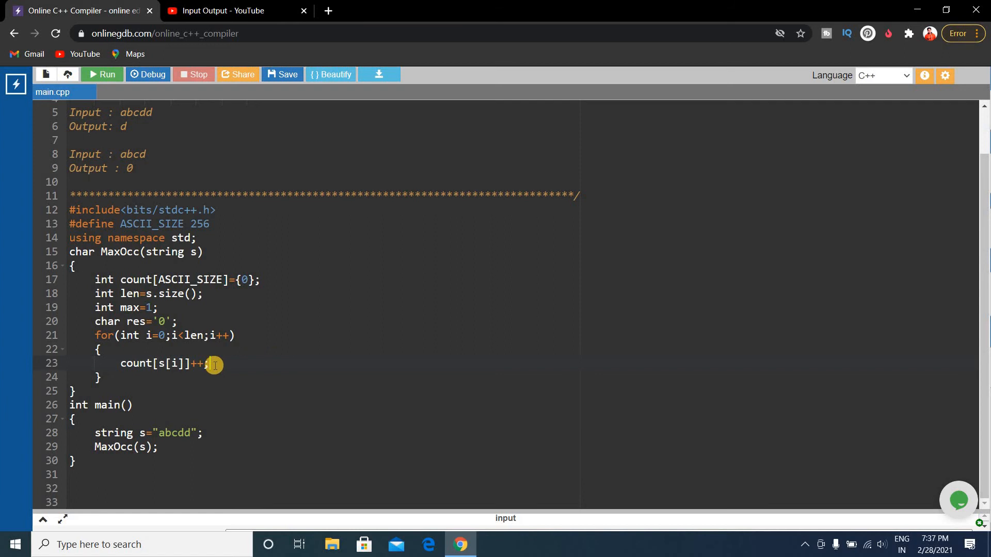
mouse_move(246, 380)
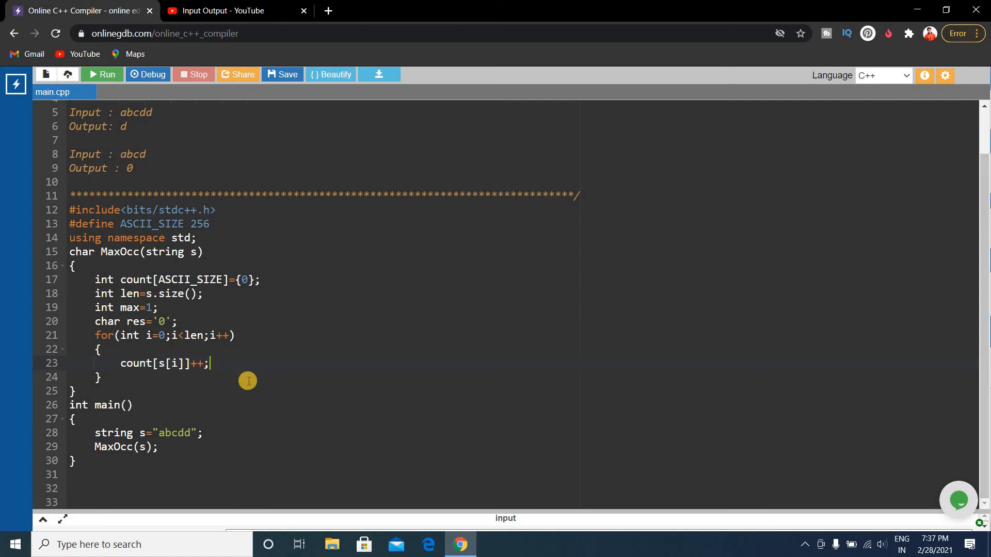
Add an if inside the loop that sets max=count[s[i]] when count[s[i]] exceeds max
type("if(")
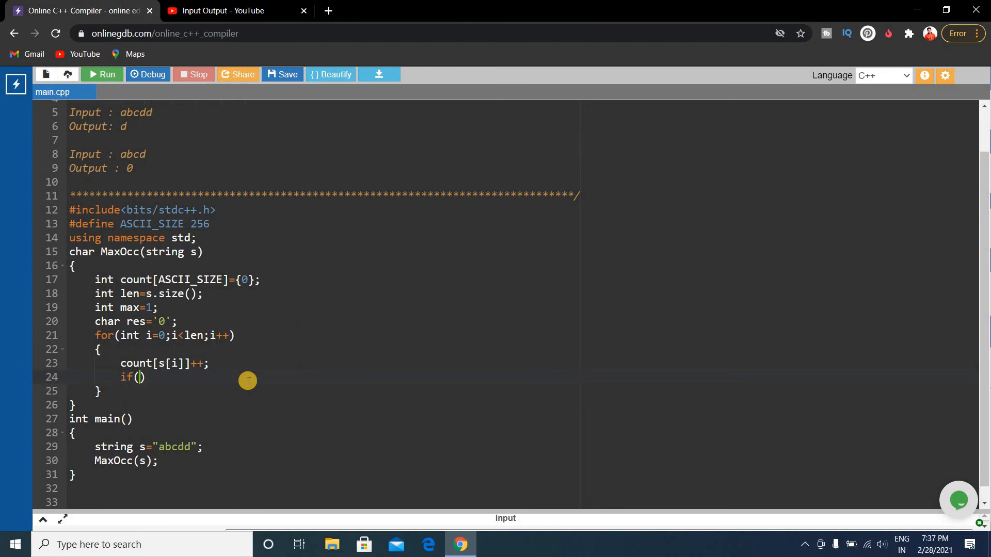
type("max<")
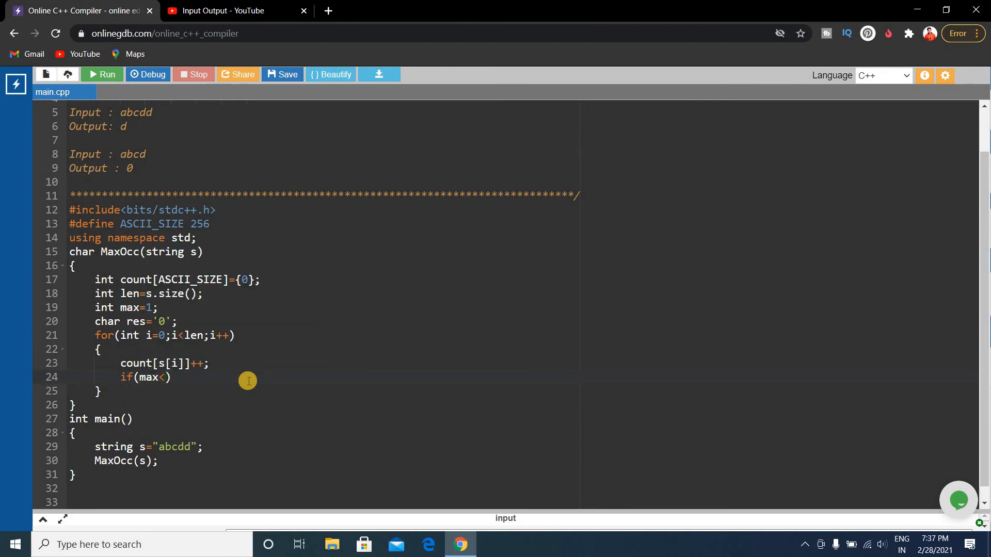
type("count")
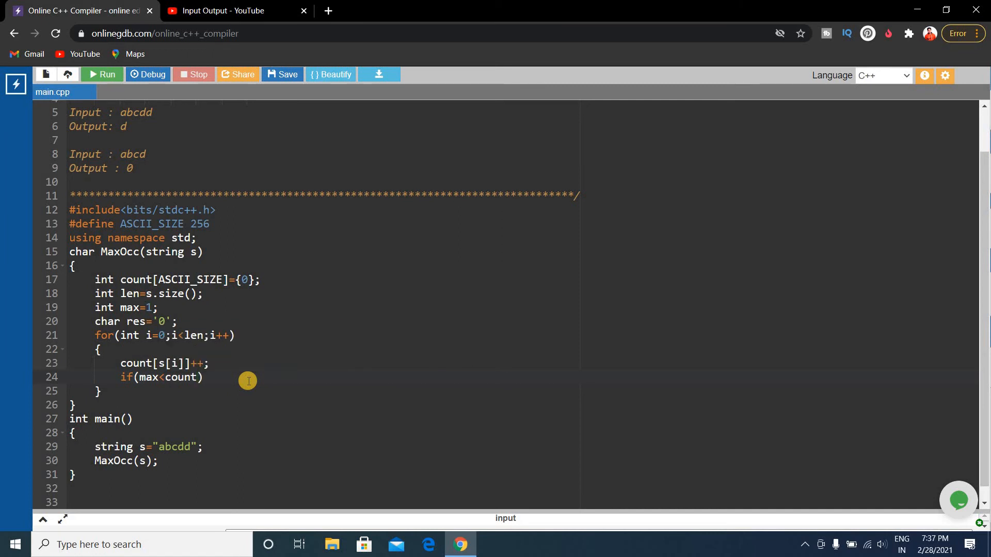
type("[s[i]]")
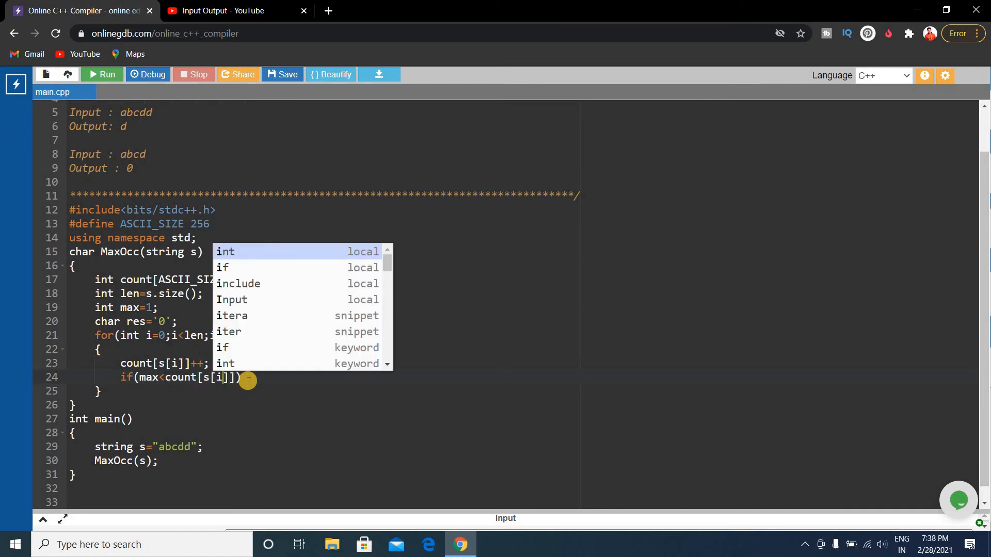
key("Escape")
type("{")
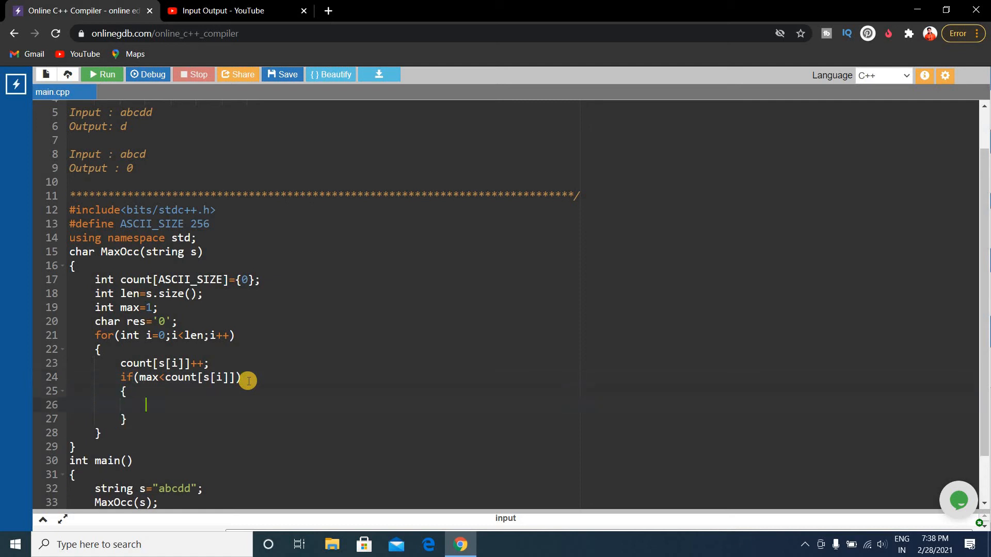
type("ma")
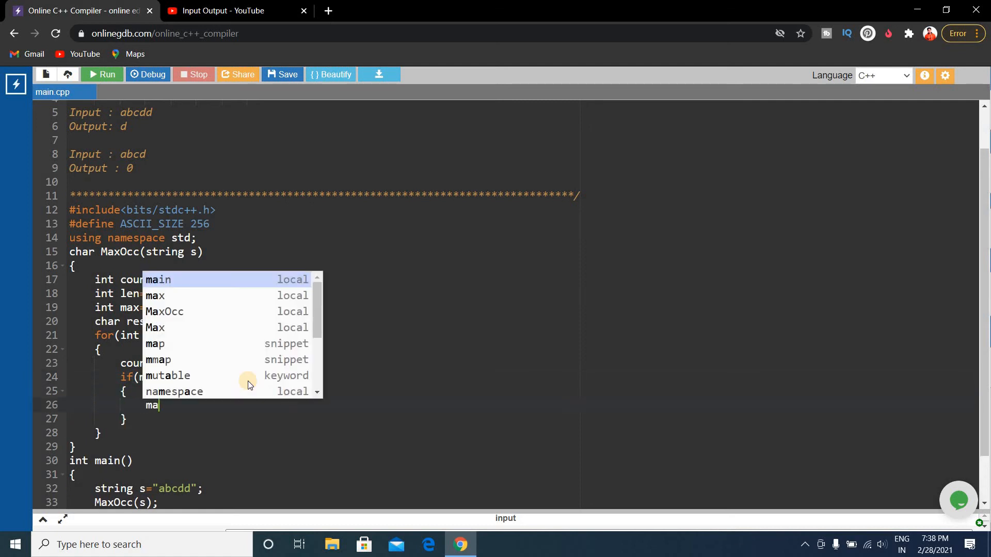
type("=")
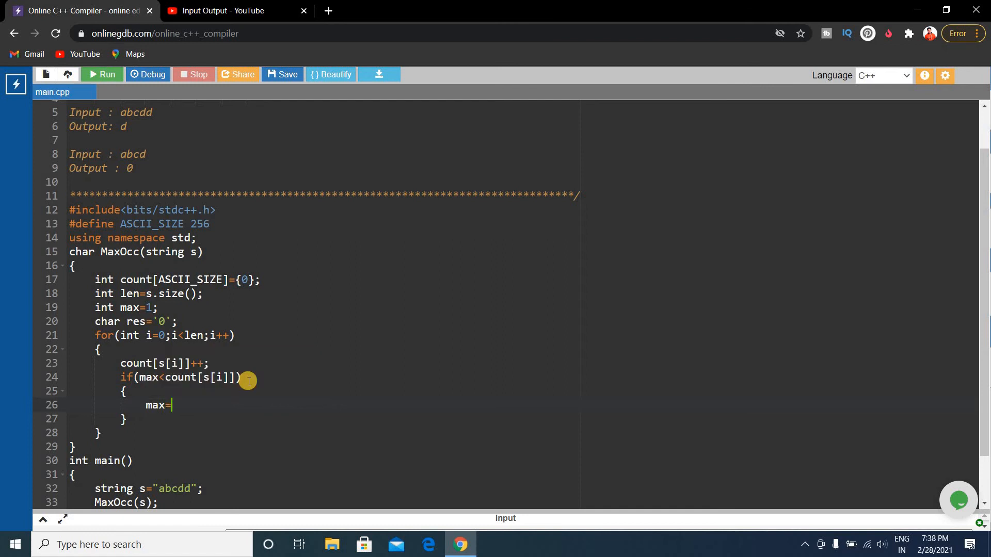
type("c")
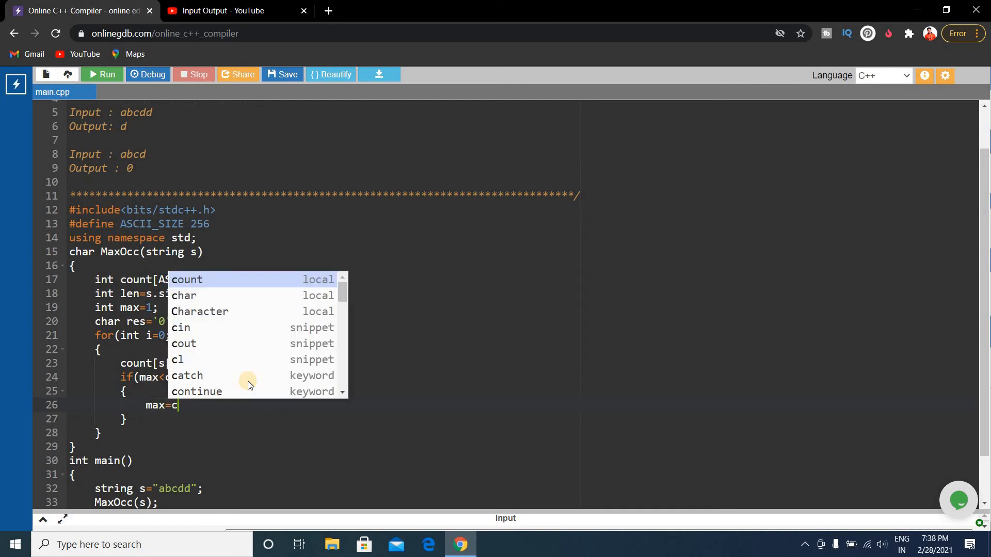
left_click(187, 280)
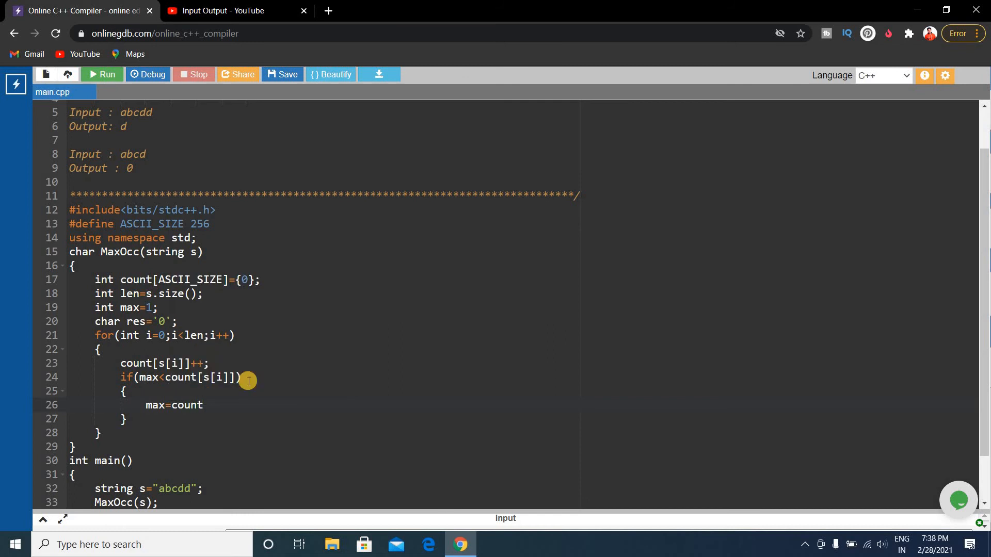
type("[s[]]")
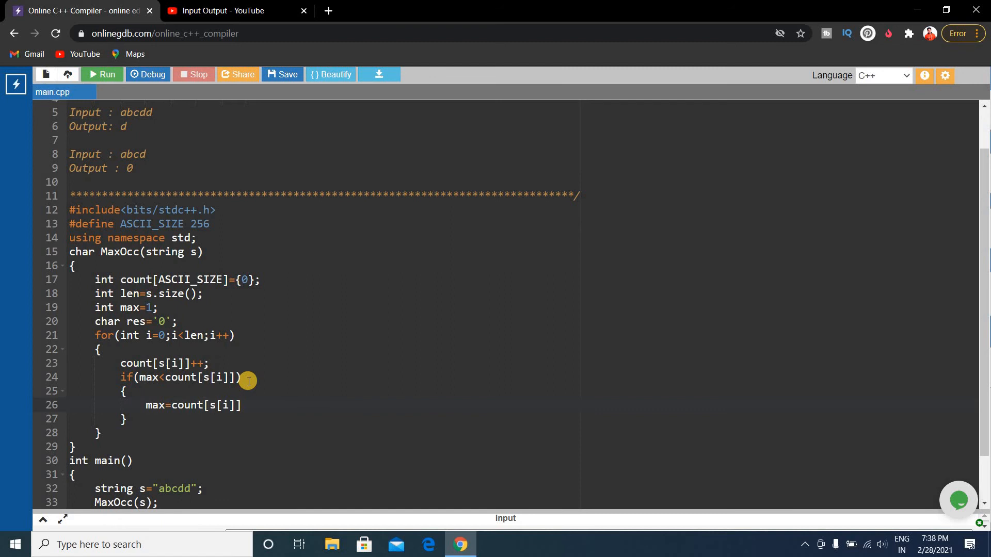
type(";")
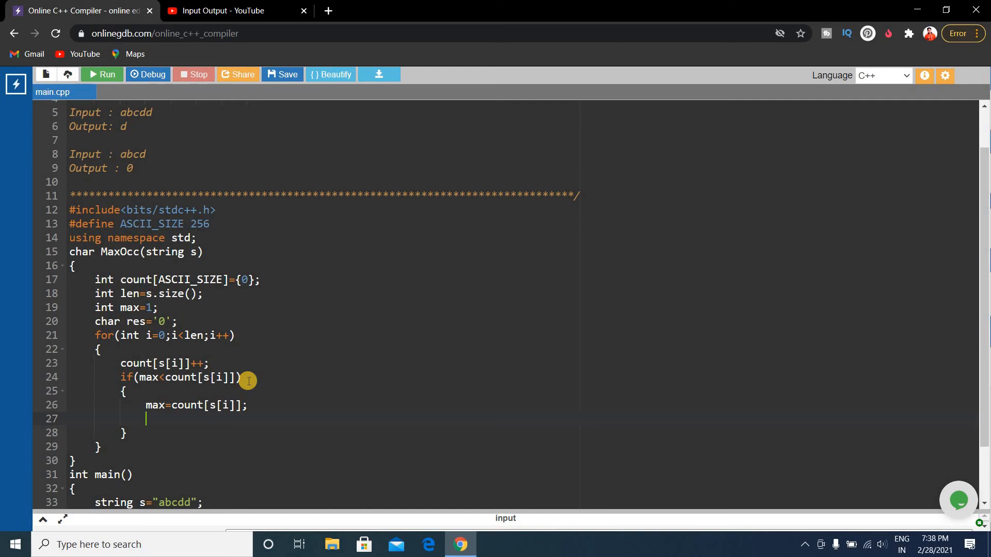
Set res=s[i] in that if block and return res after the loop
type("res=")
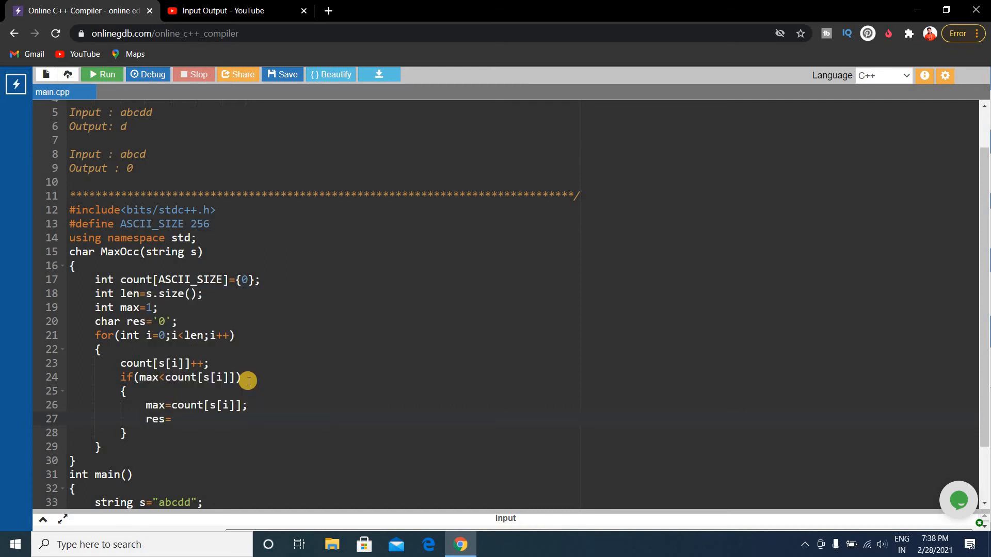
type("s[i];")
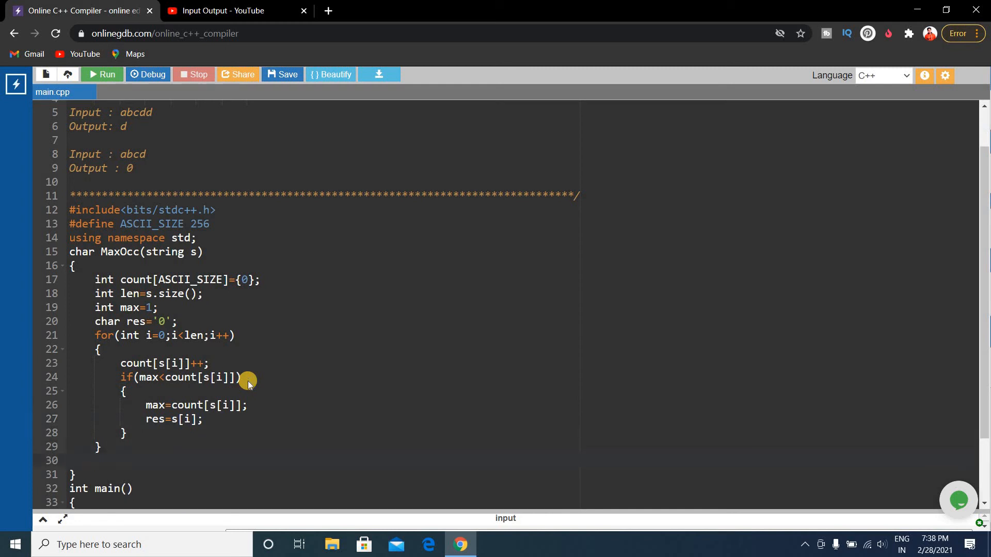
type("retur")
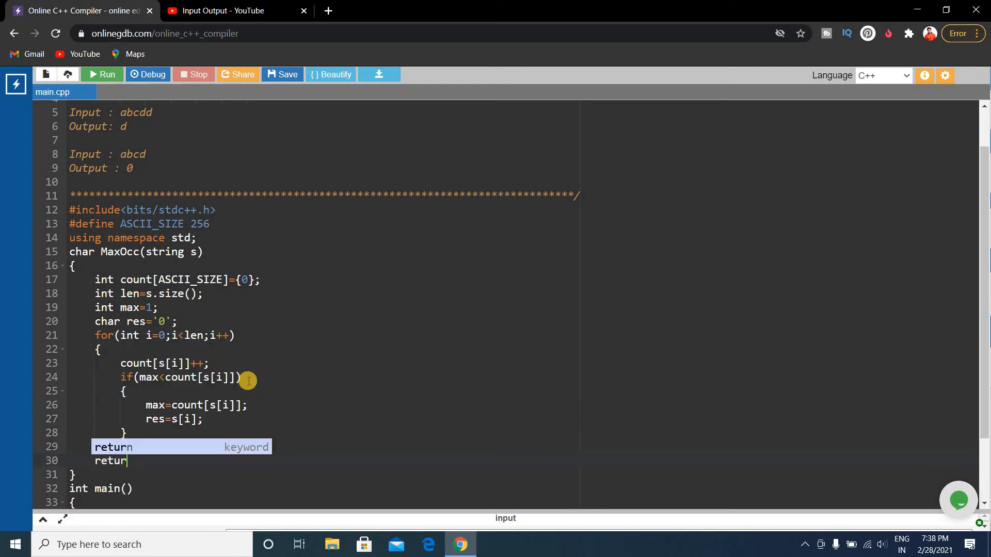
type("res;")
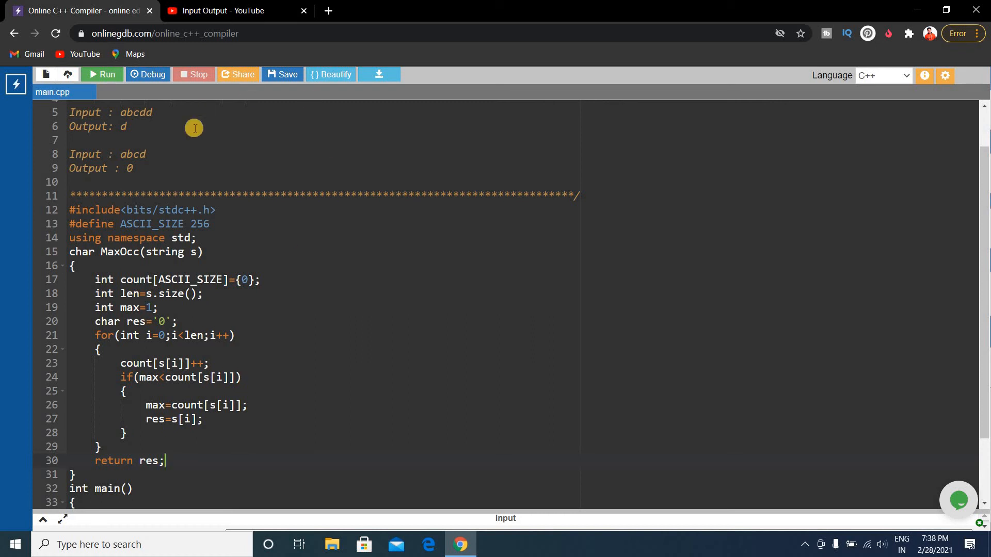
mouse_move(102, 75)
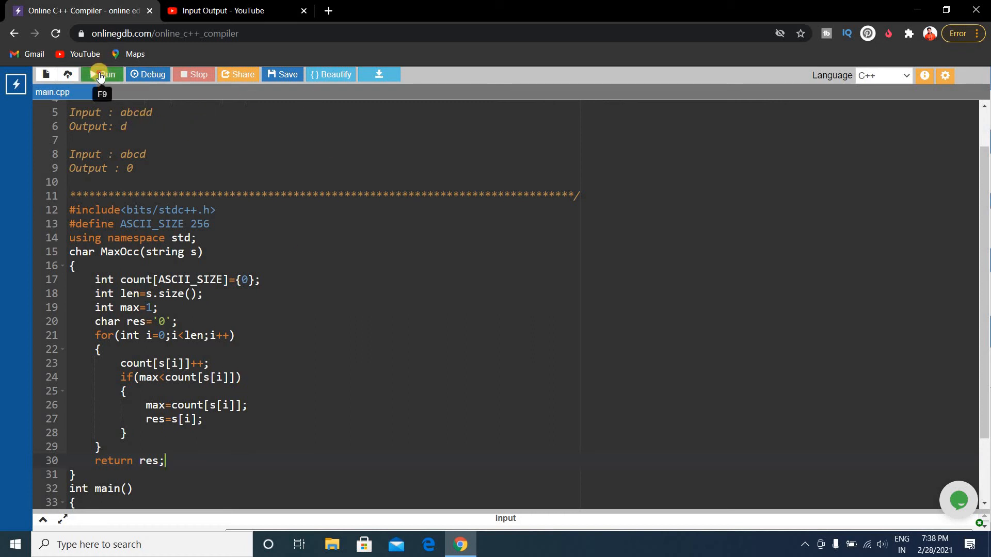
Run the program, which exits with code 0 and no output, then scroll through the code to check main
left_click(101, 74)
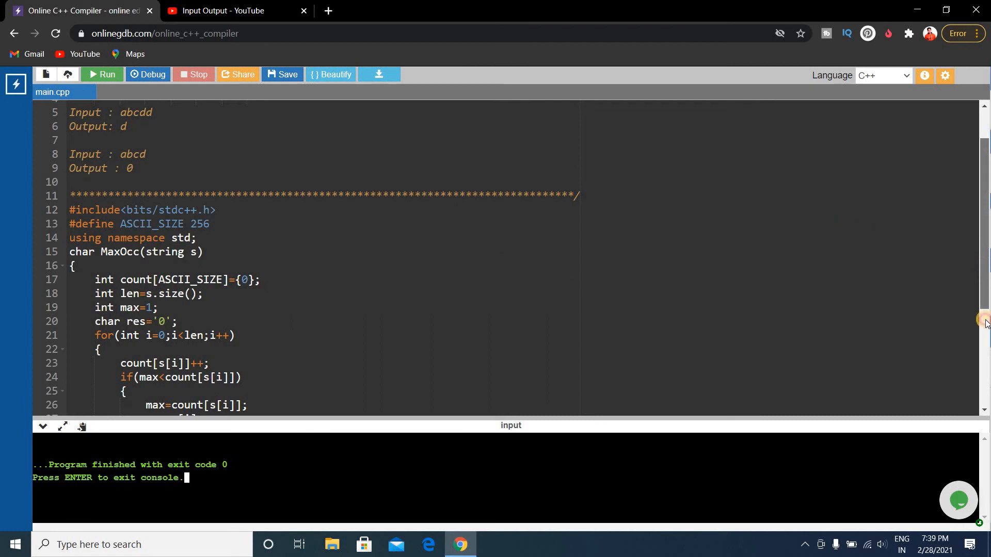
scroll("down", 3)
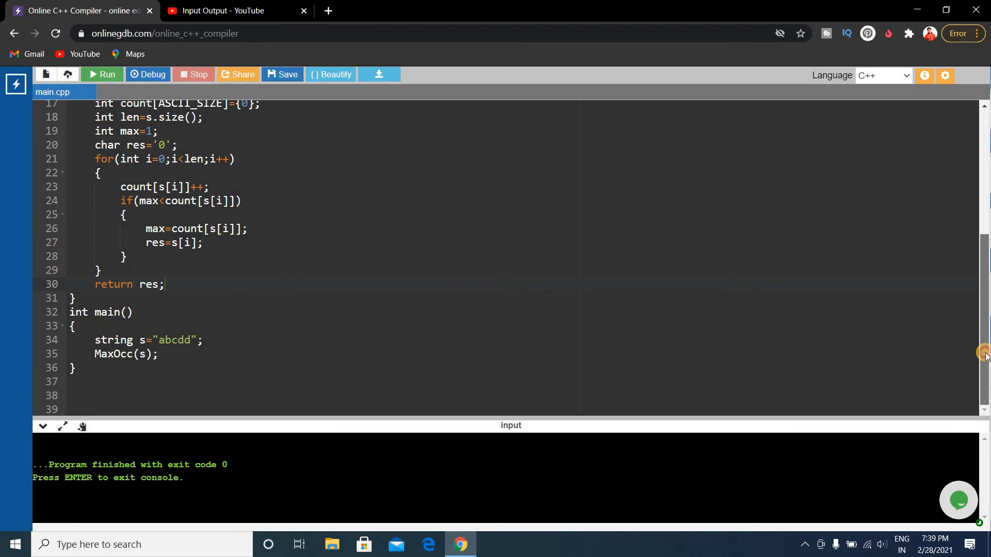
mouse_move(262, 340)
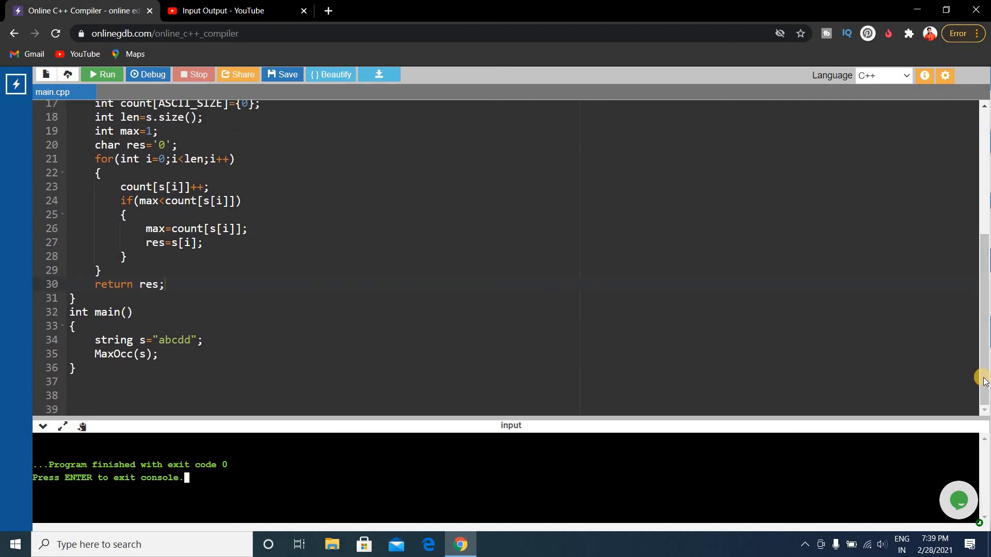
scroll("up", 3)
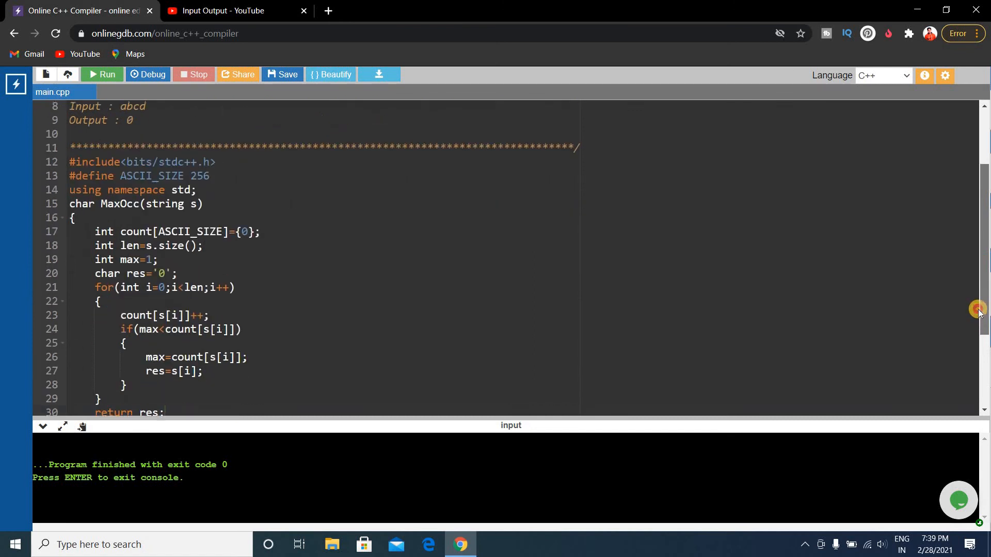
scroll("down", 3)
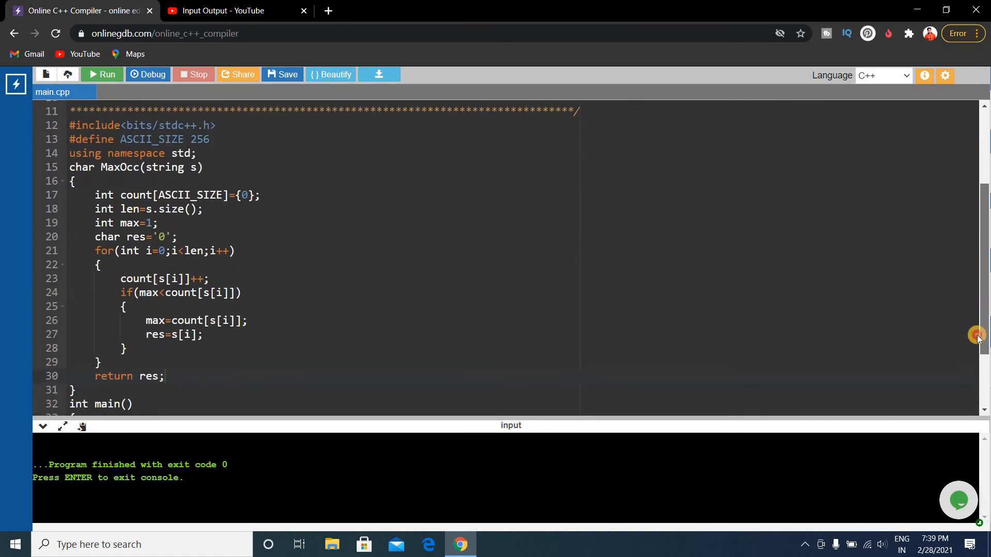
scroll("up", 3)
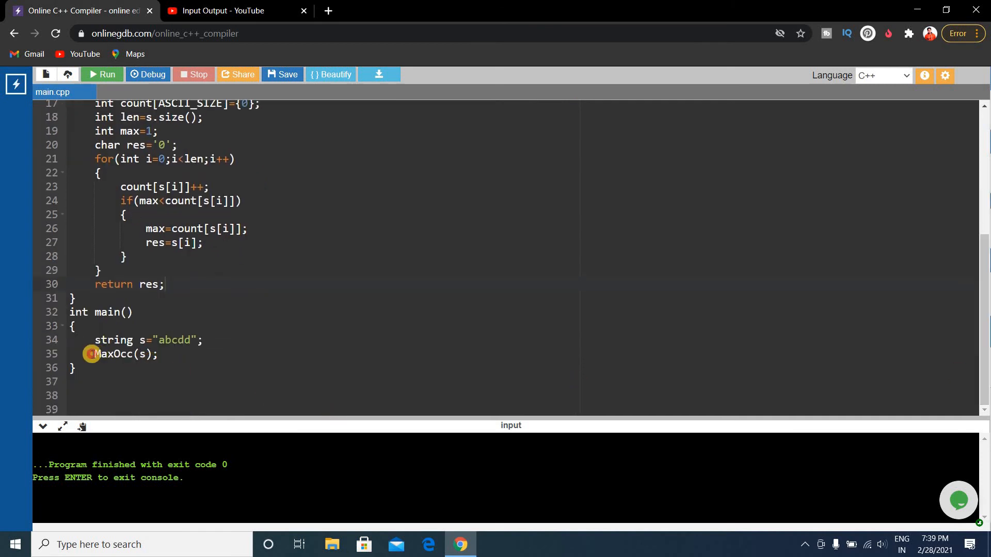
Change the call in main to cout<<MaxOcc(s);
type("co")
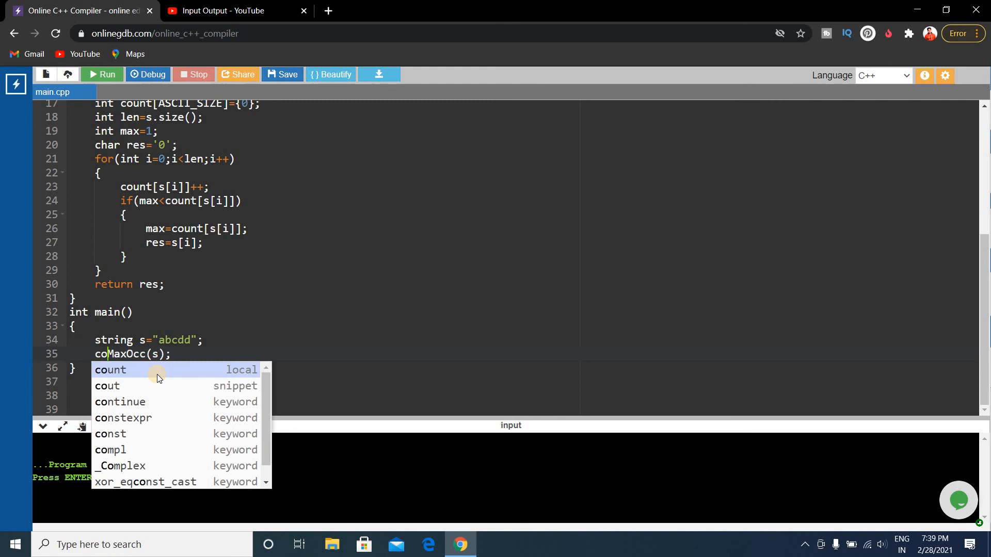
left_click(108, 386)
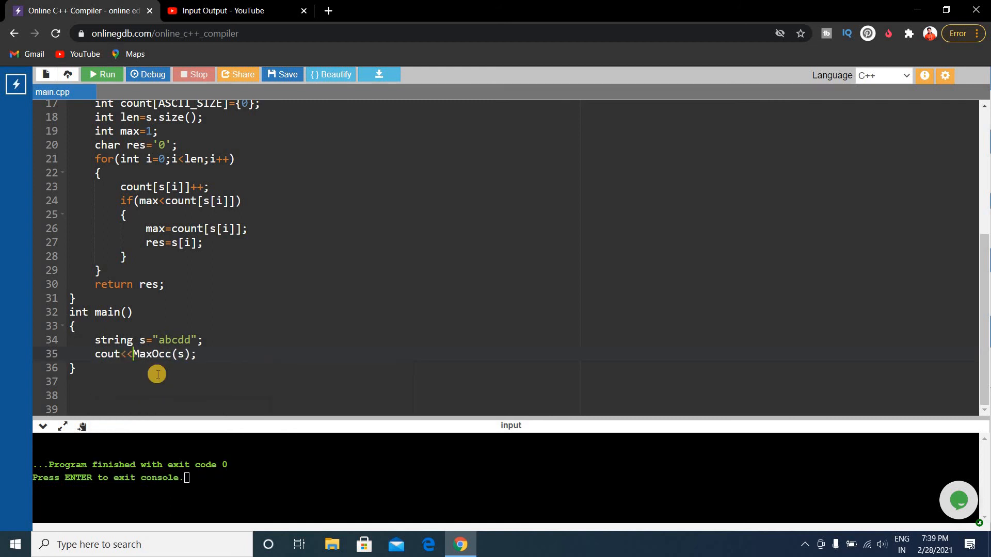
mouse_move(200, 355)
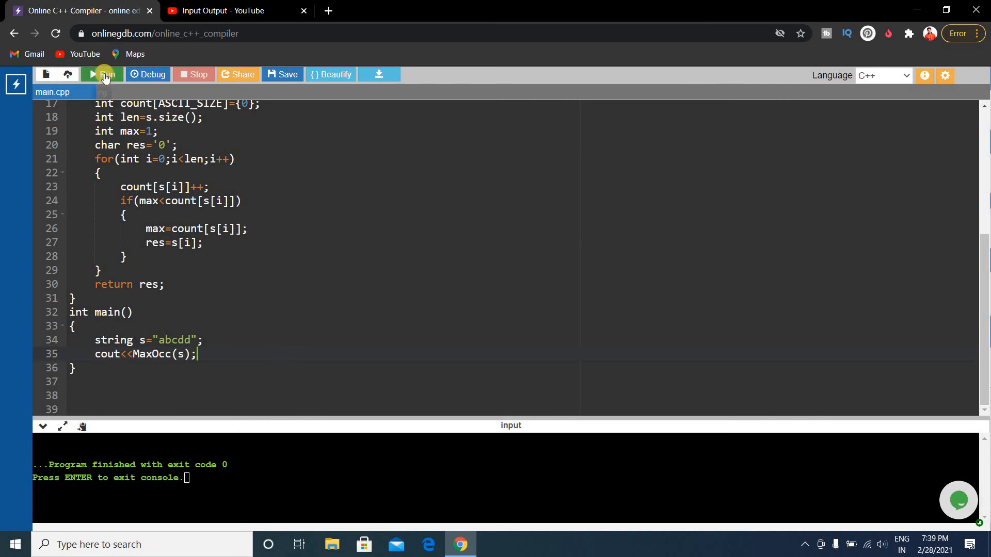
Run the program and confirm the console prints 'd', matching the header example
left_click(98, 74)
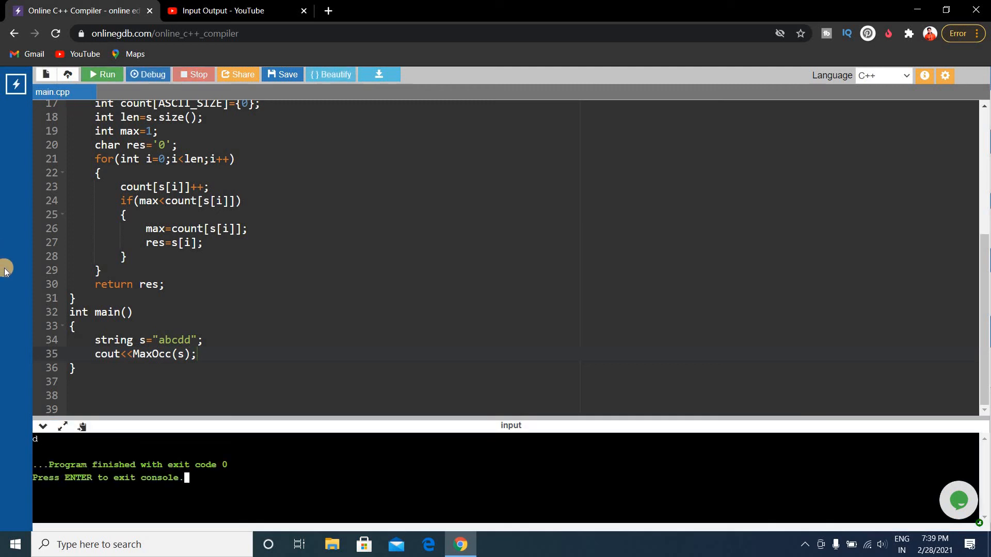
mouse_move(231, 408)
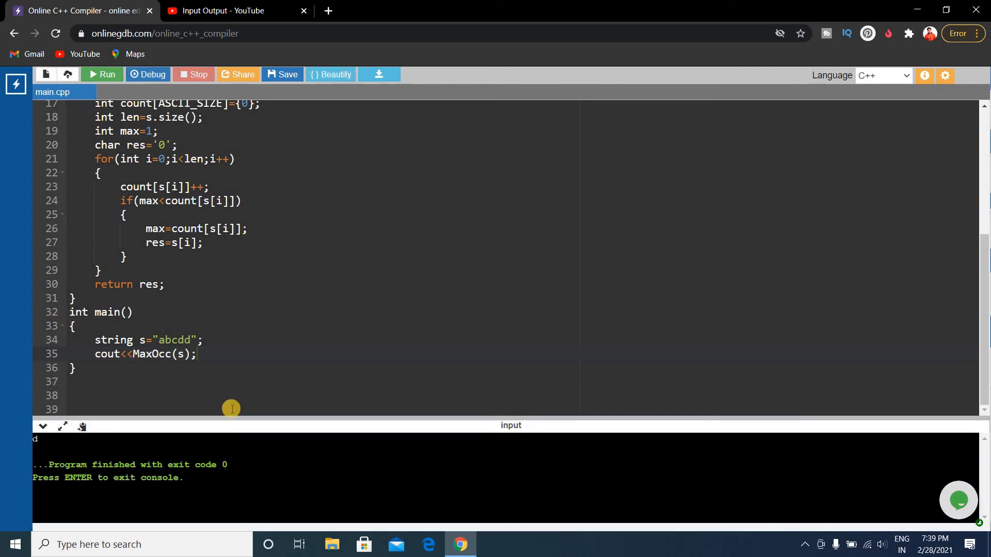
mouse_move(226, 333)
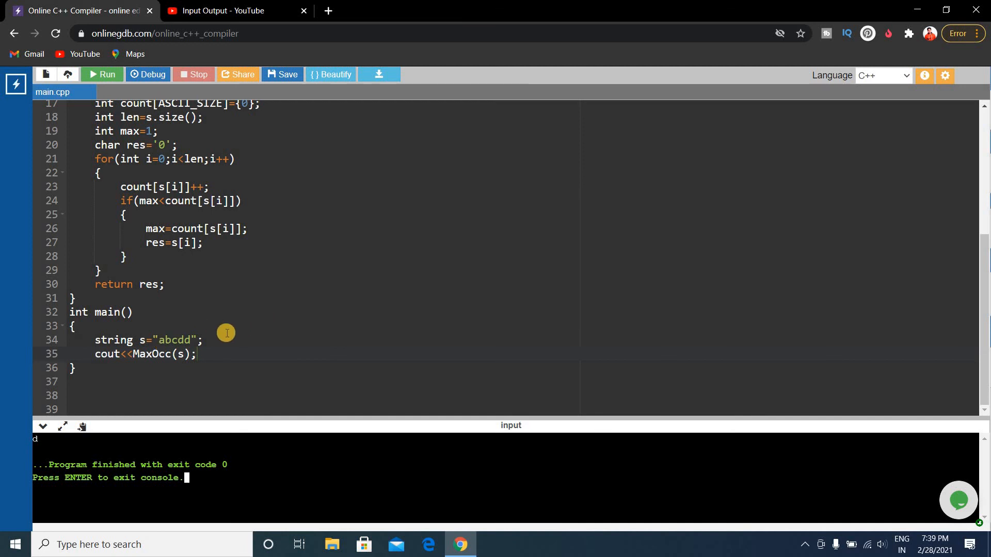
mouse_move(162, 343)
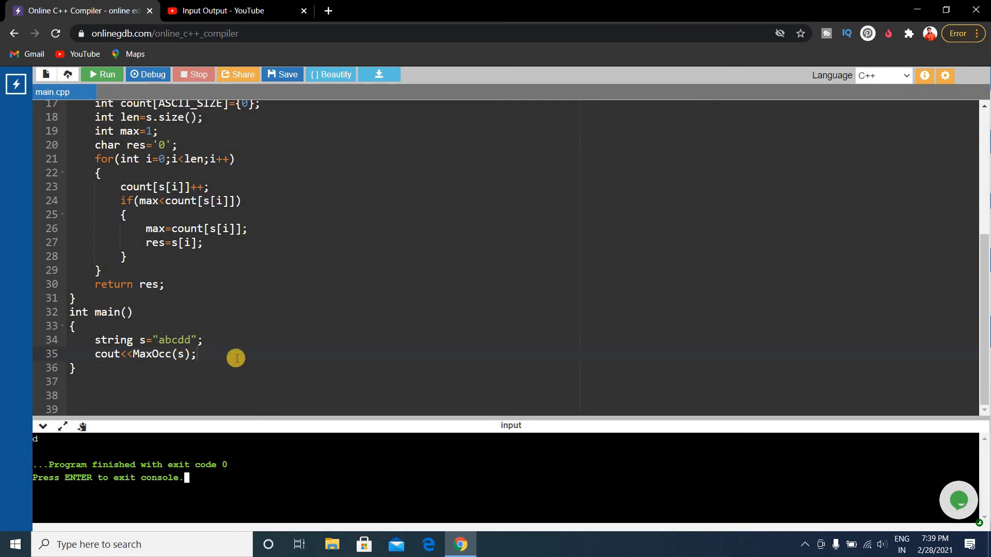
mouse_move(47, 445)
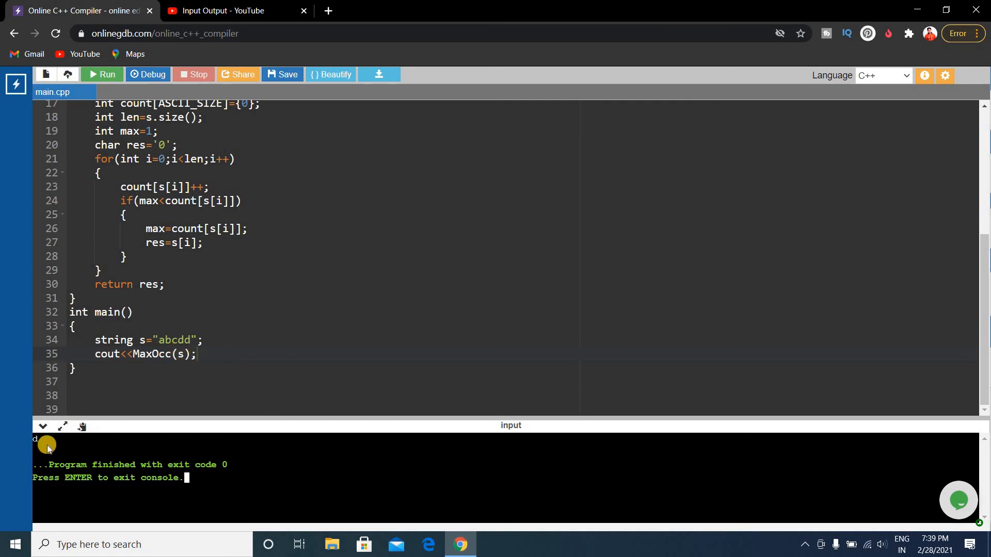
mouse_move(853, 316)
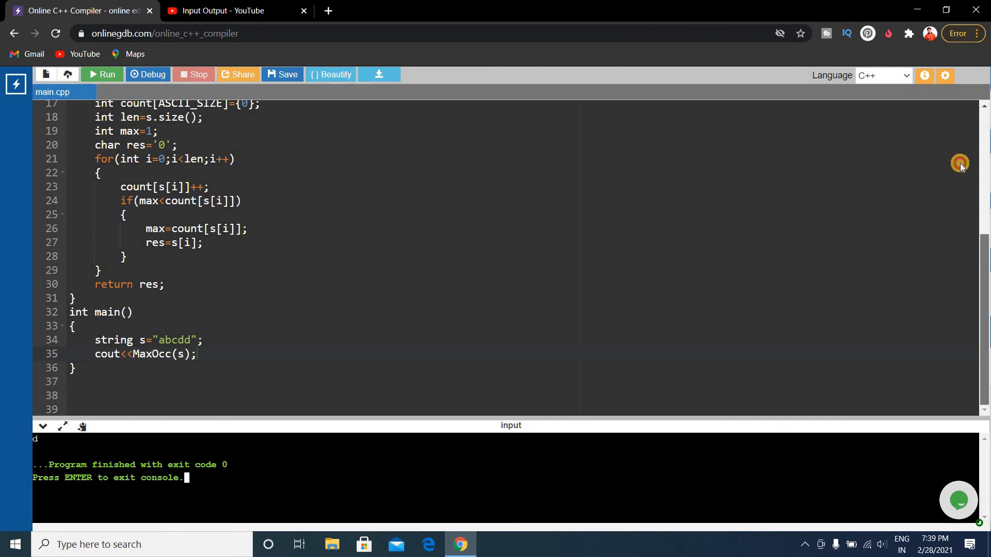
scroll("up", 3)
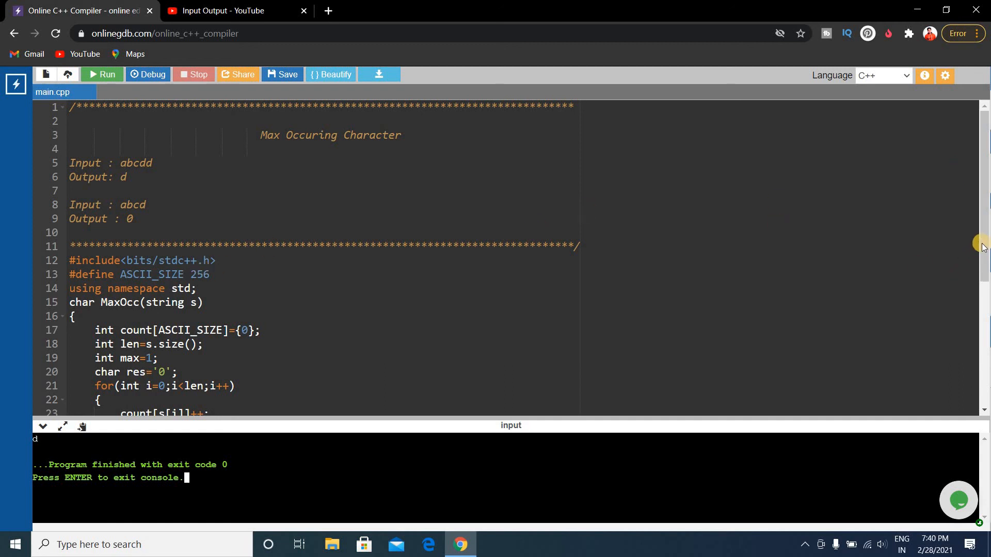
scroll("down", 3)
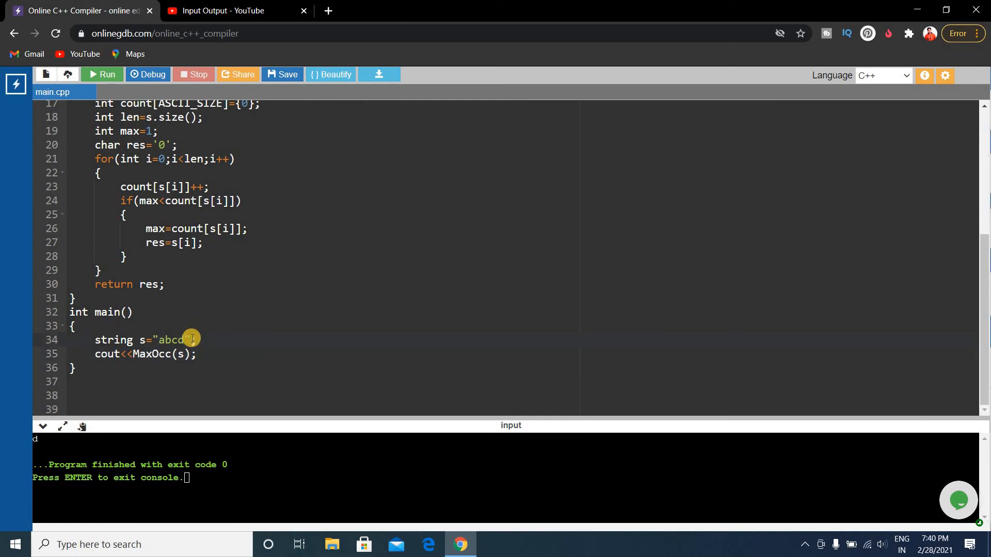
mouse_move(174, 173)
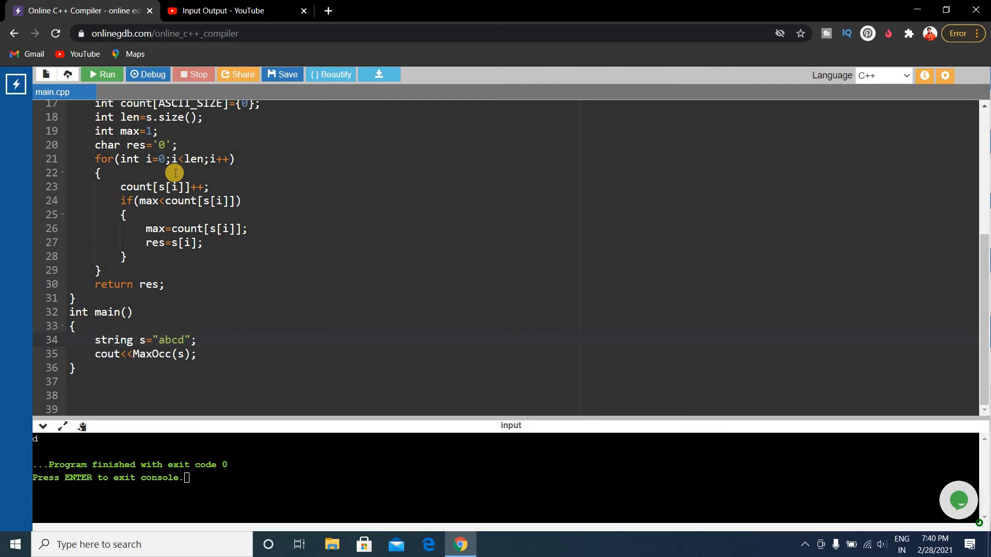
mouse_move(368, 323)
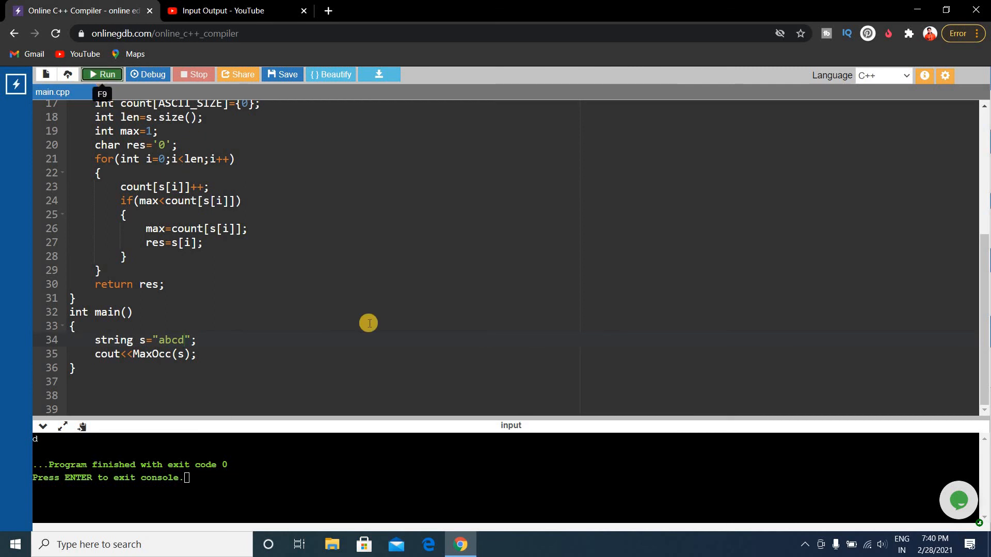
Run the program with s="abcd" and check the console output is 0
left_click(101, 74)
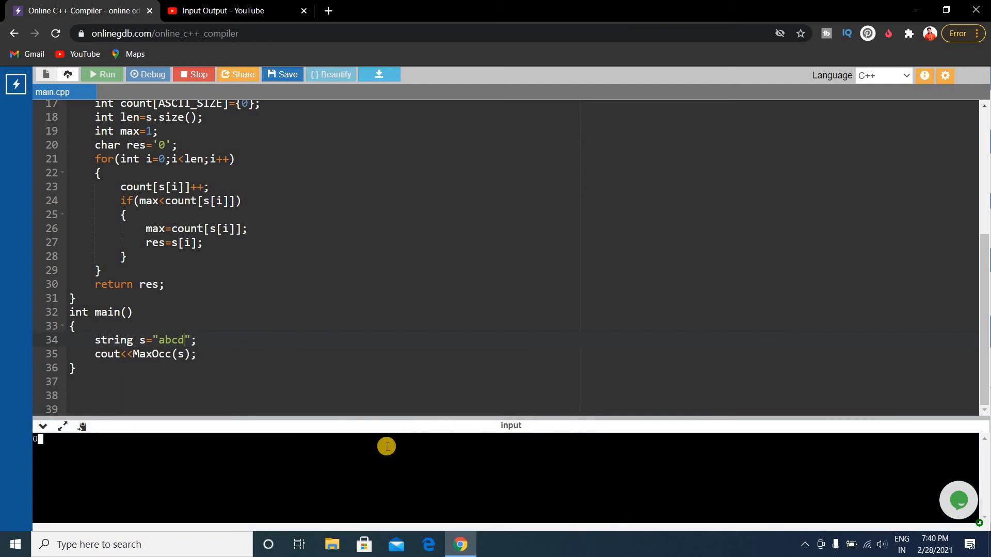
left_click(101, 74)
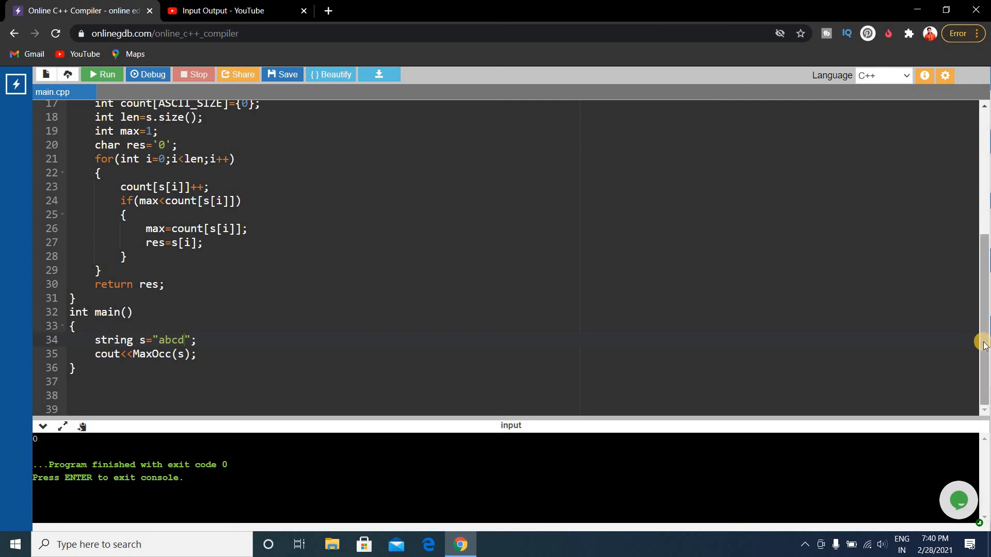
scroll("up", 3)
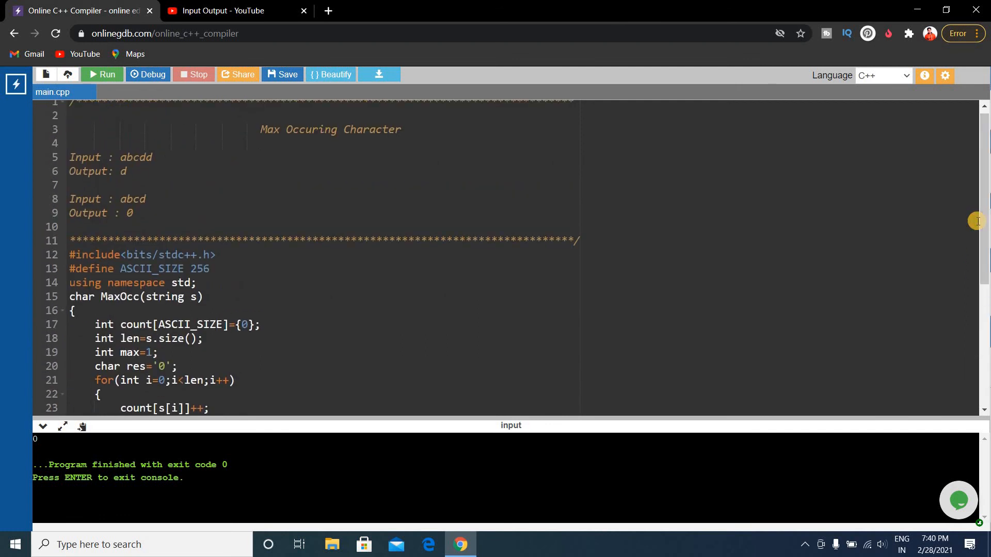
left_click(185, 477)
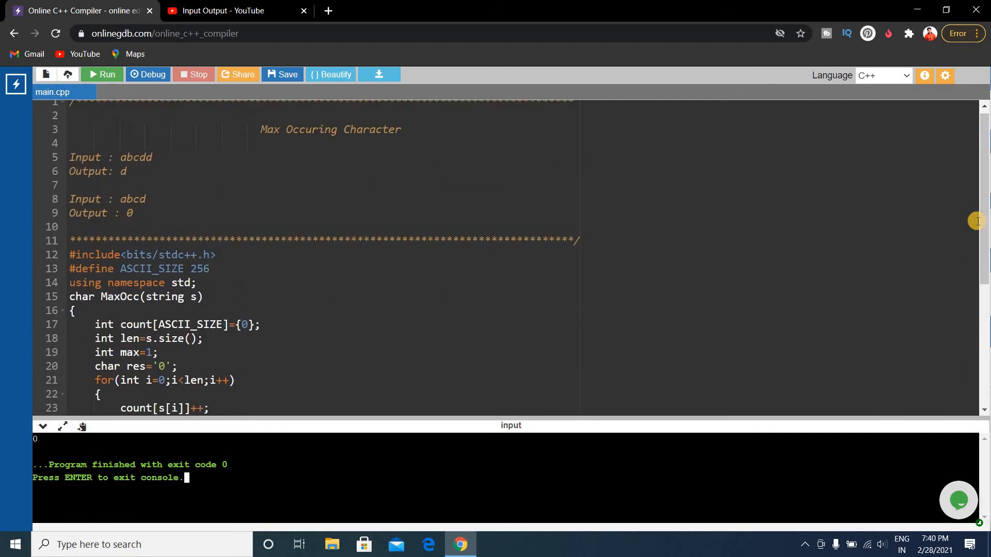